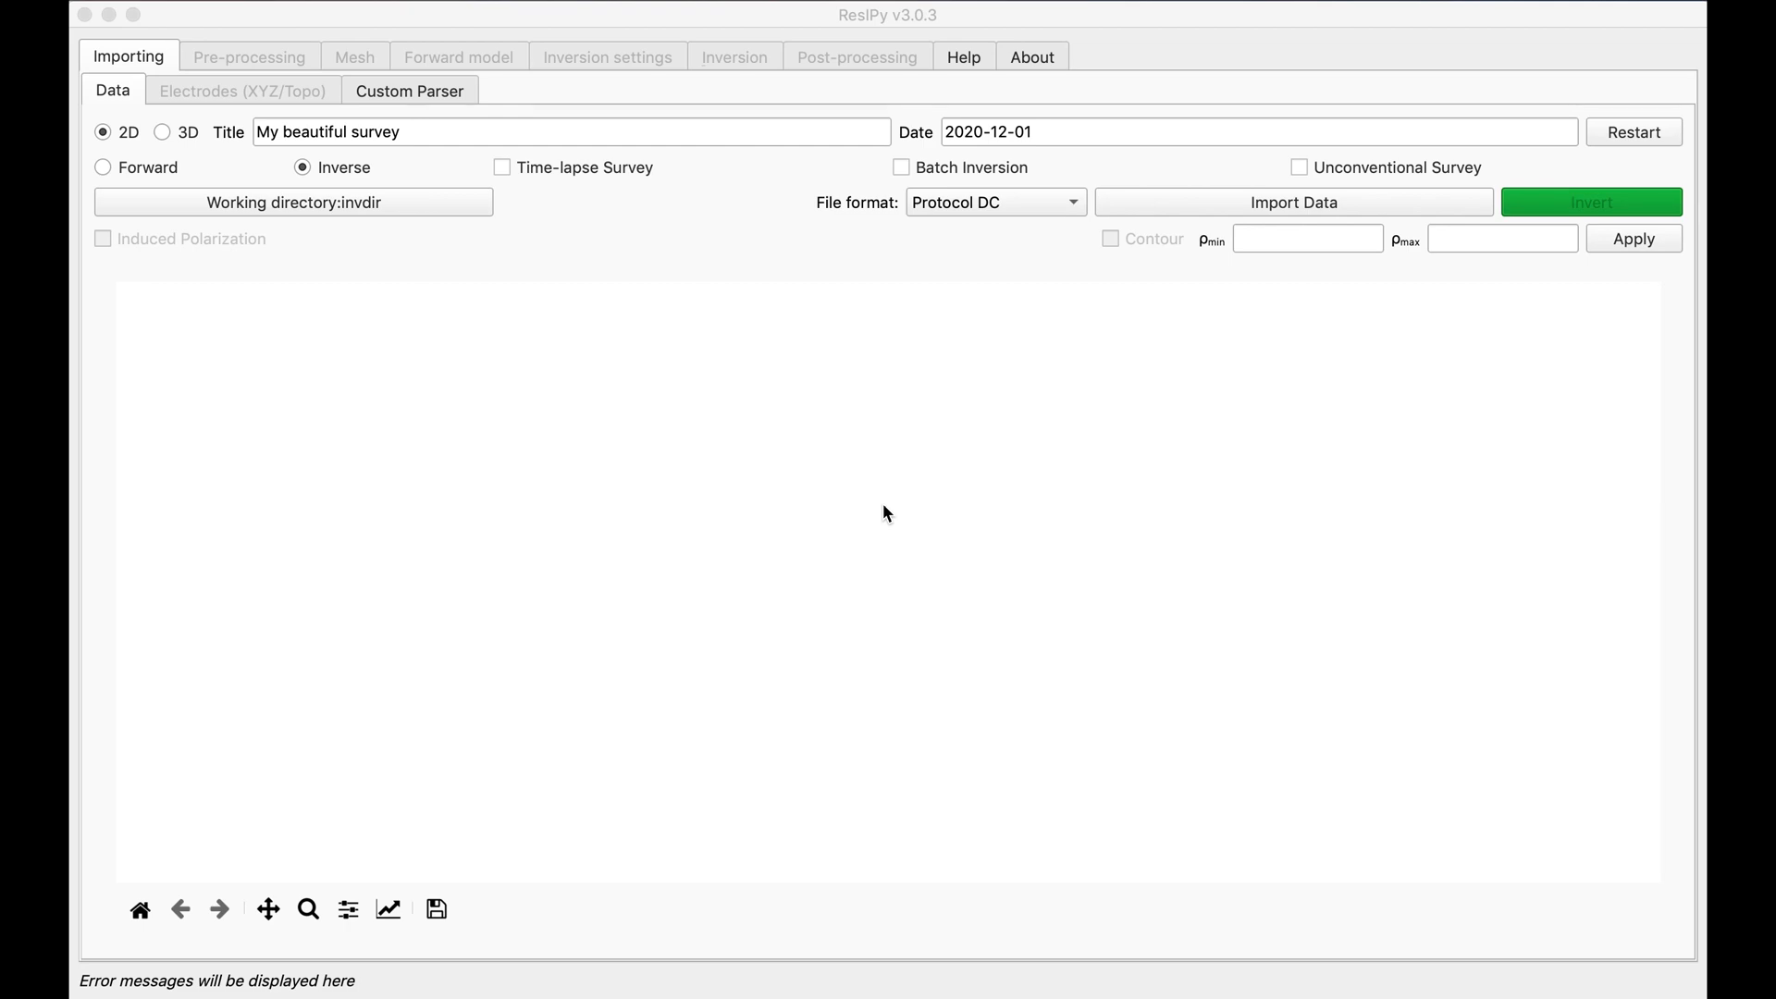
pyautogui.moveTo(1062, 962)
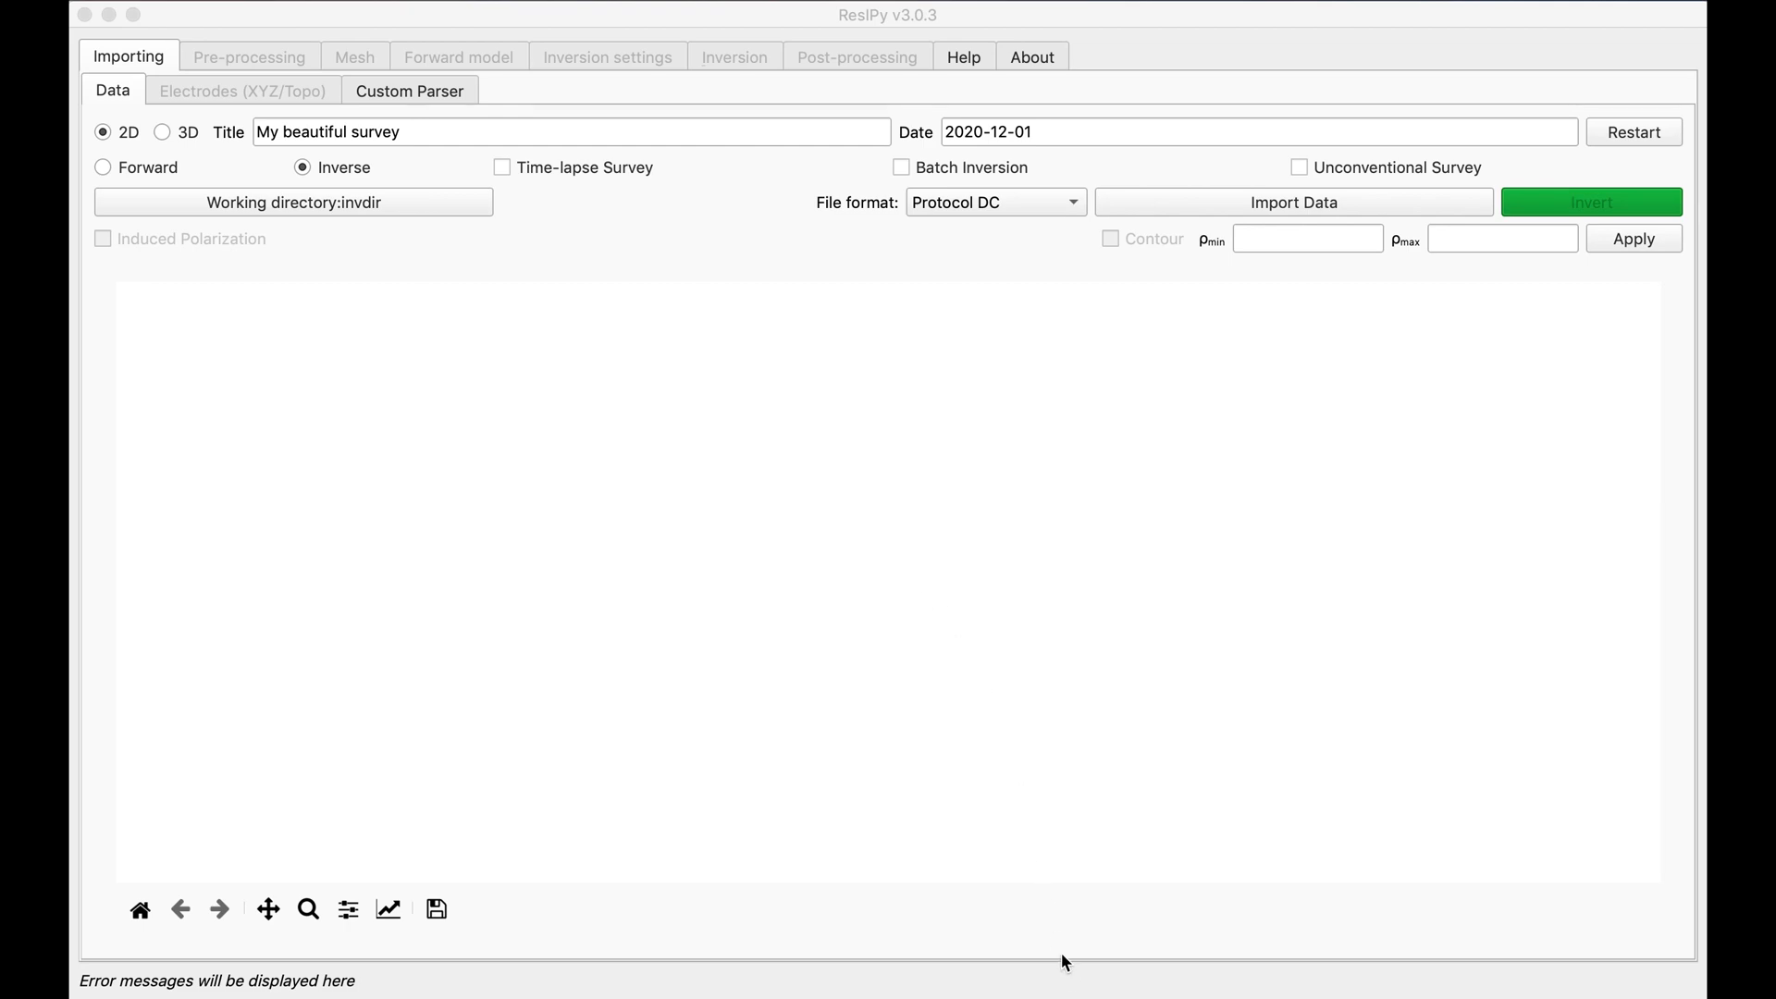
pyautogui.moveTo(1069, 970)
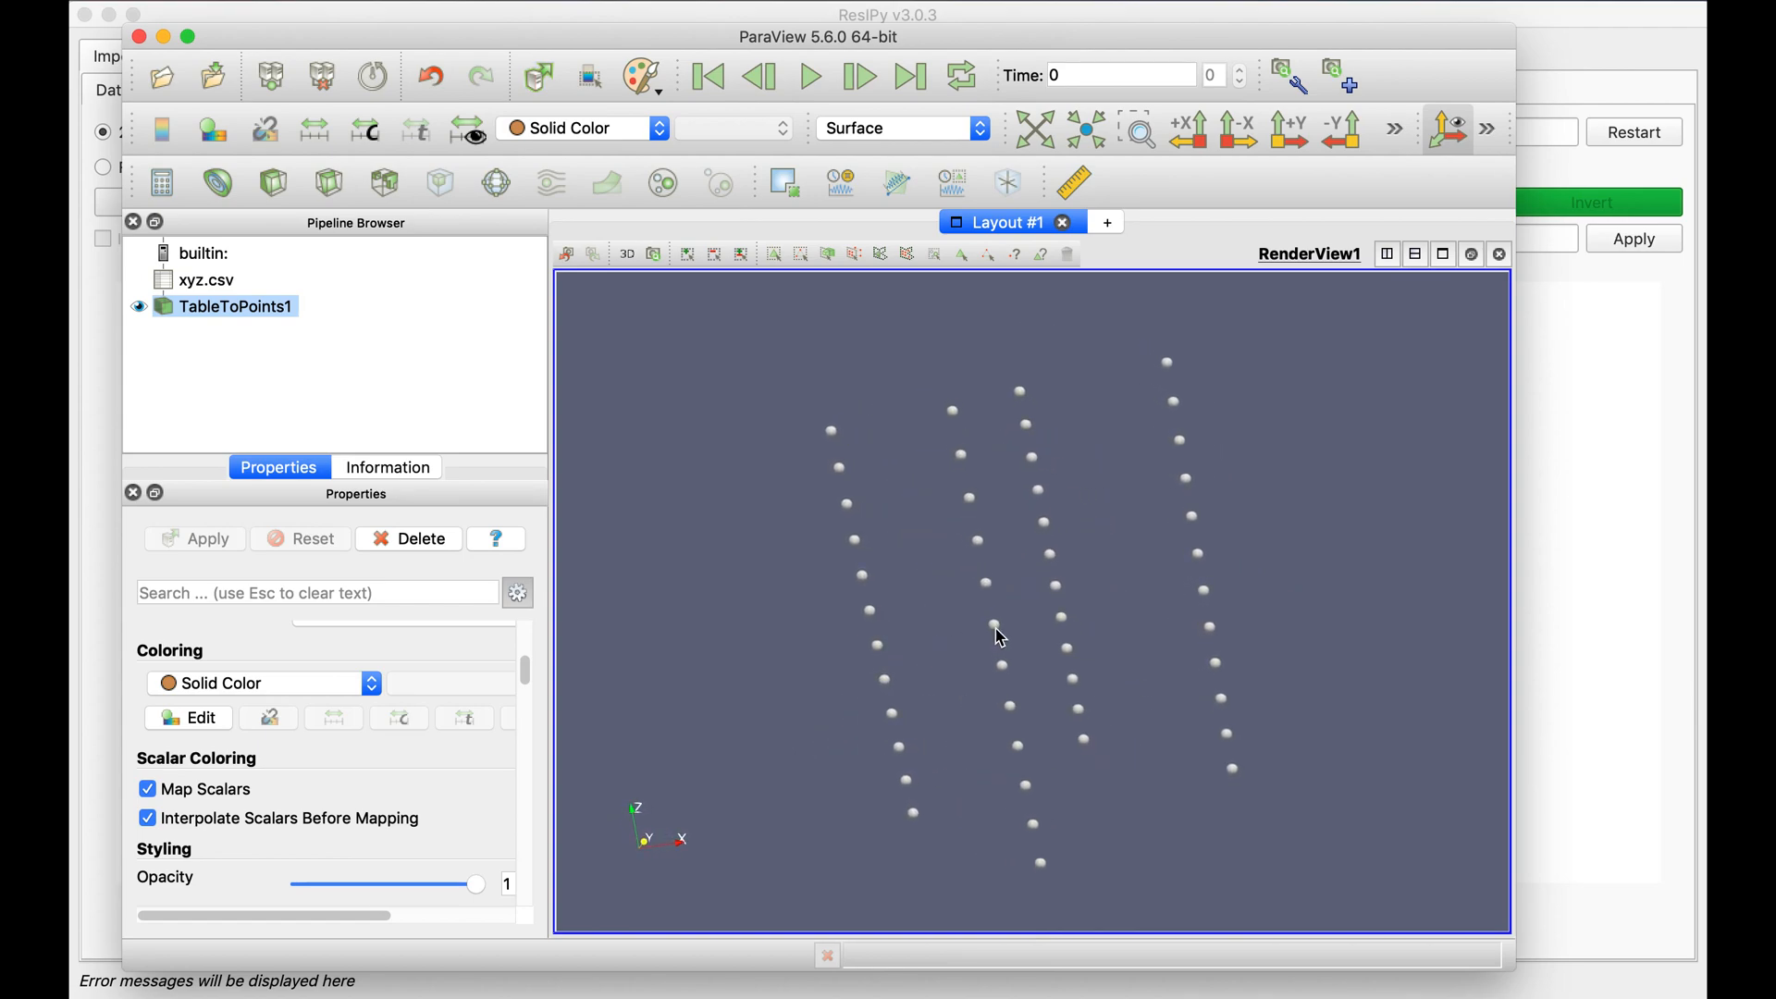
pyautogui.moveTo(1090, 511)
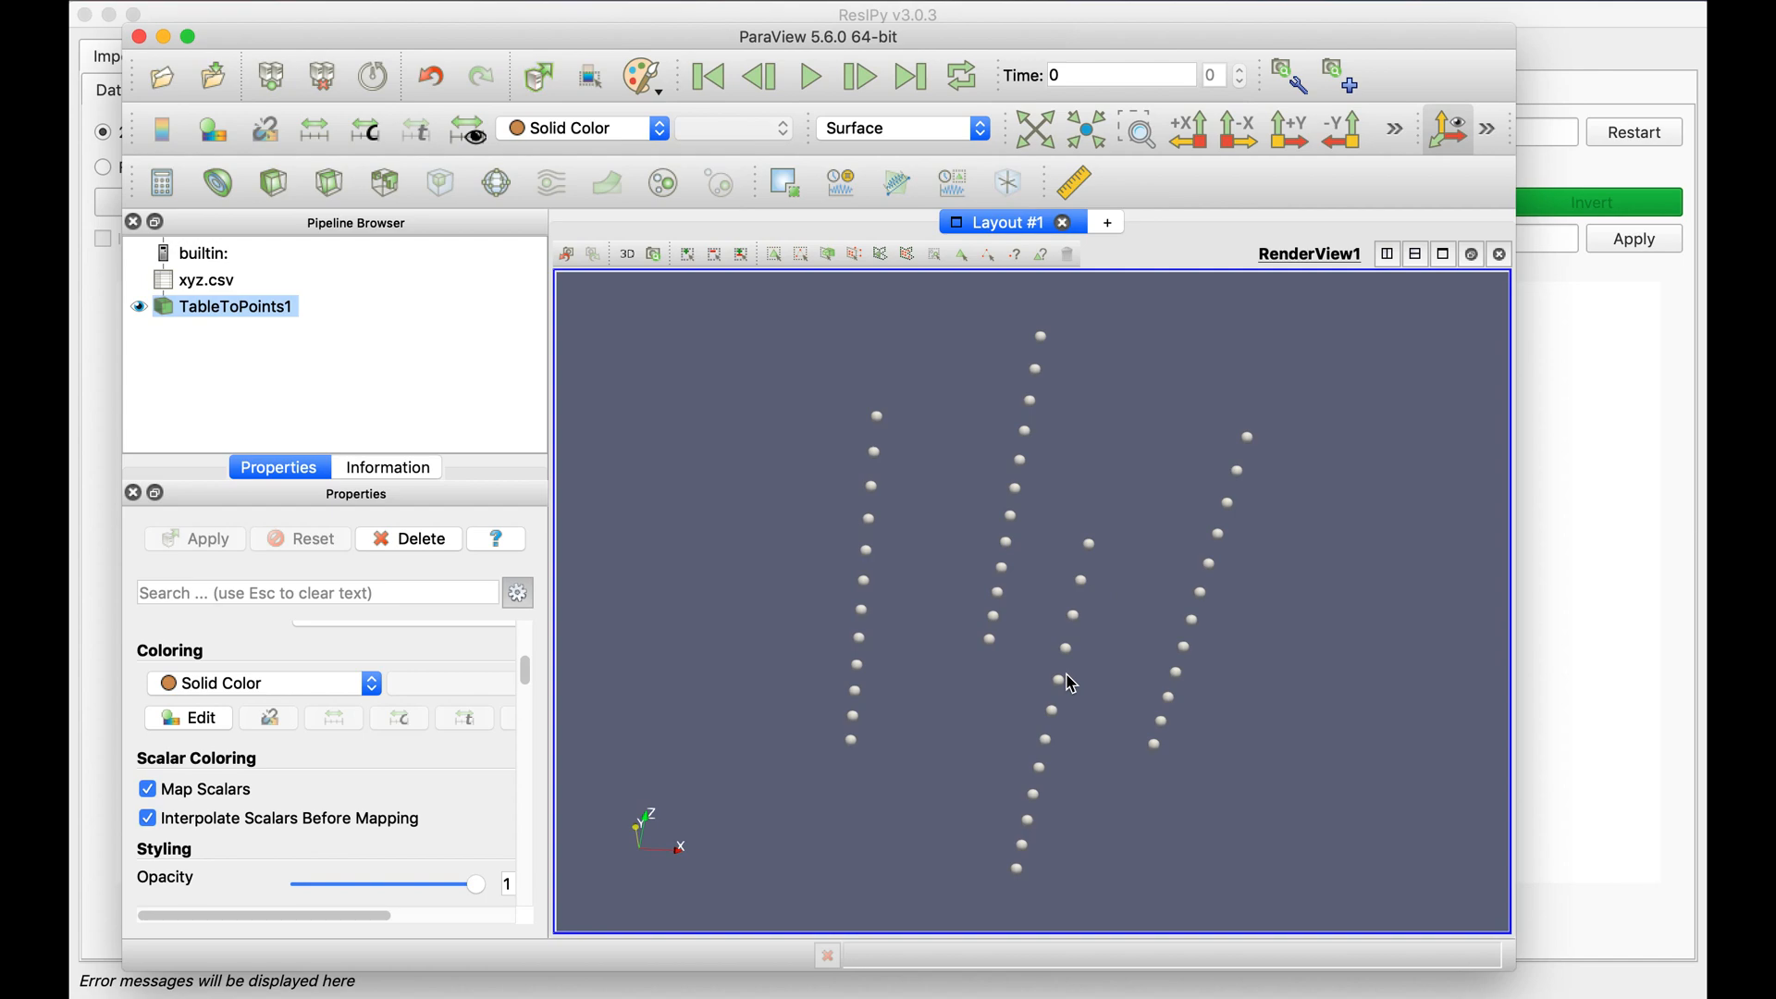
pyautogui.moveTo(1109, 555)
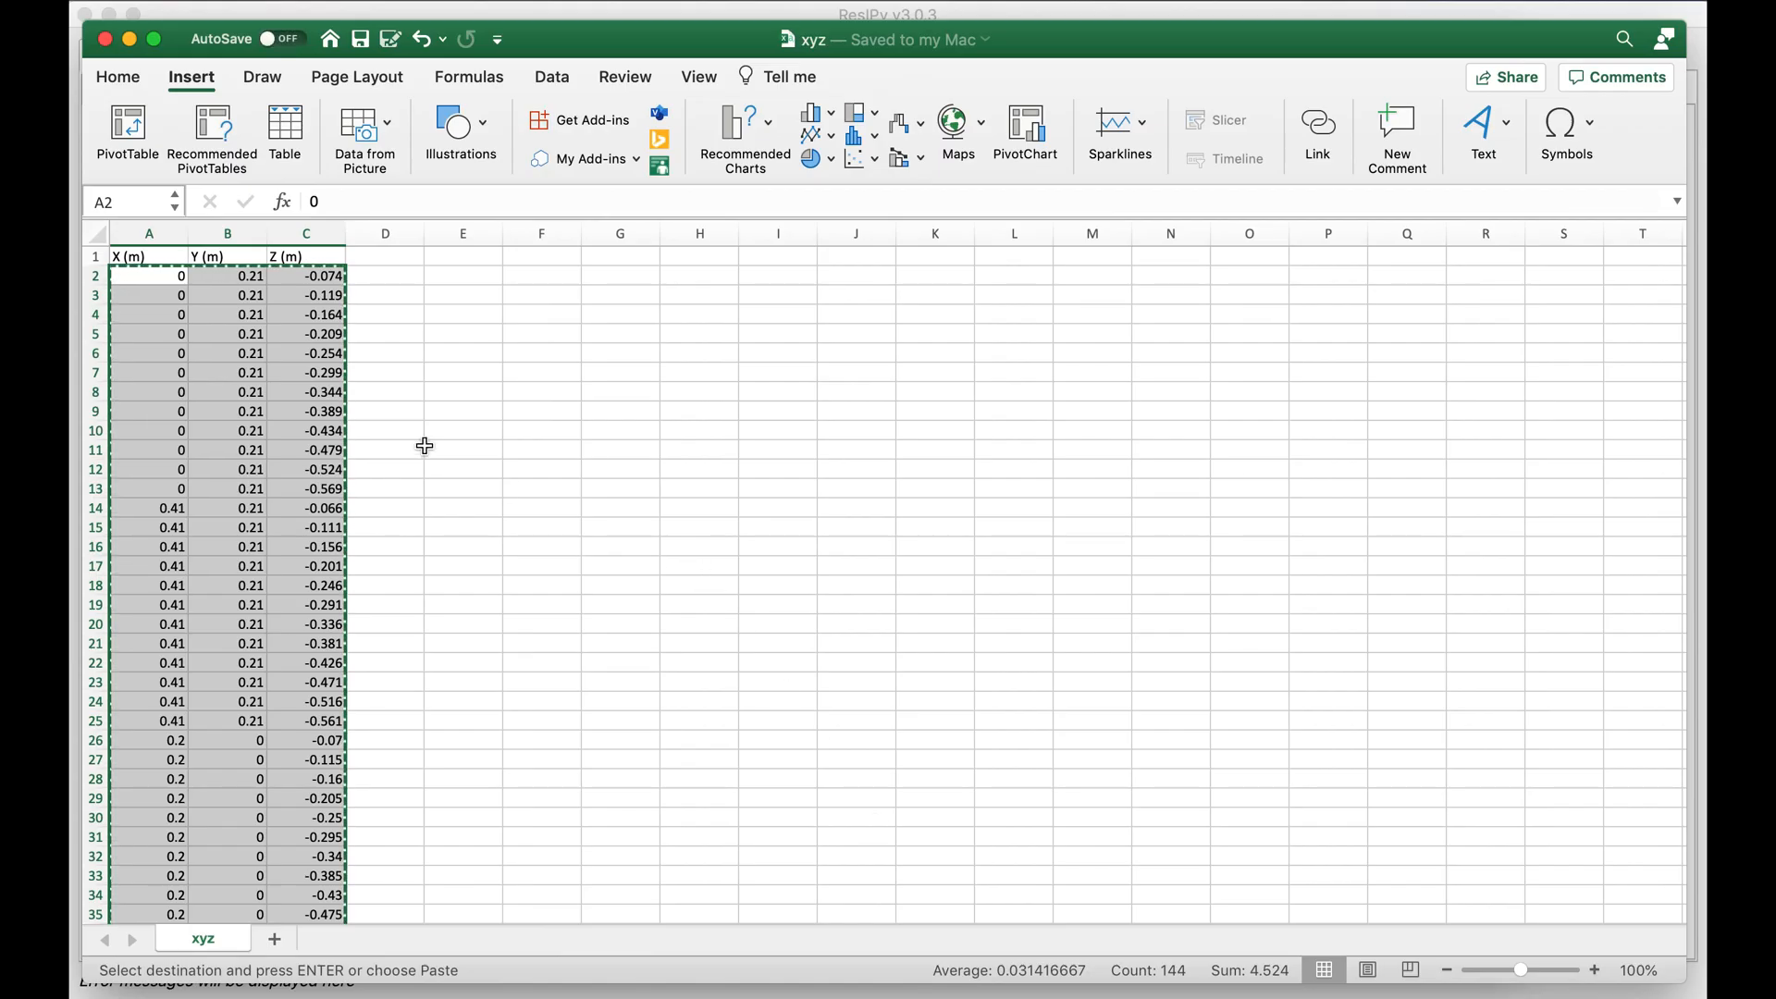
pyautogui.moveTo(664, 511)
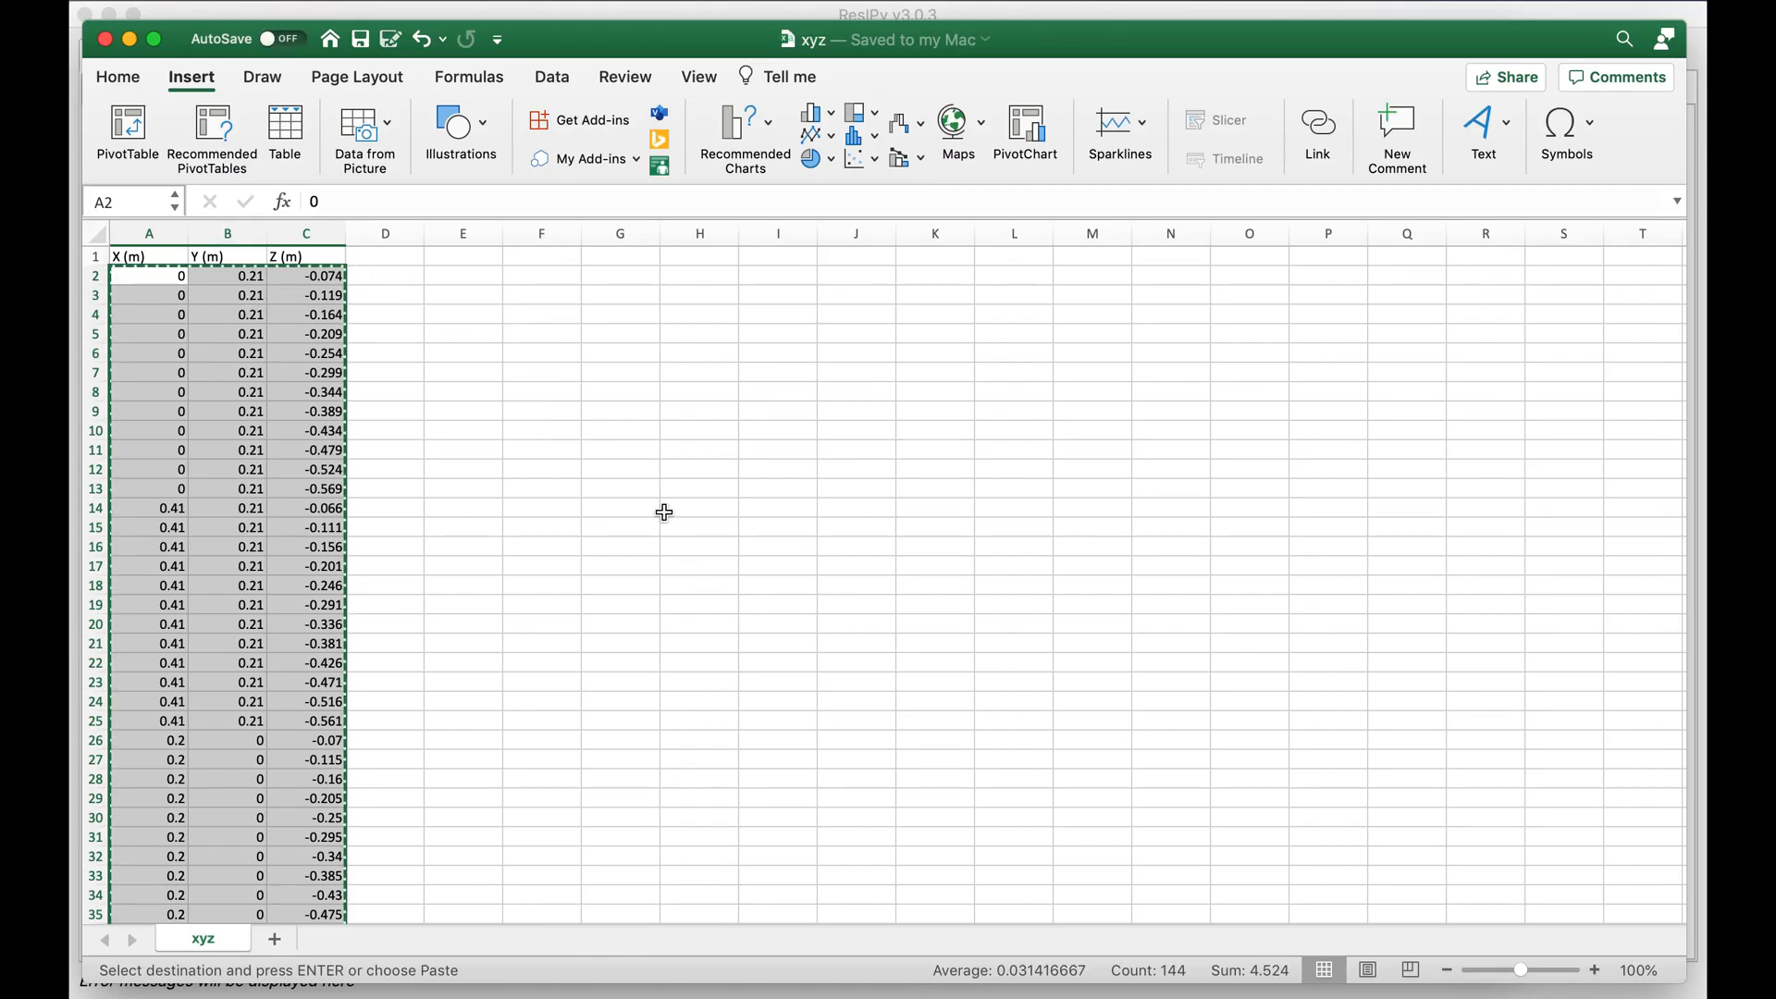
# Scroll through the xyz sheet to check the 48 copied coordinate rows.
pyautogui.scroll(-3)
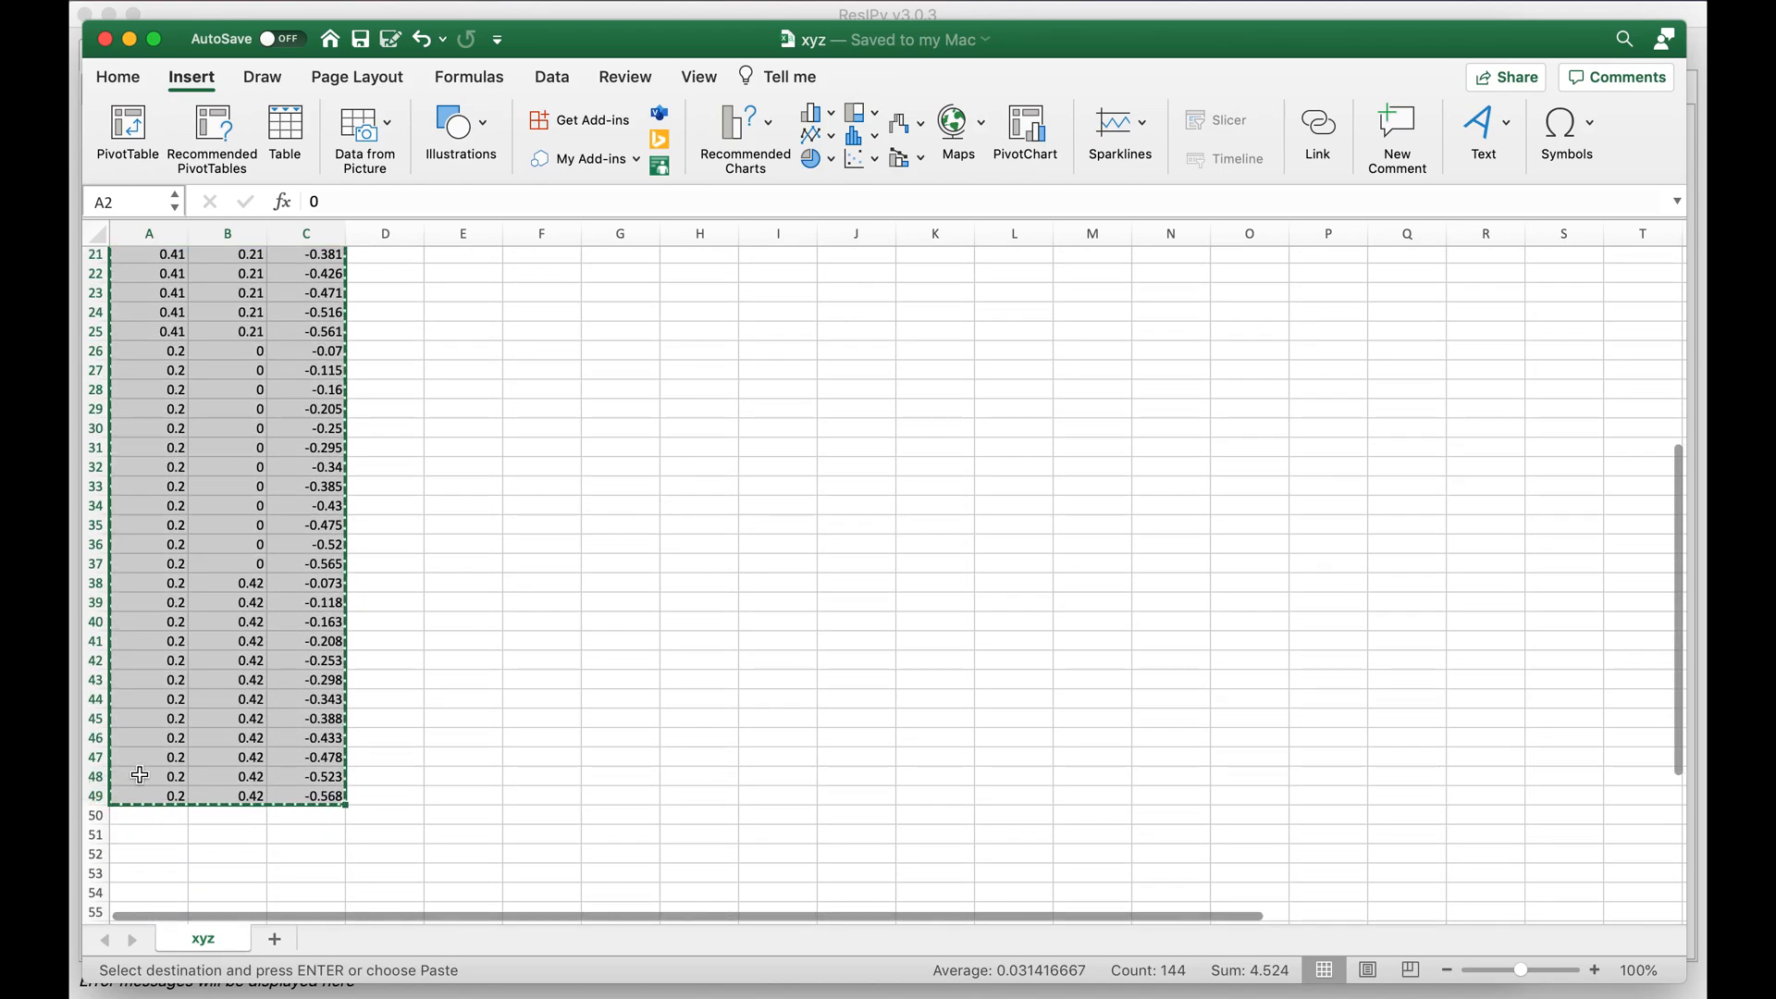
pyautogui.scroll(3)
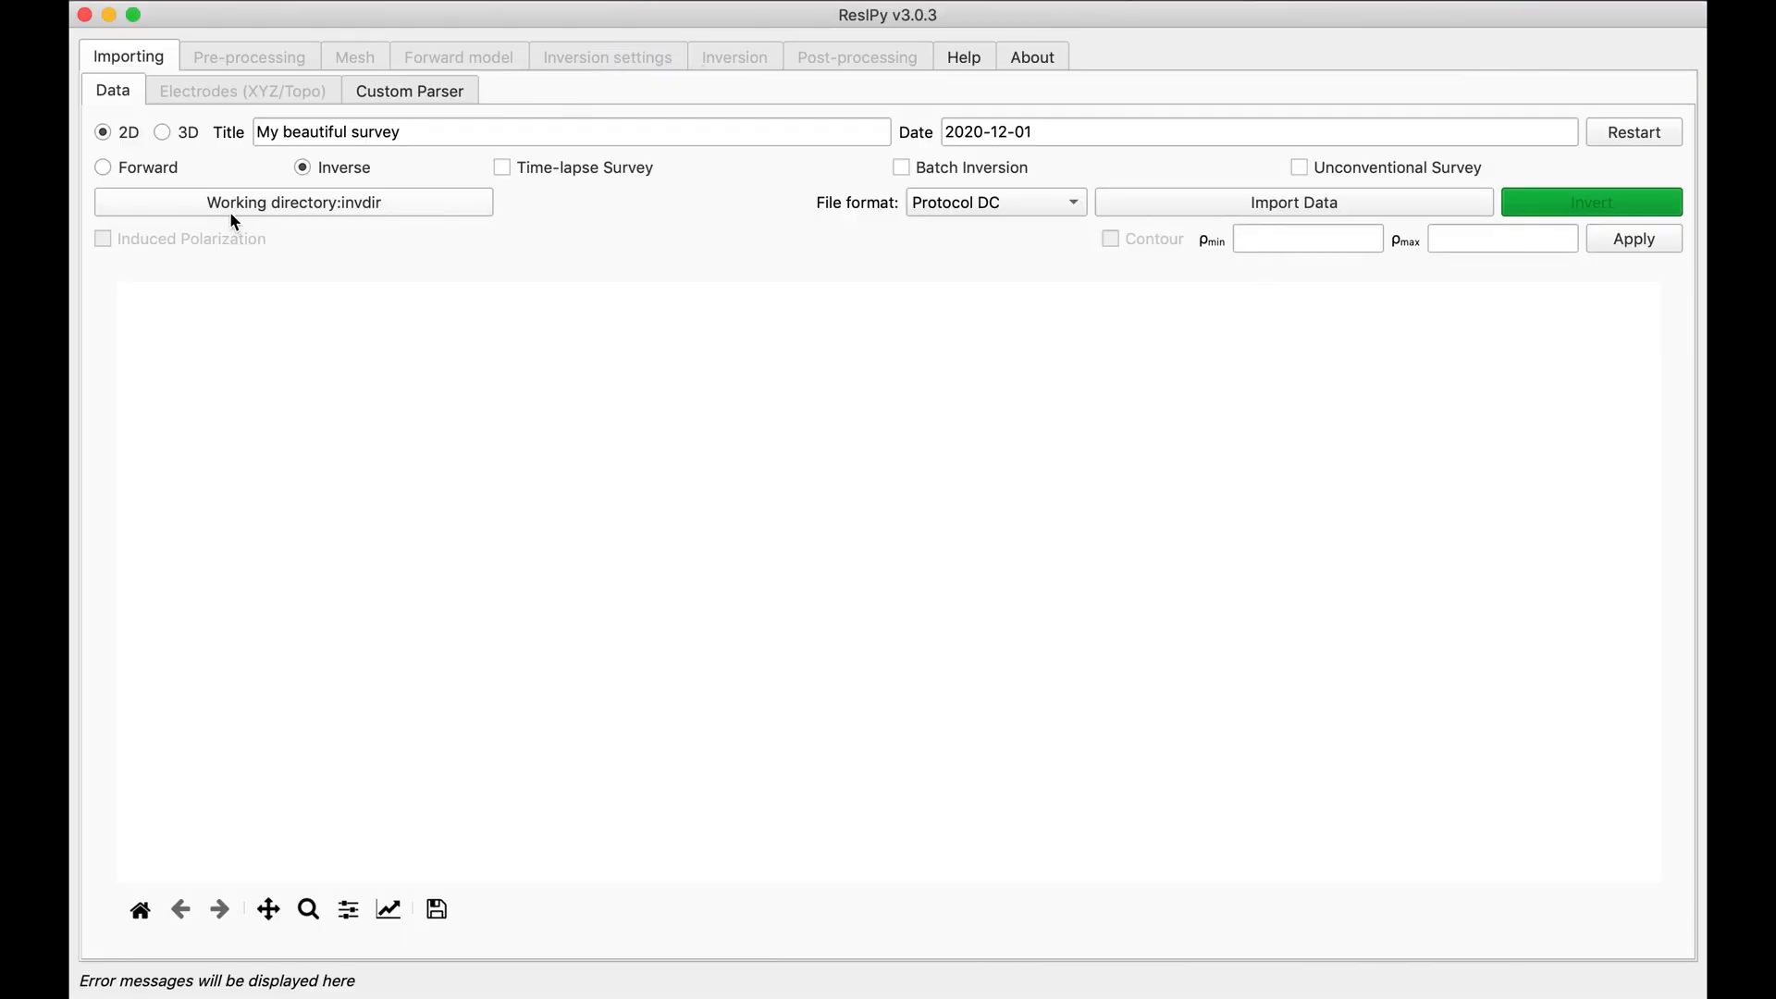
# Switch the survey to 3D forward modelling and generate 48 electrodes in the electrode table.
pyautogui.click(162, 131)
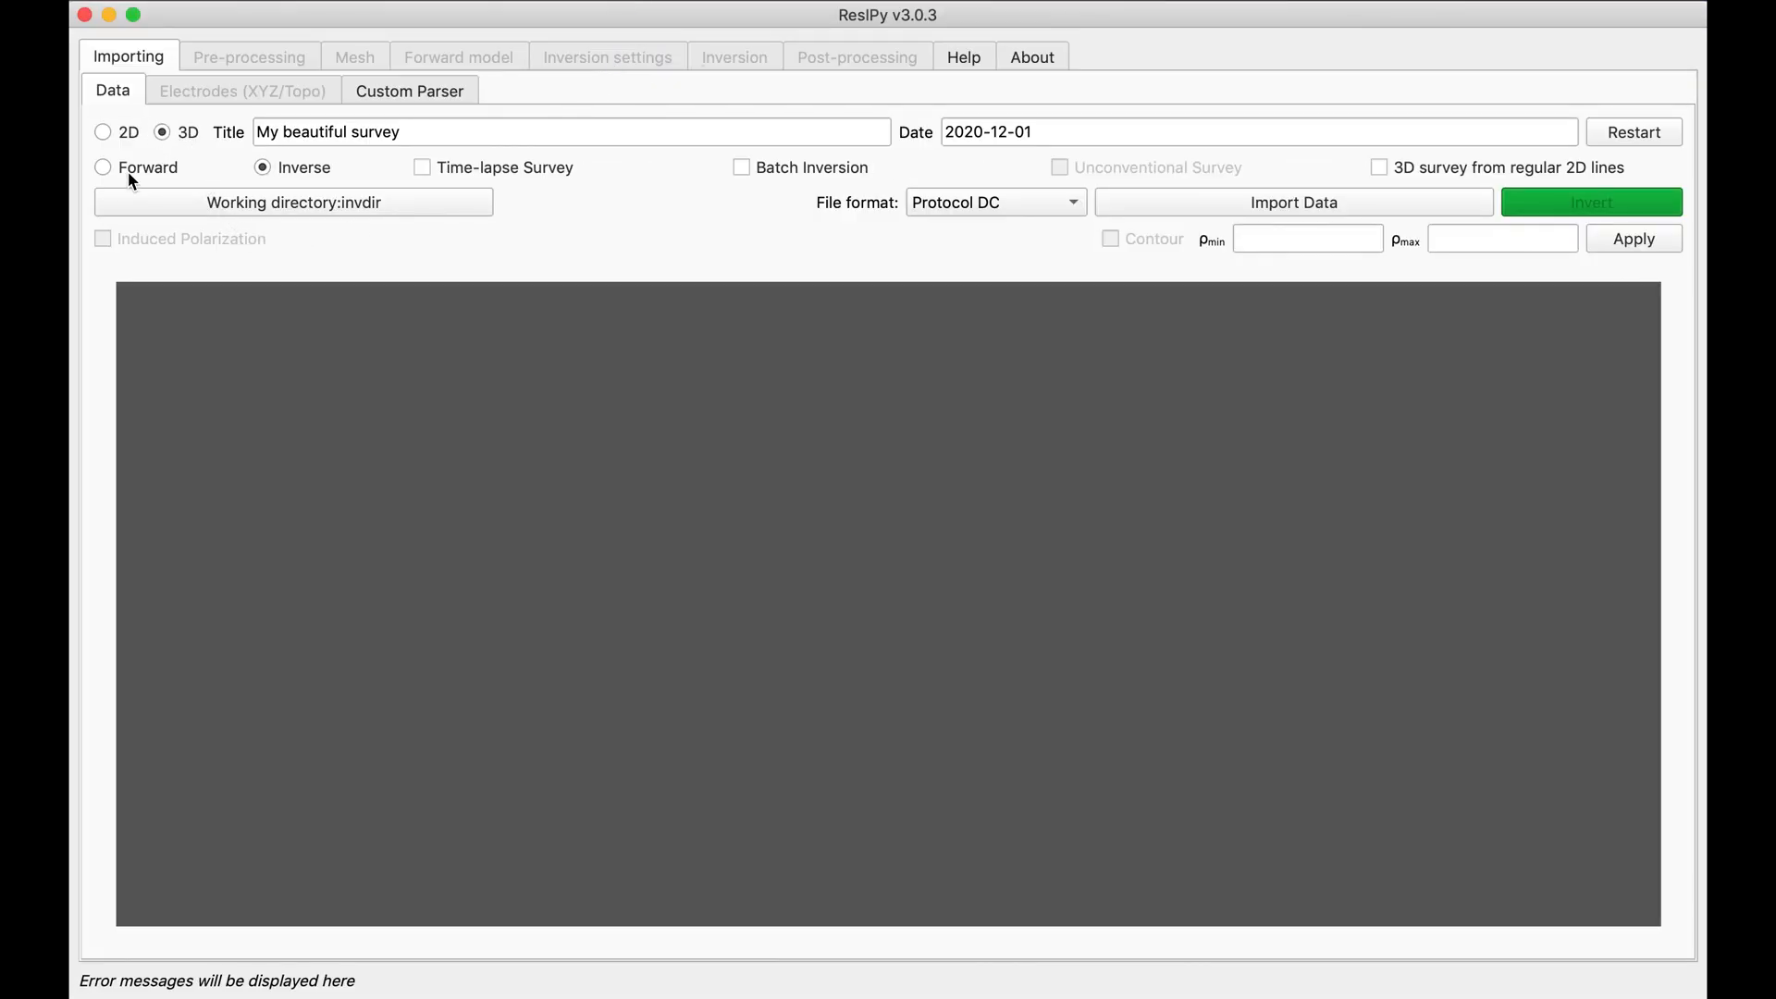
pyautogui.click(102, 166)
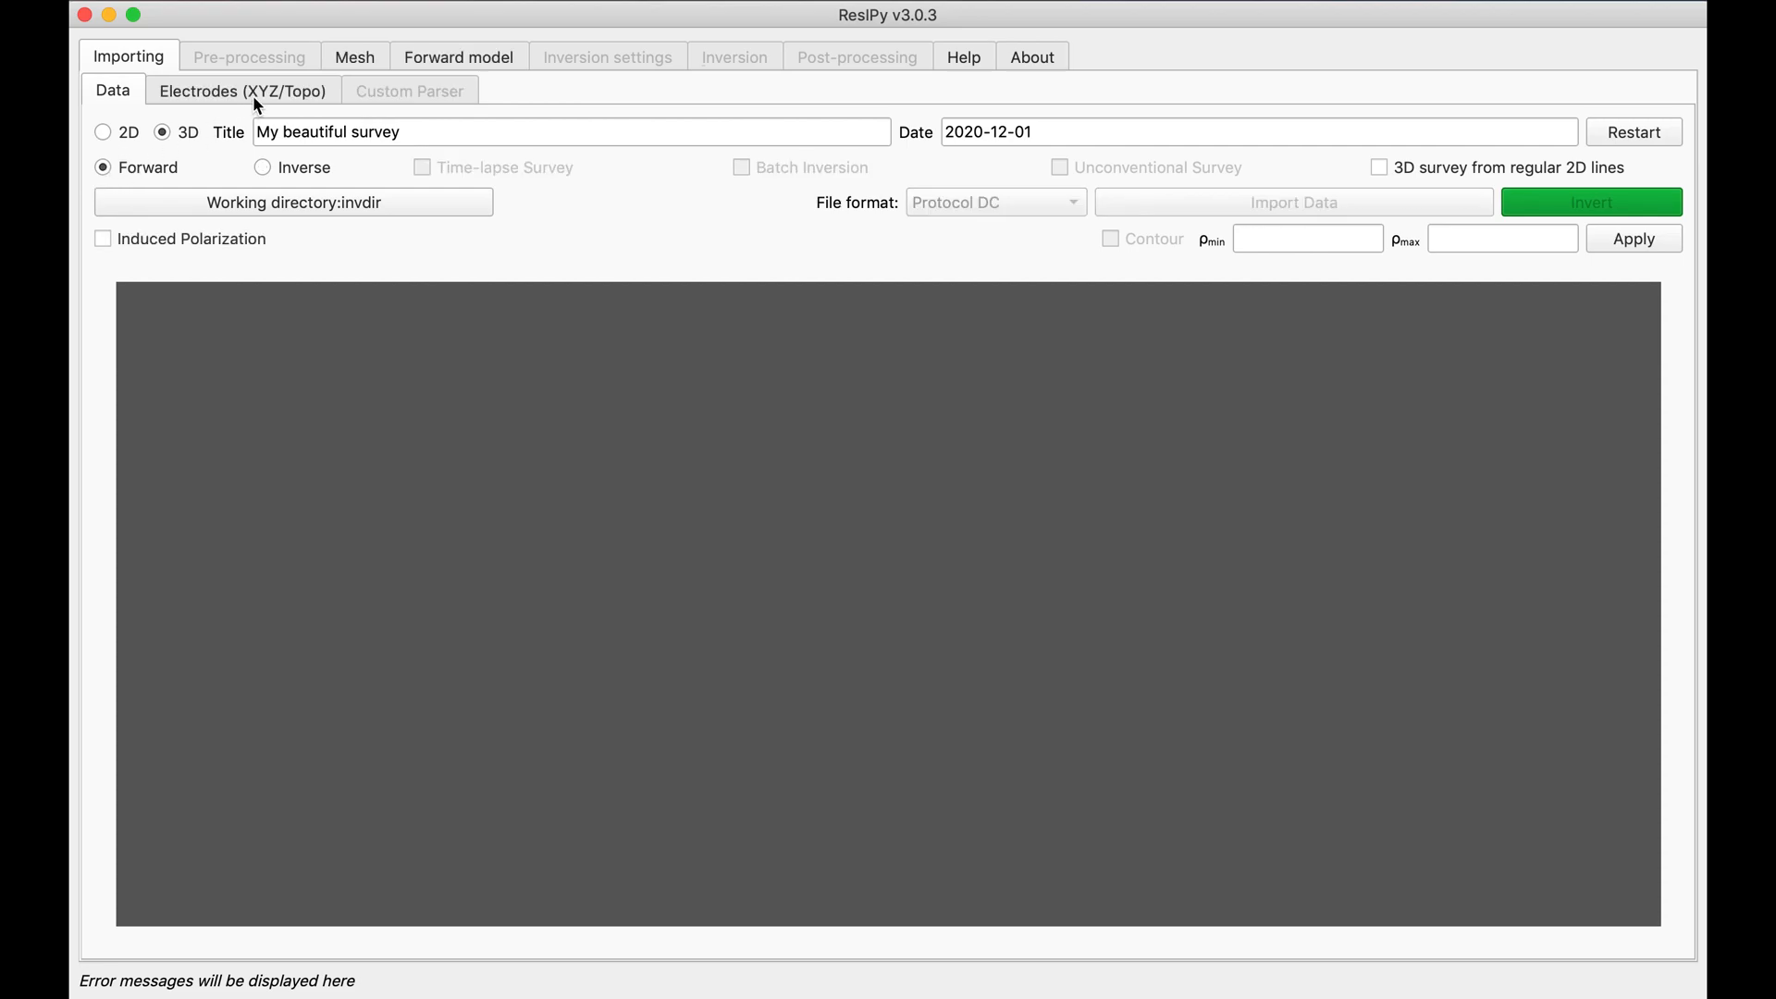
pyautogui.click(243, 91)
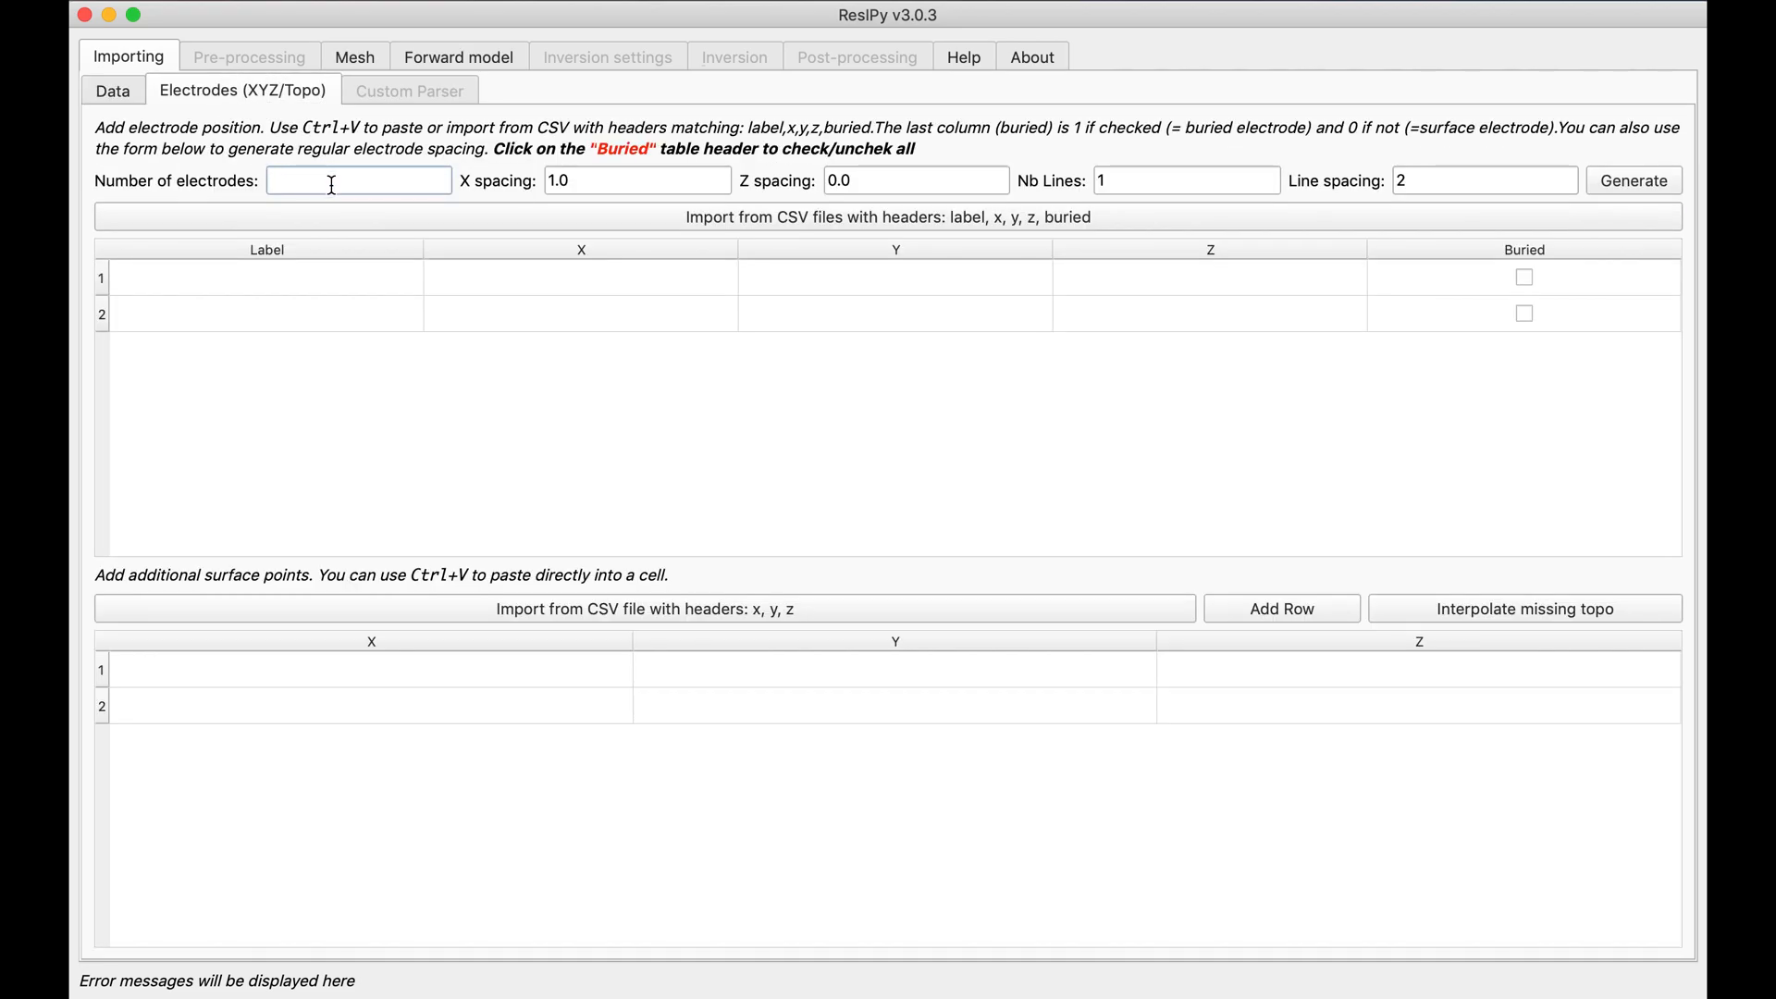
pyautogui.write('48')
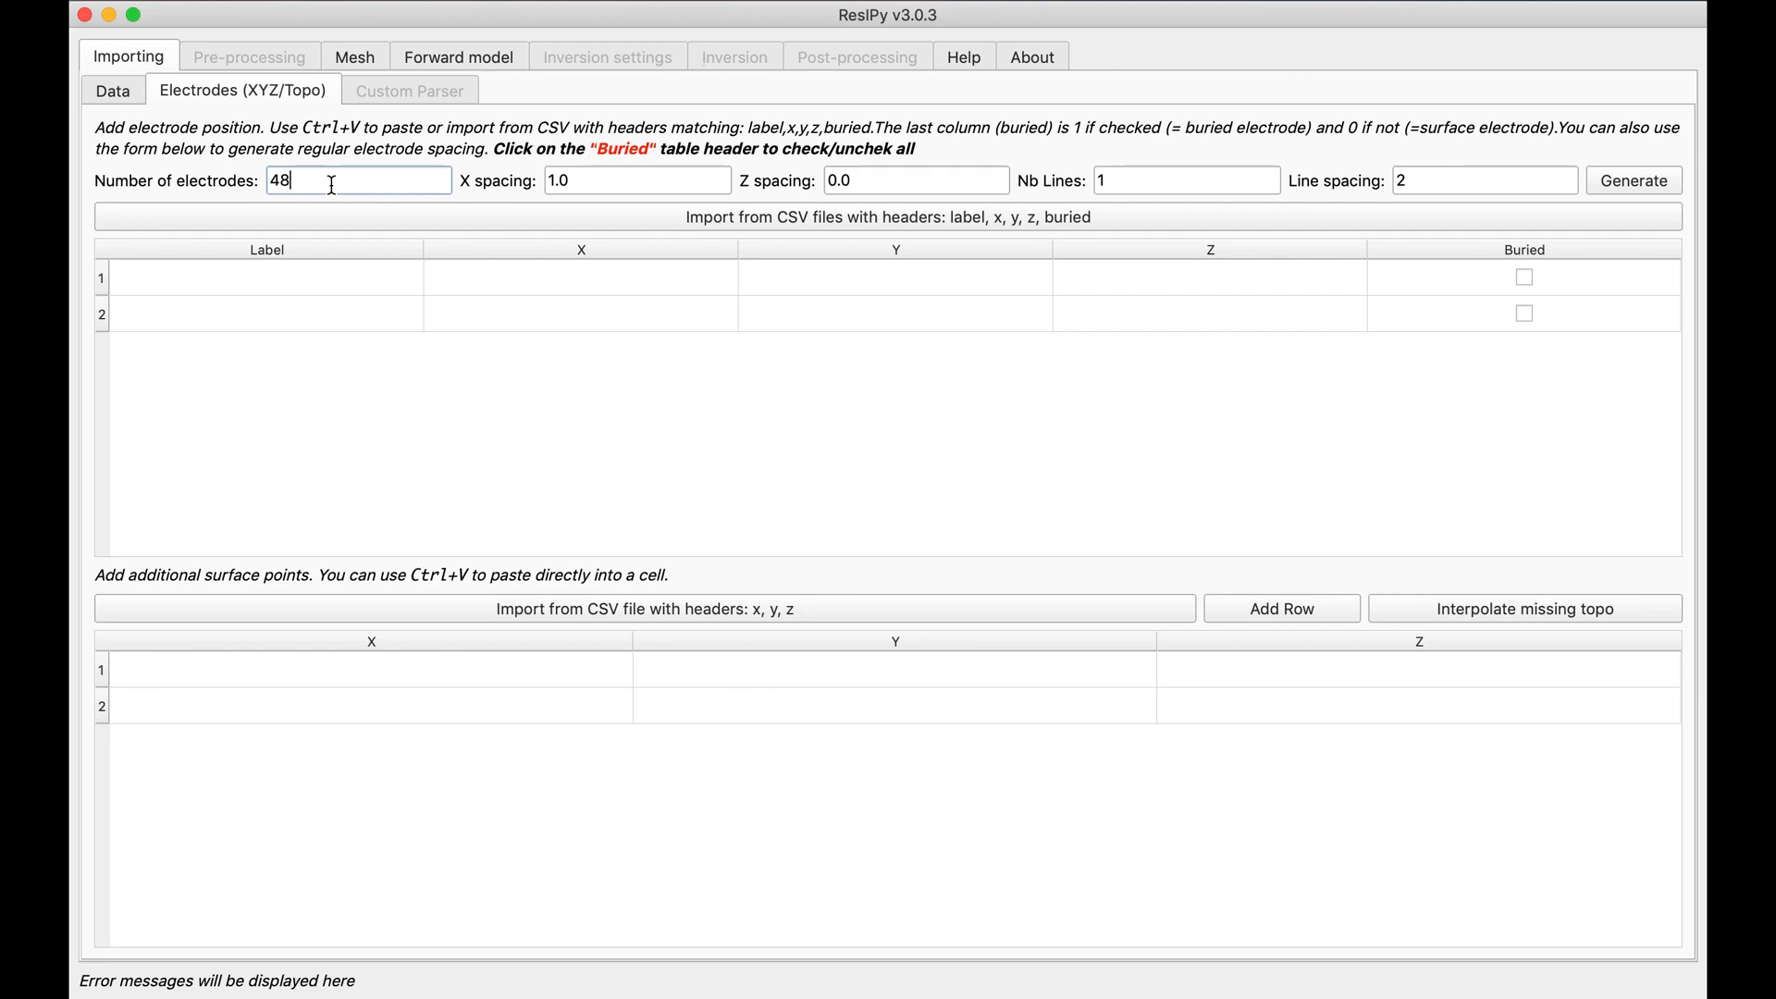
pyautogui.click(1631, 181)
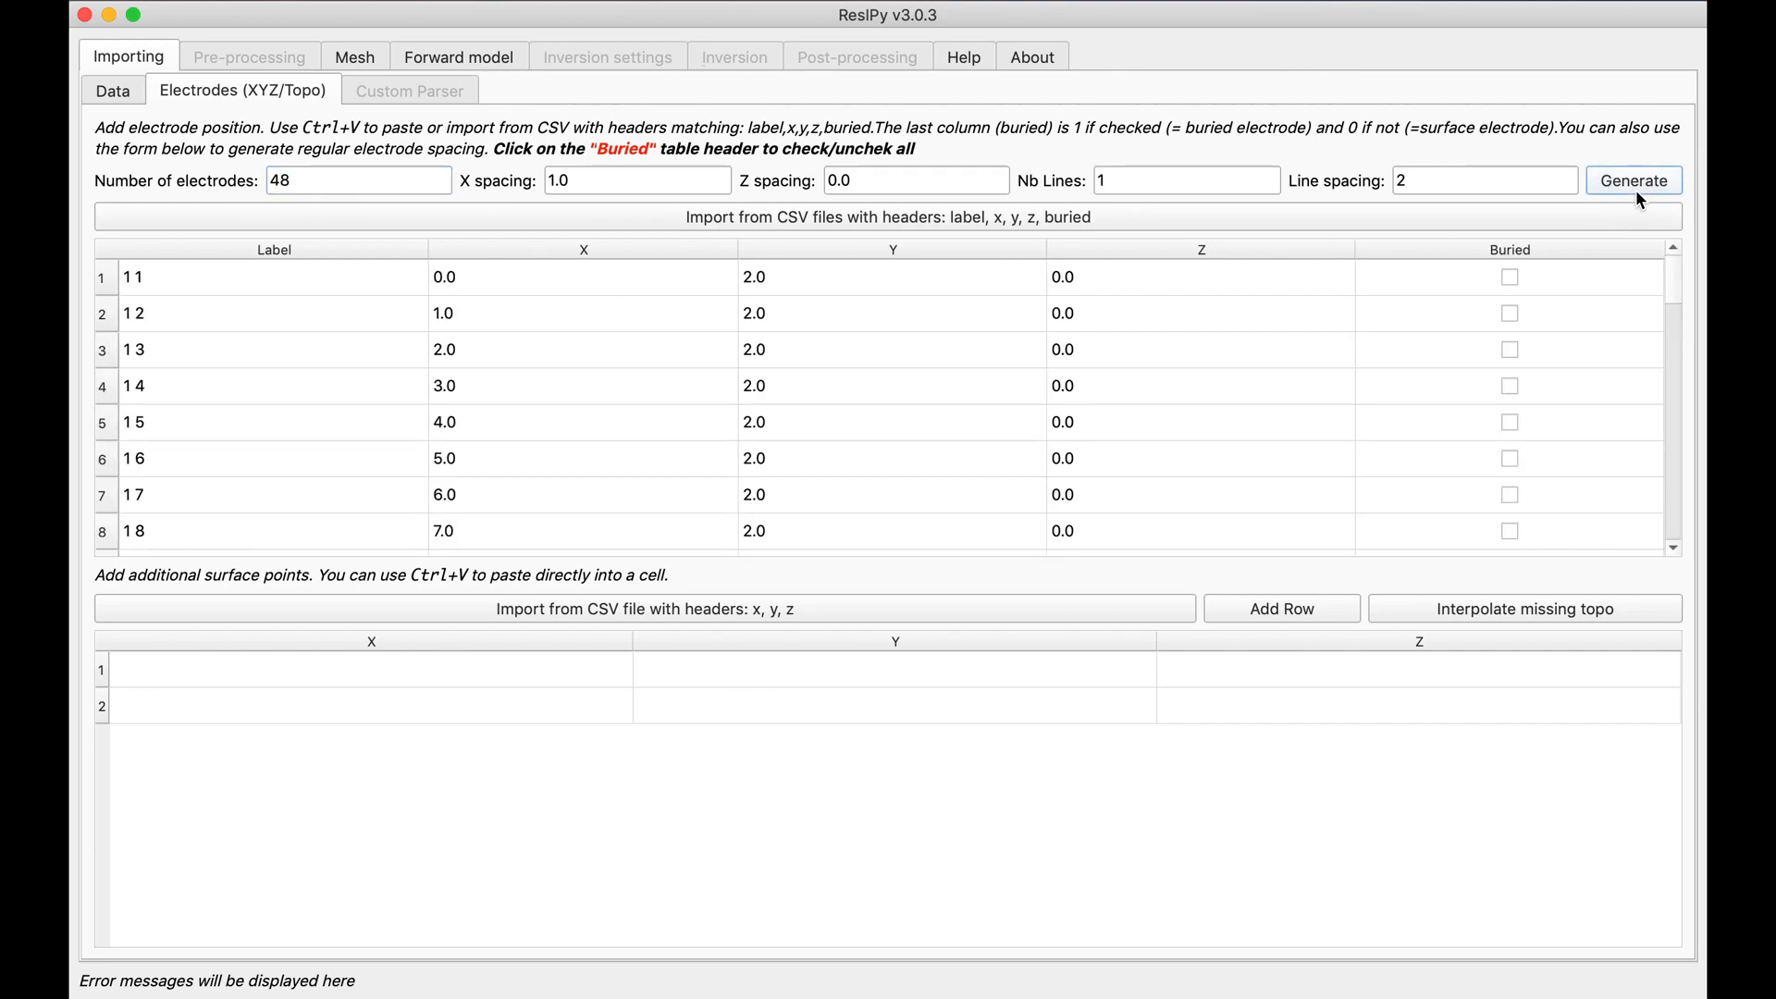
pyautogui.moveTo(1046, 392)
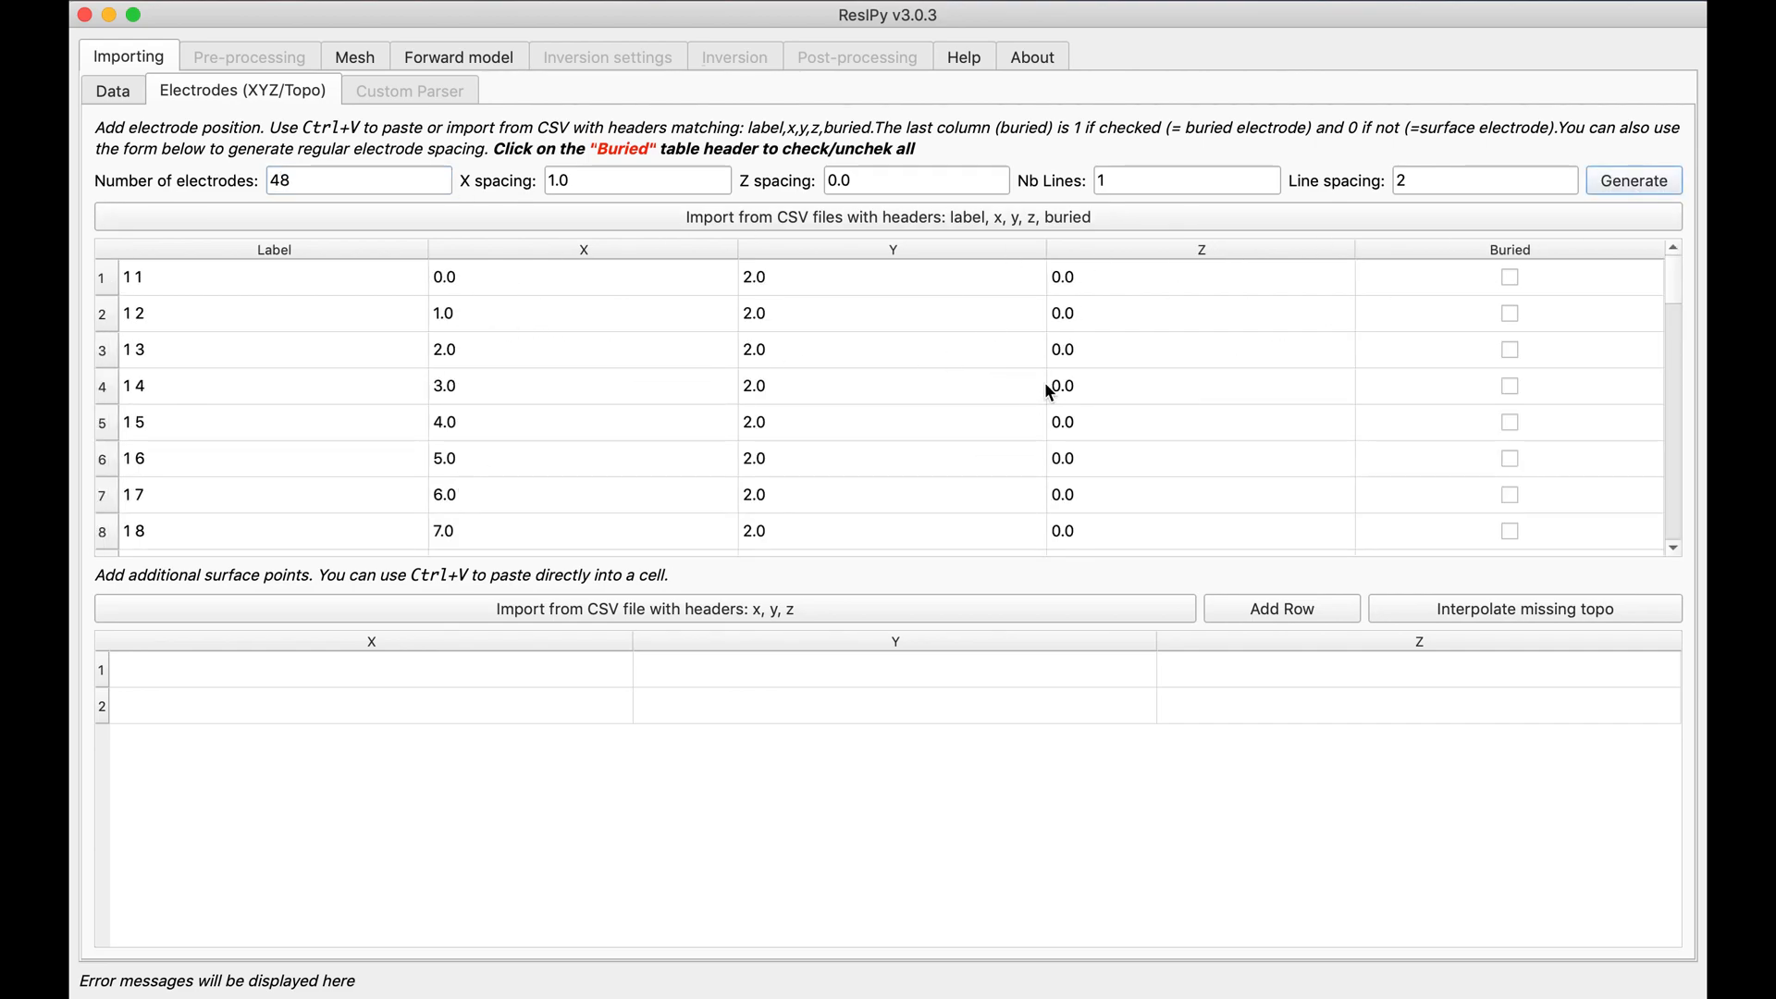
pyautogui.scroll(-3)
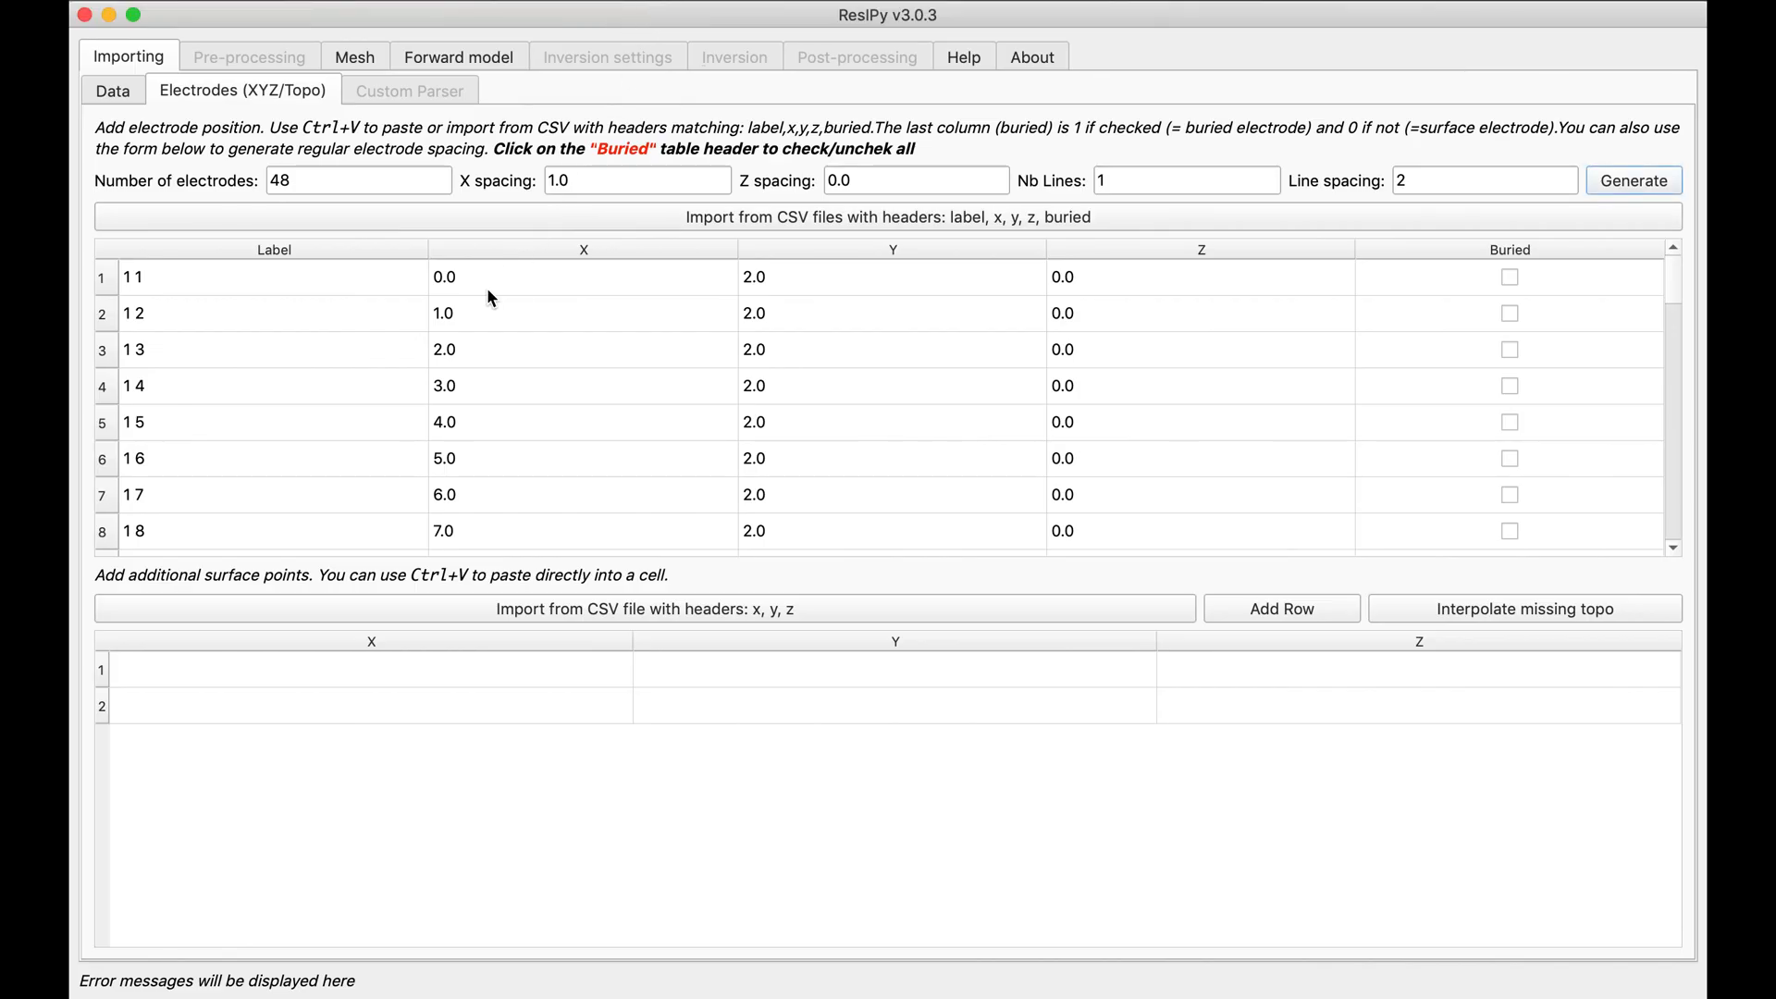
# Paste the Excel coordinates into the electrode table starting at the first X cell, and mark all electrodes buried.
pyautogui.click(583, 276)
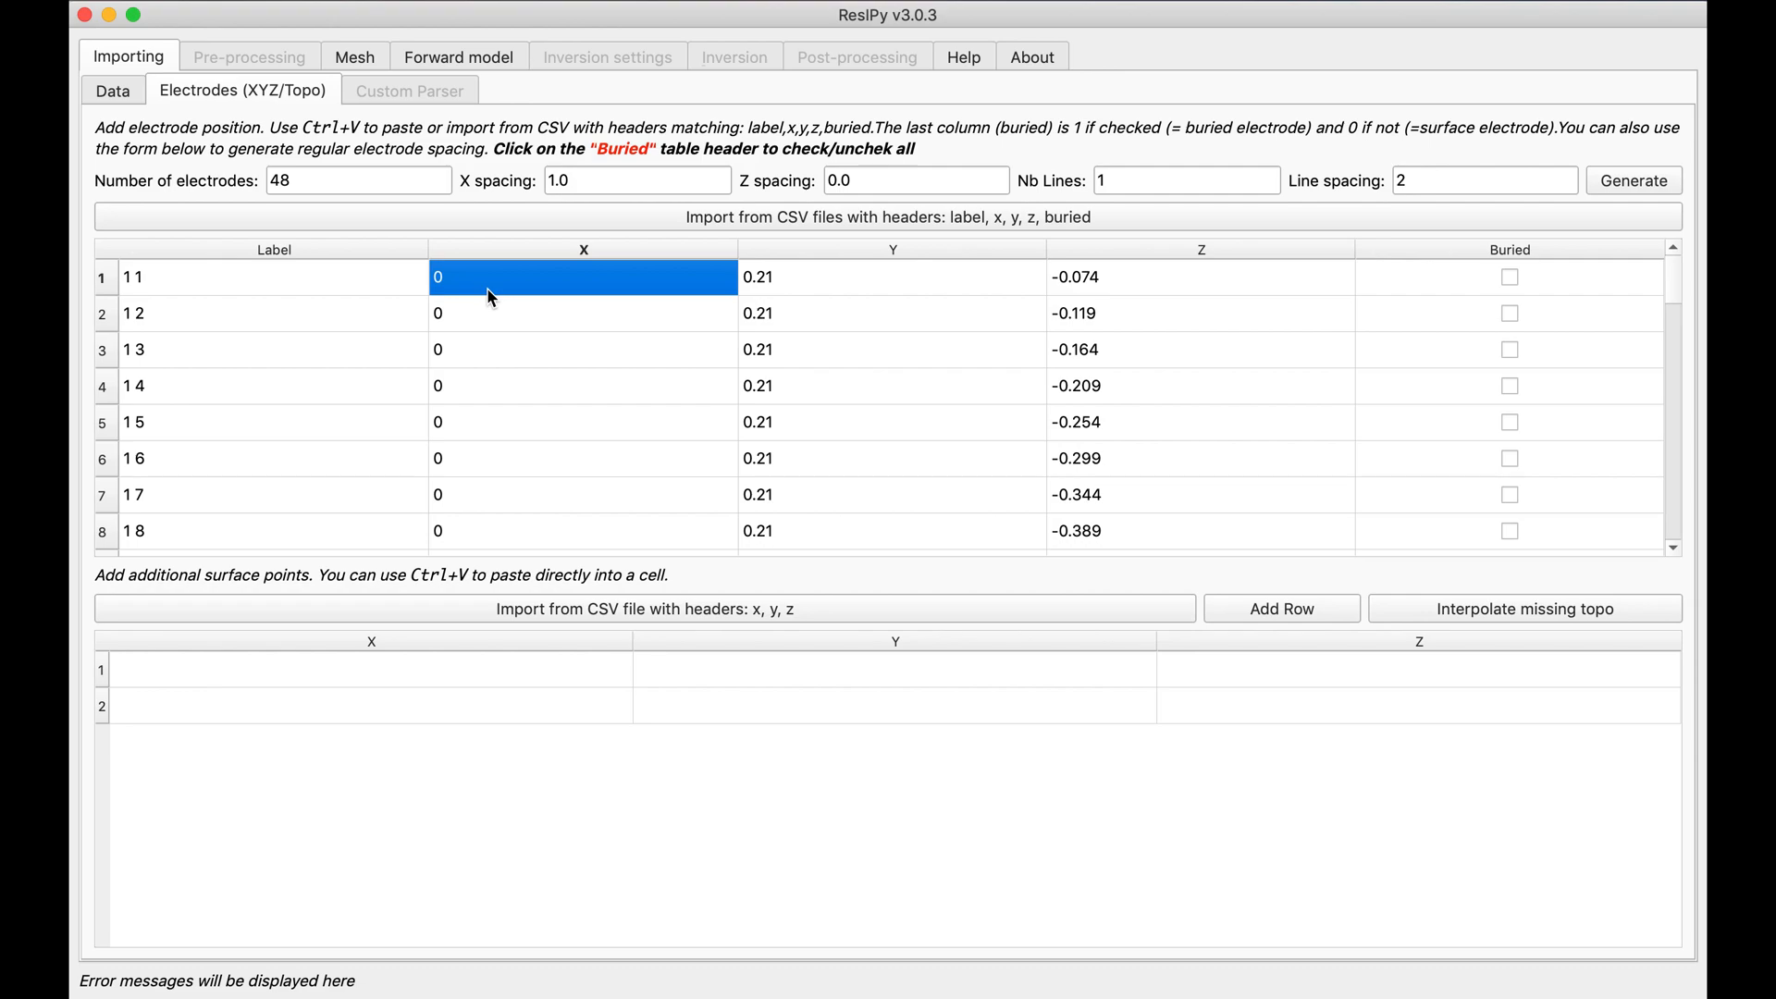
pyautogui.moveTo(1525, 262)
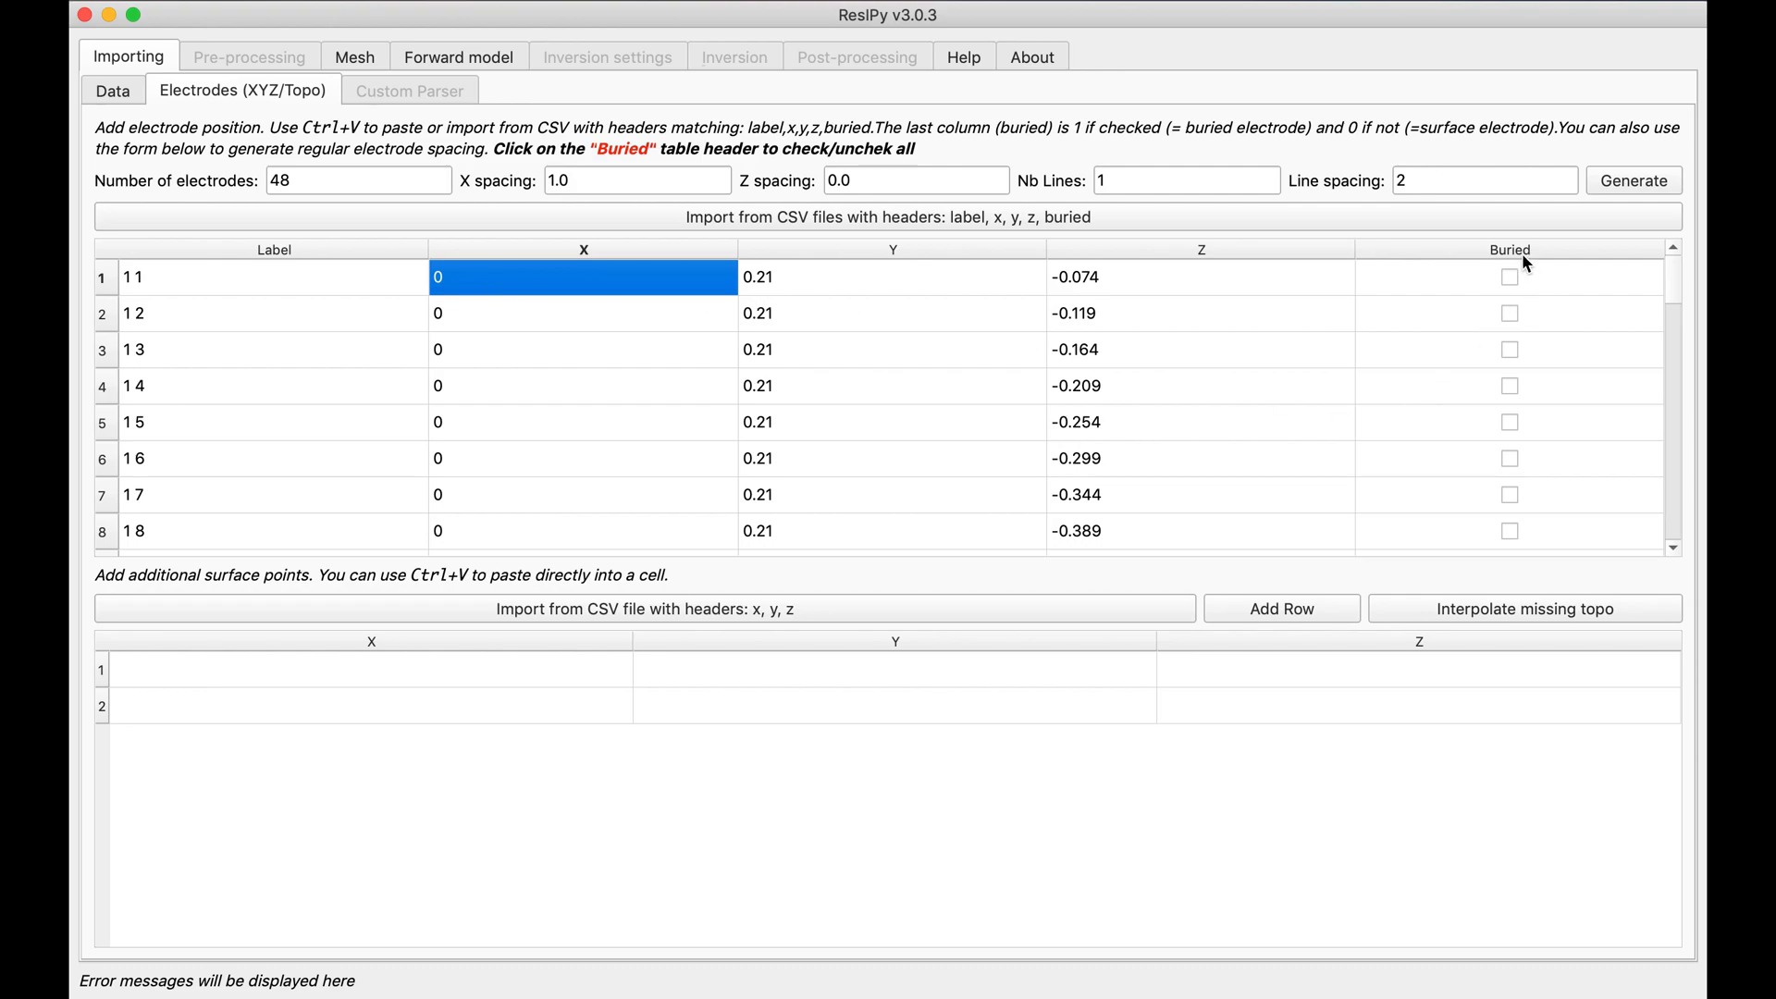
pyautogui.click(1507, 249)
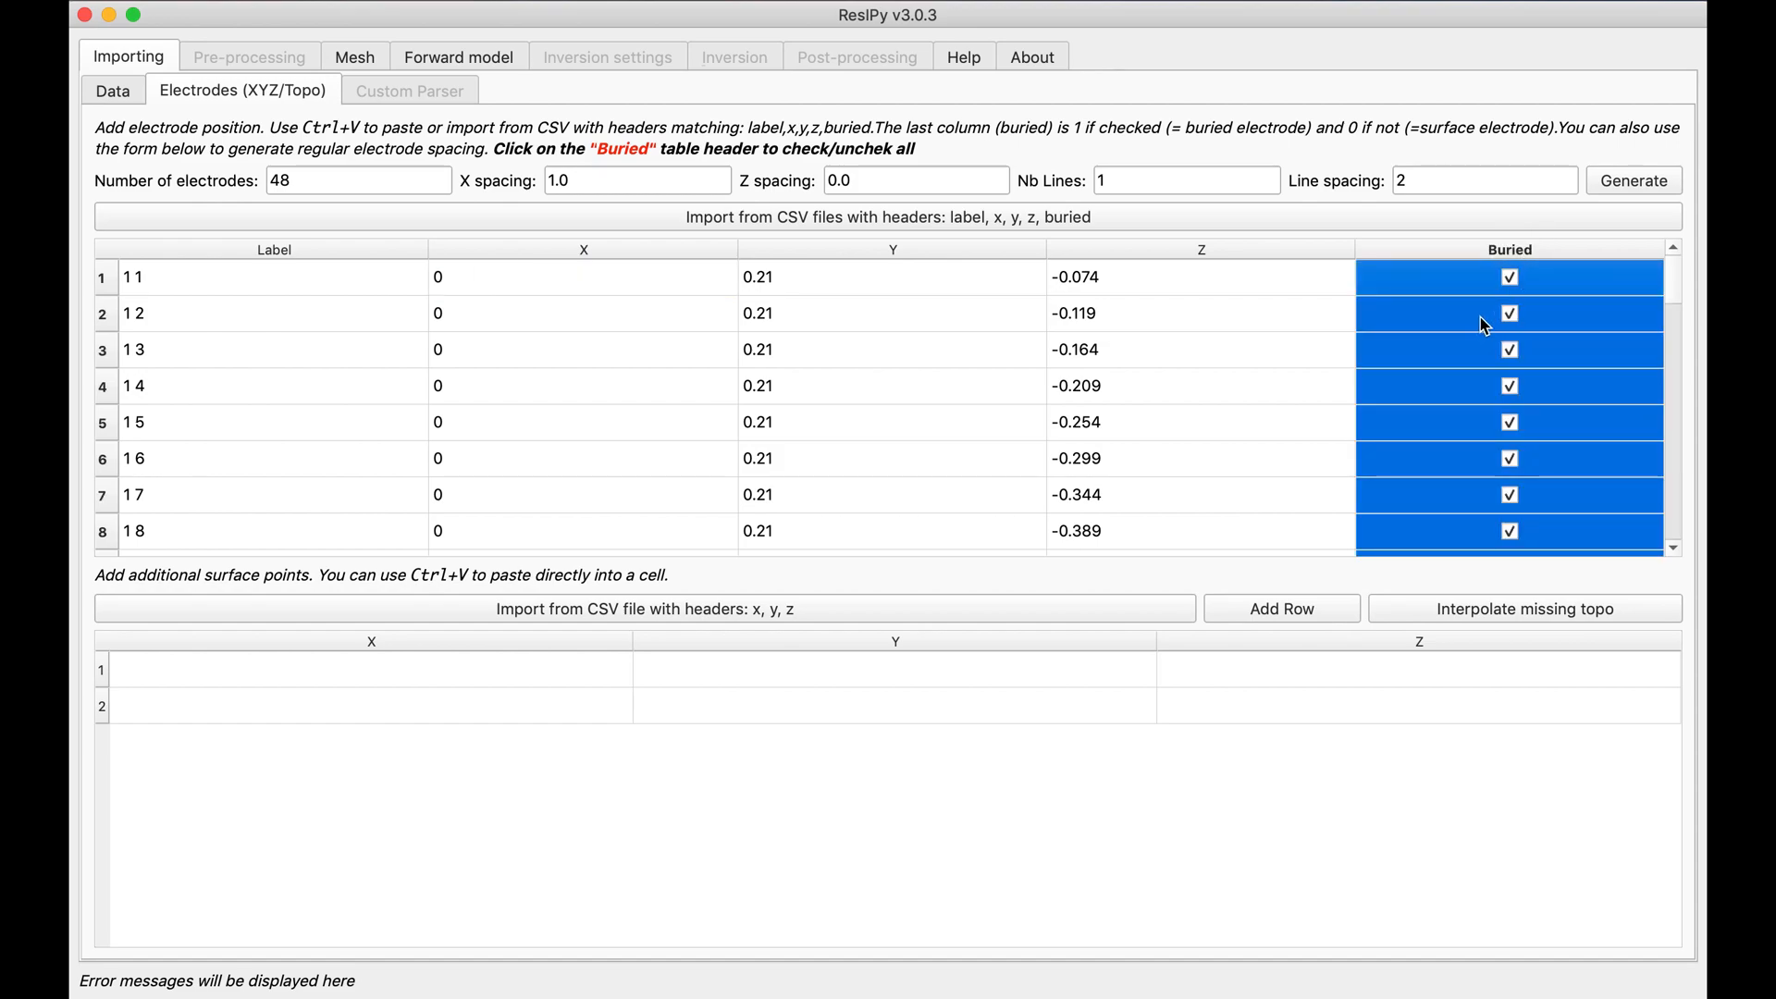
pyautogui.moveTo(1552, 299)
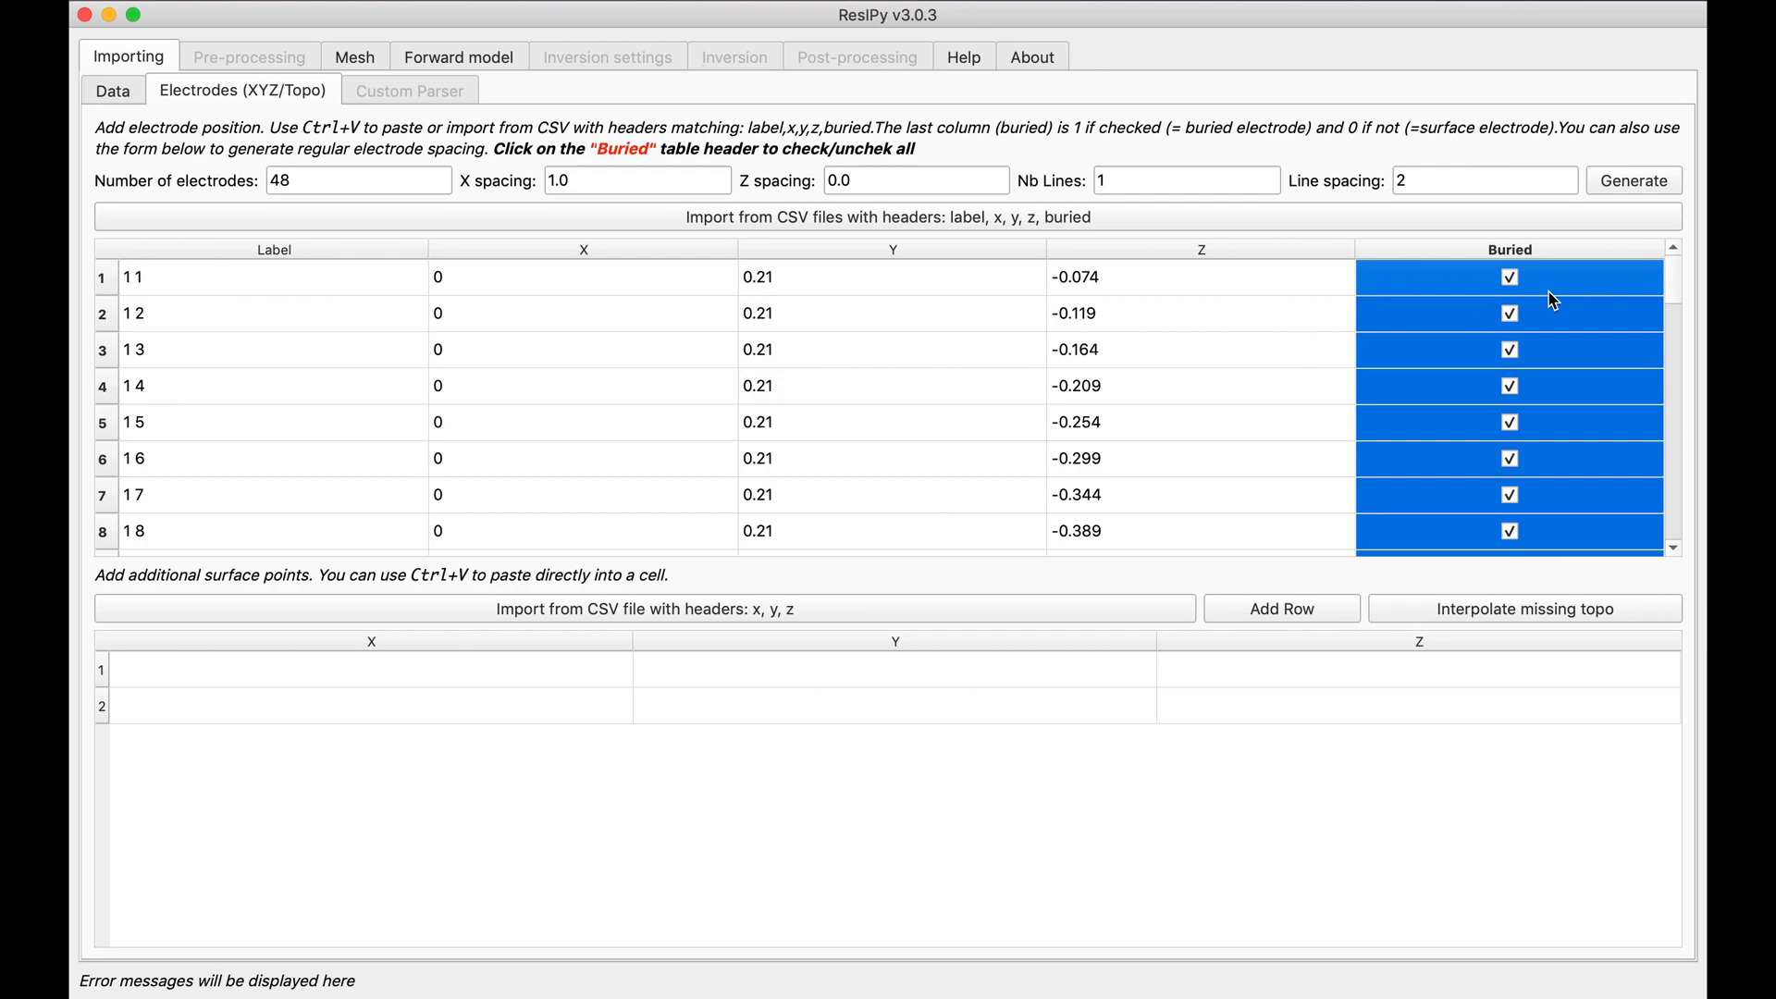
pyautogui.moveTo(1531, 296)
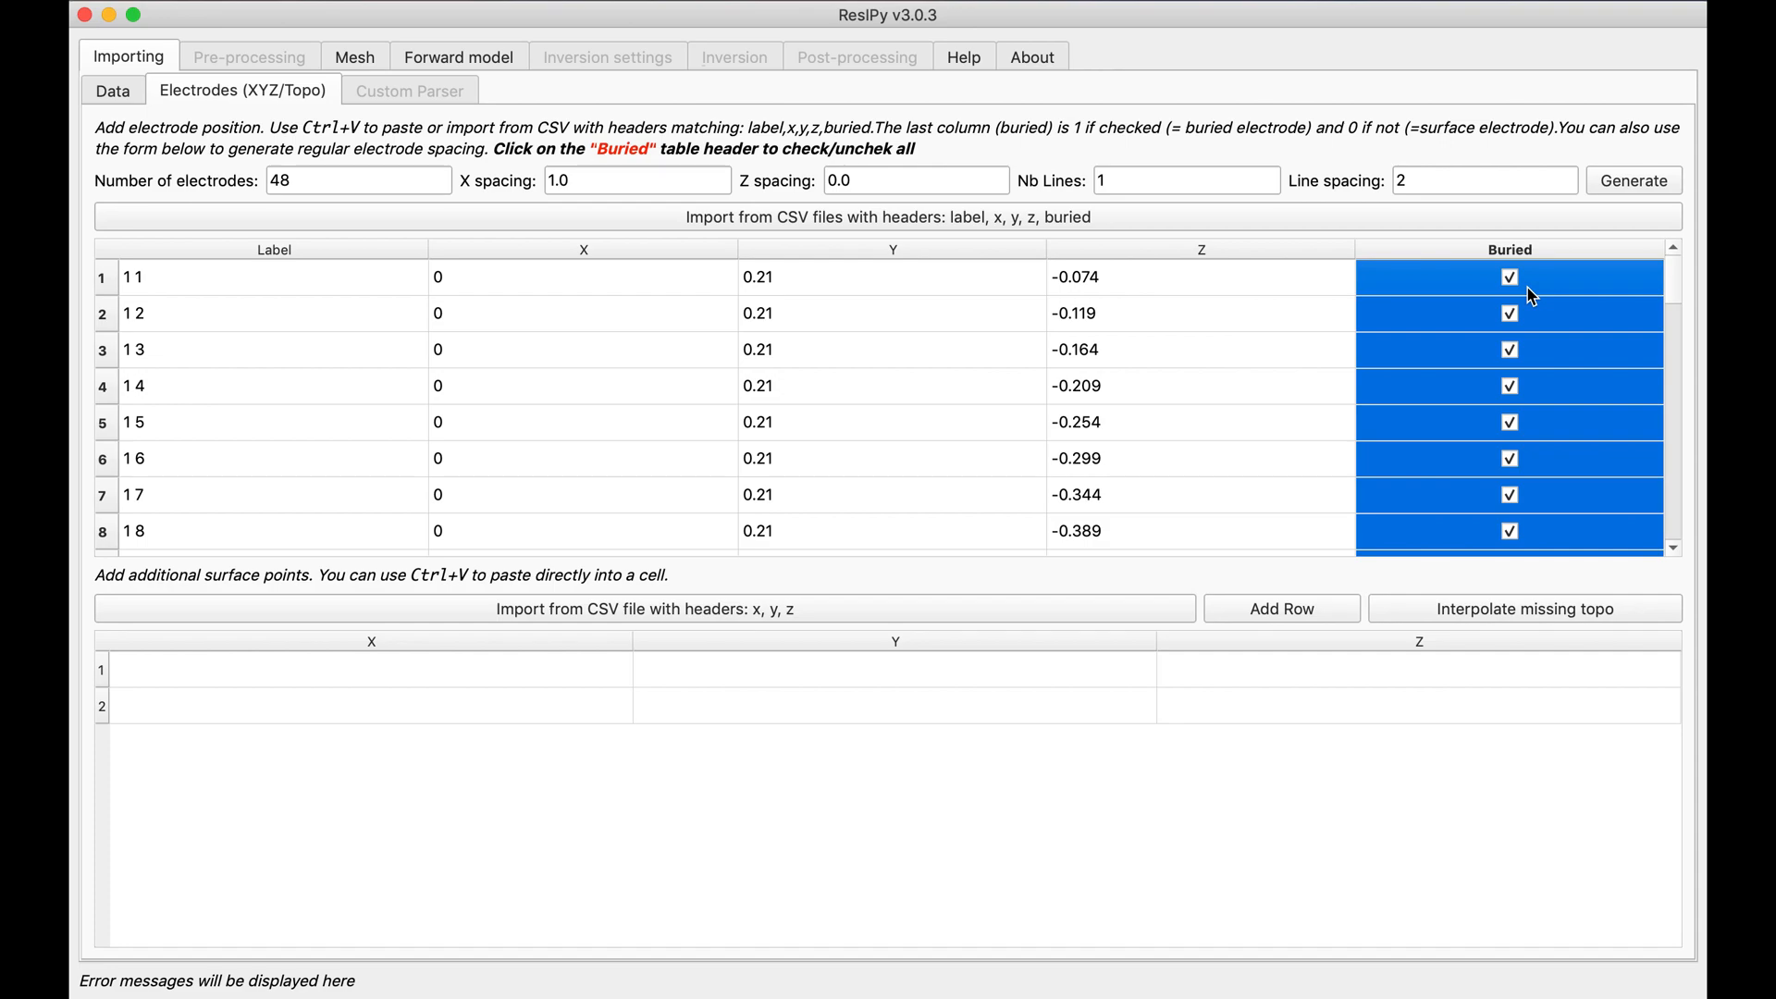
pyautogui.moveTo(1065, 303)
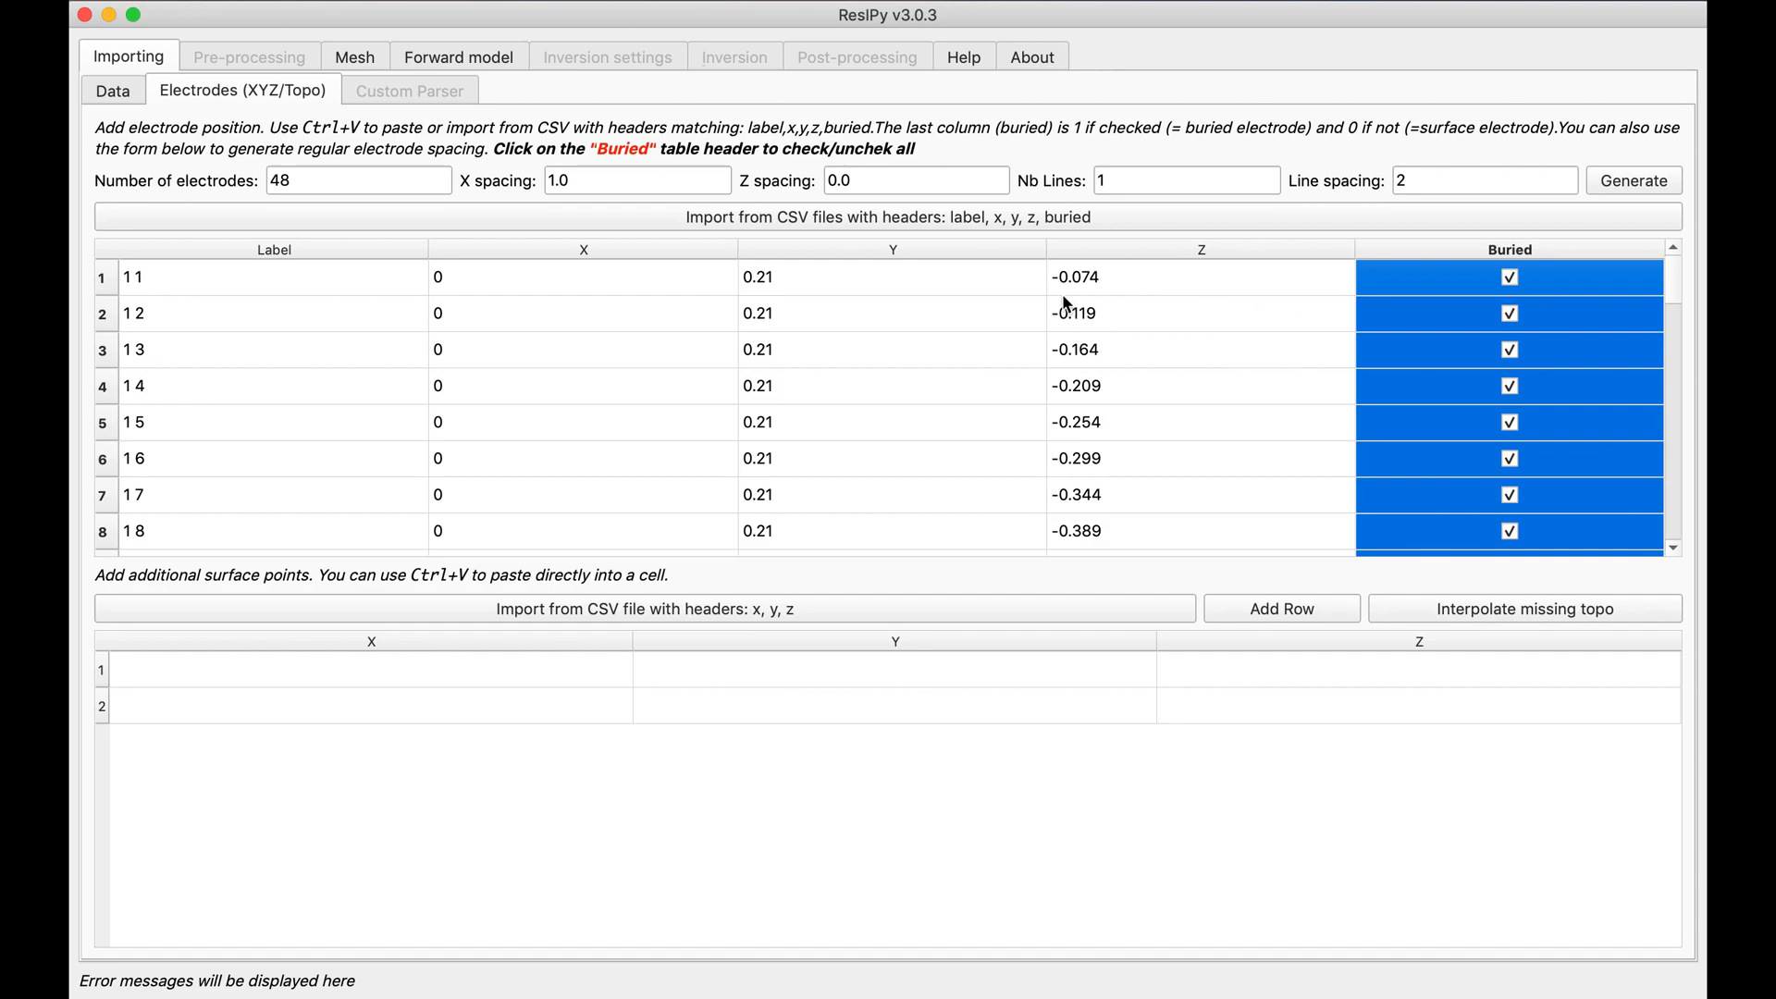
pyautogui.moveTo(1077, 298)
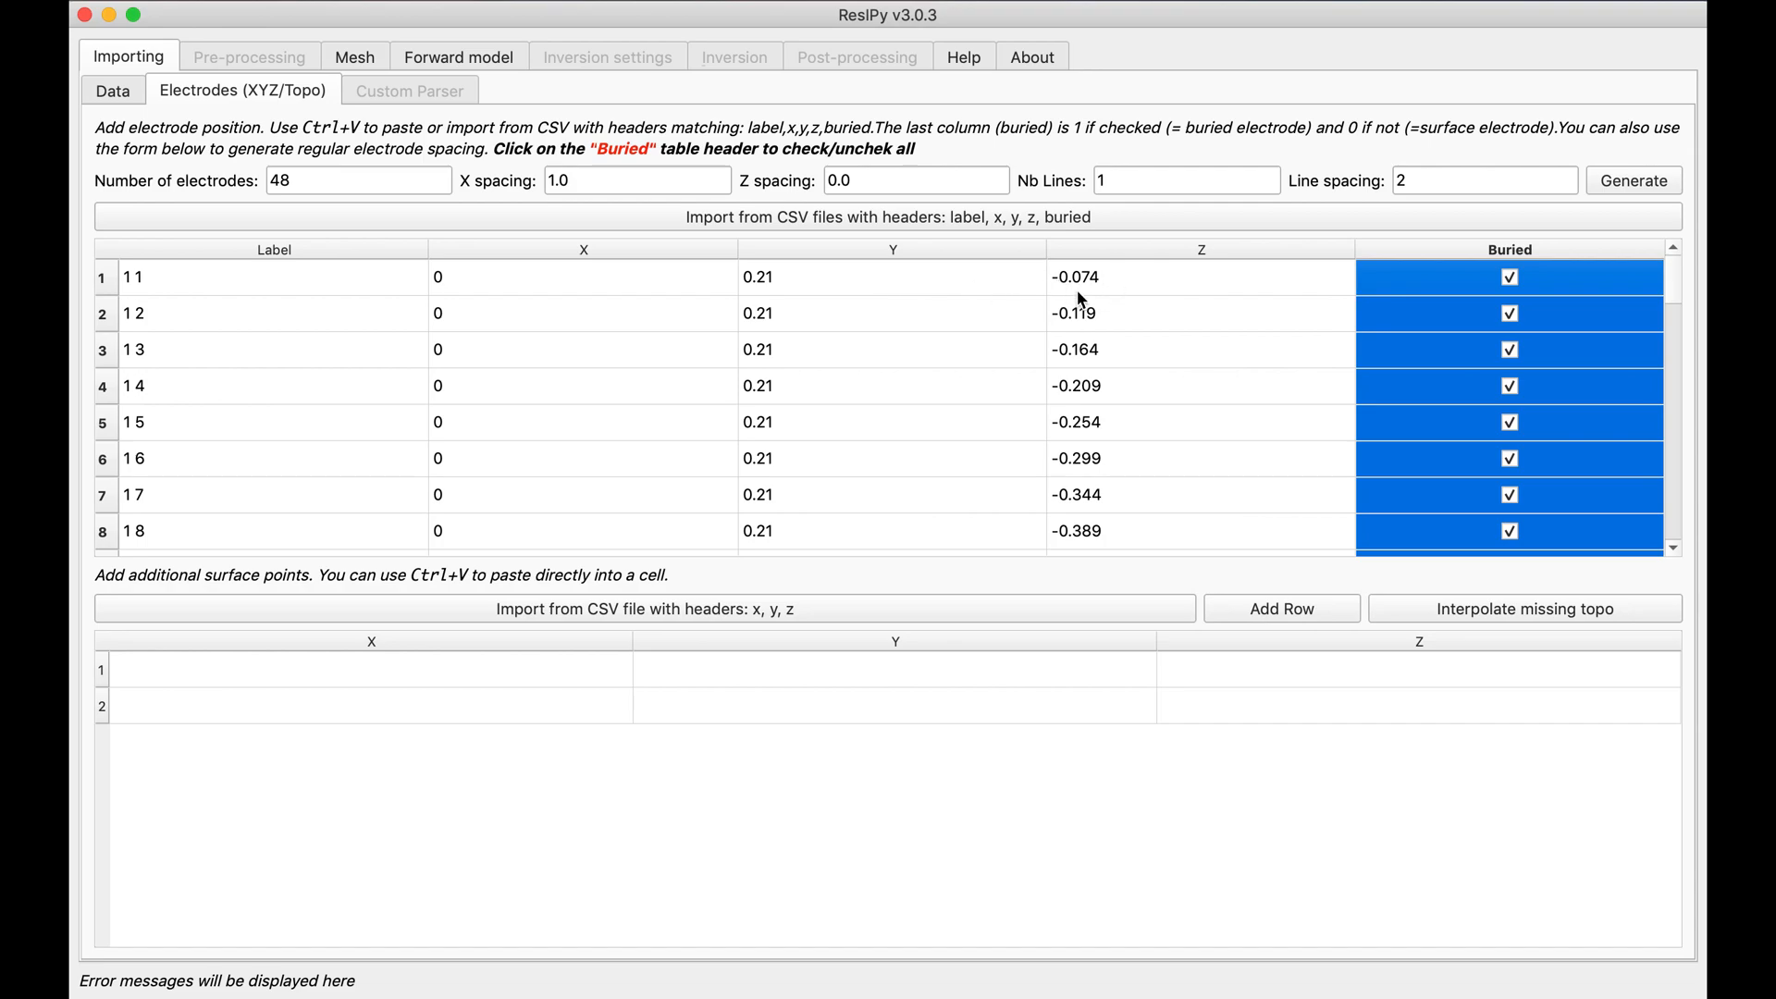
pyautogui.moveTo(1529, 291)
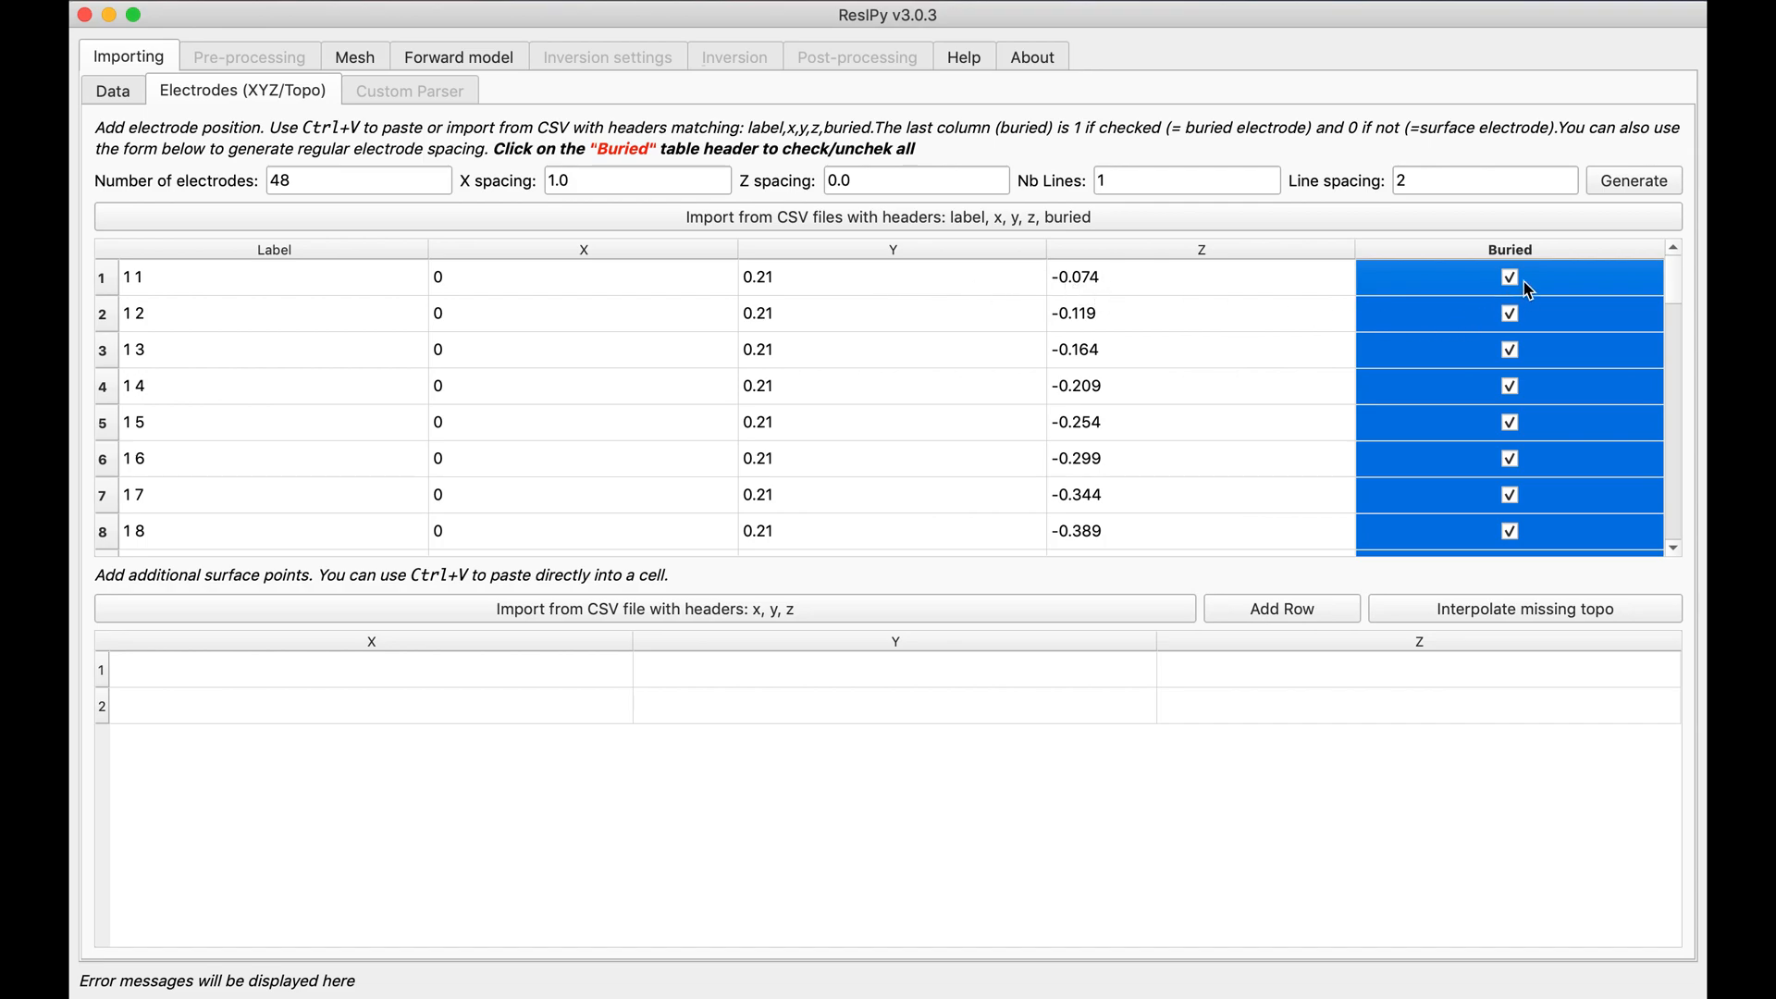
# Uncheck Buried for electrodes 1, 13, 25 and 37 in the electrode table.
pyautogui.click(1508, 276)
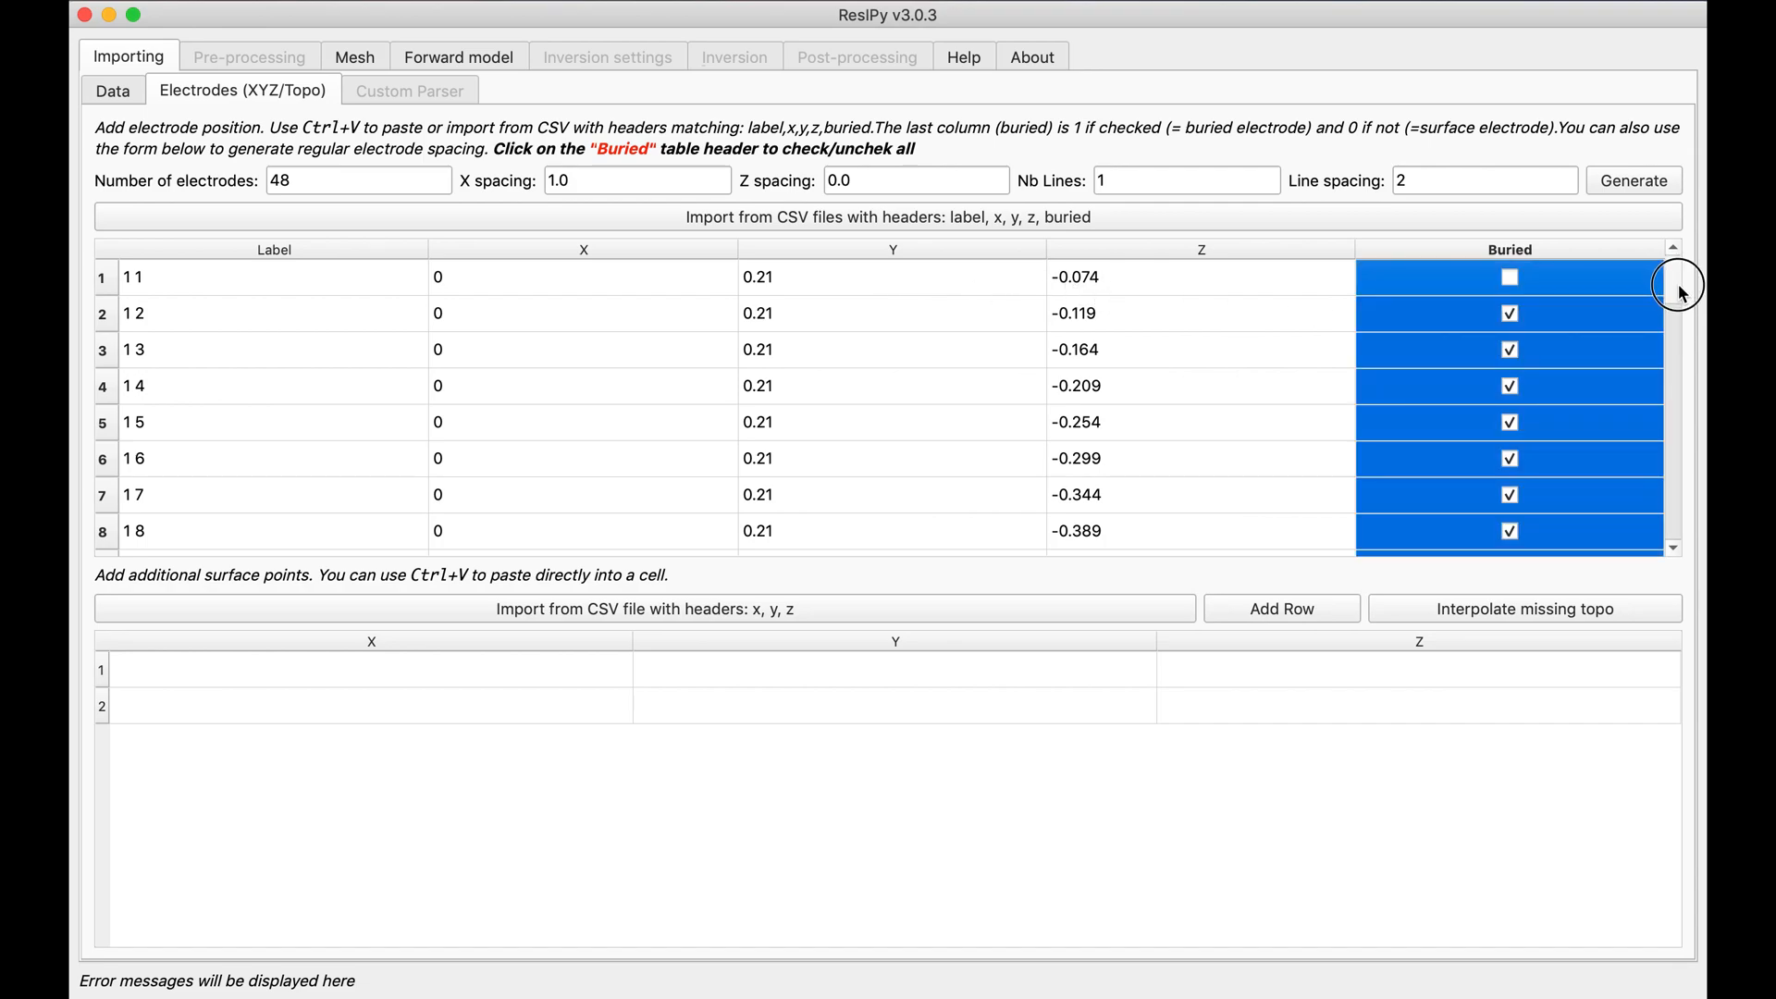
pyautogui.scroll(-3)
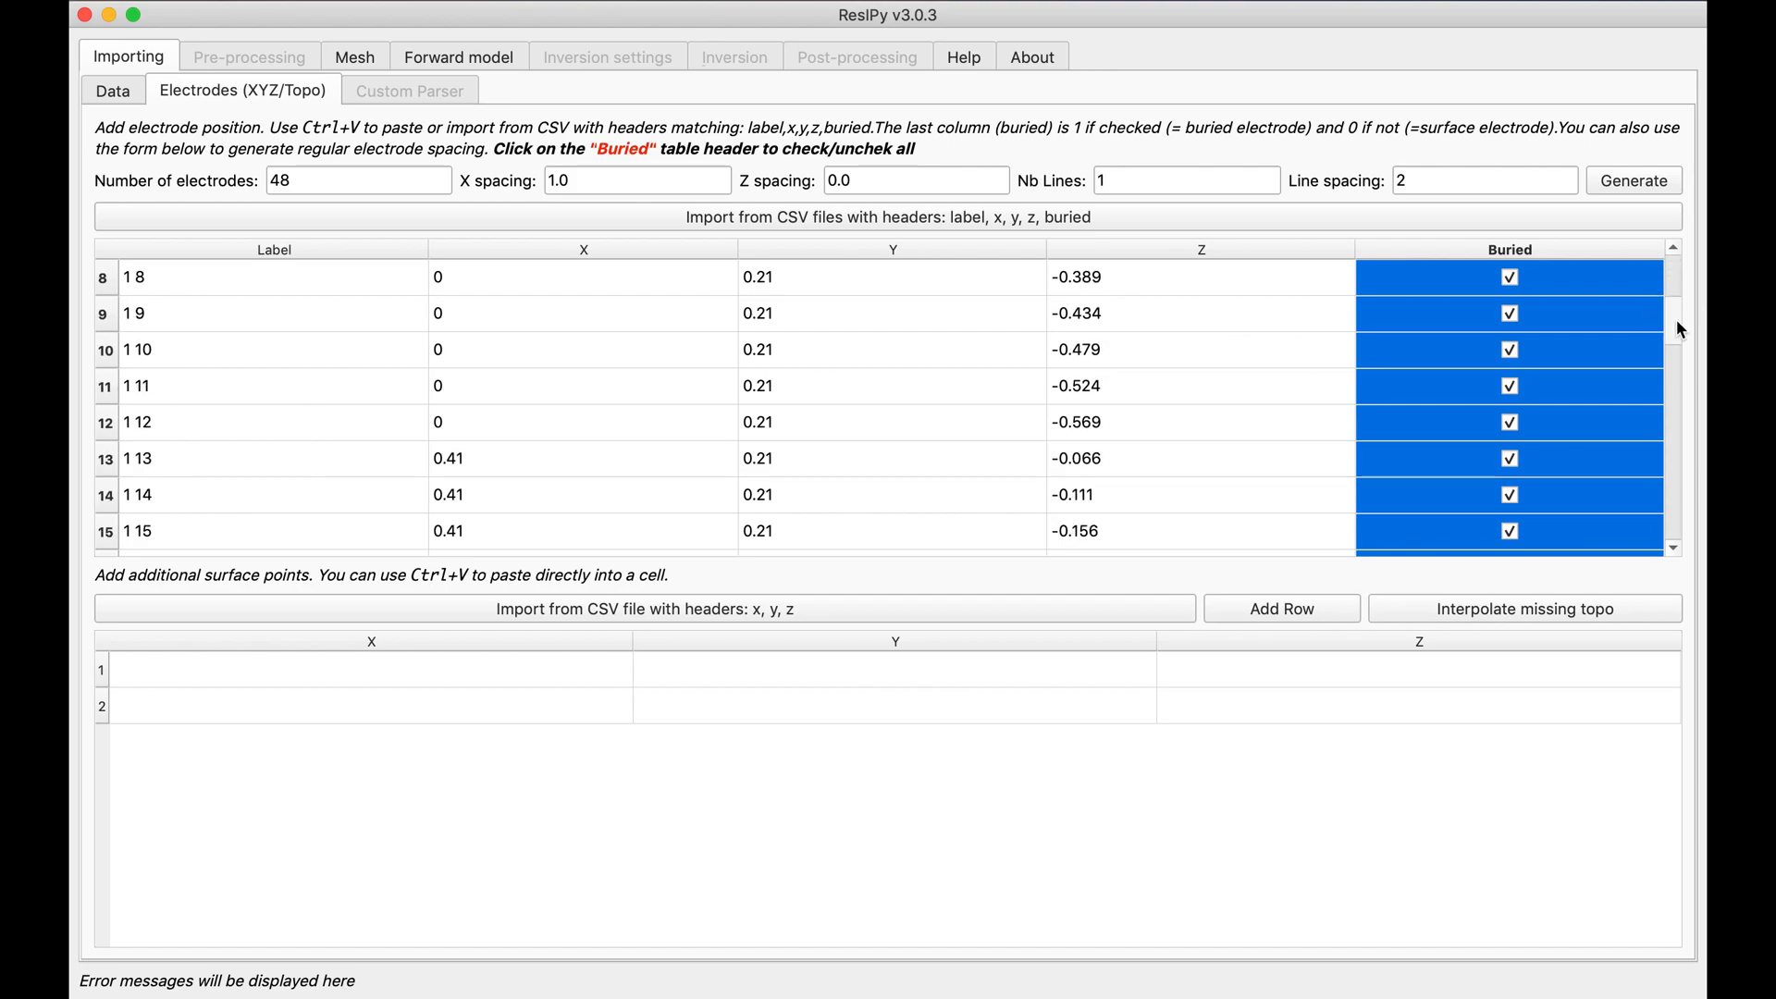
pyautogui.click(1509, 458)
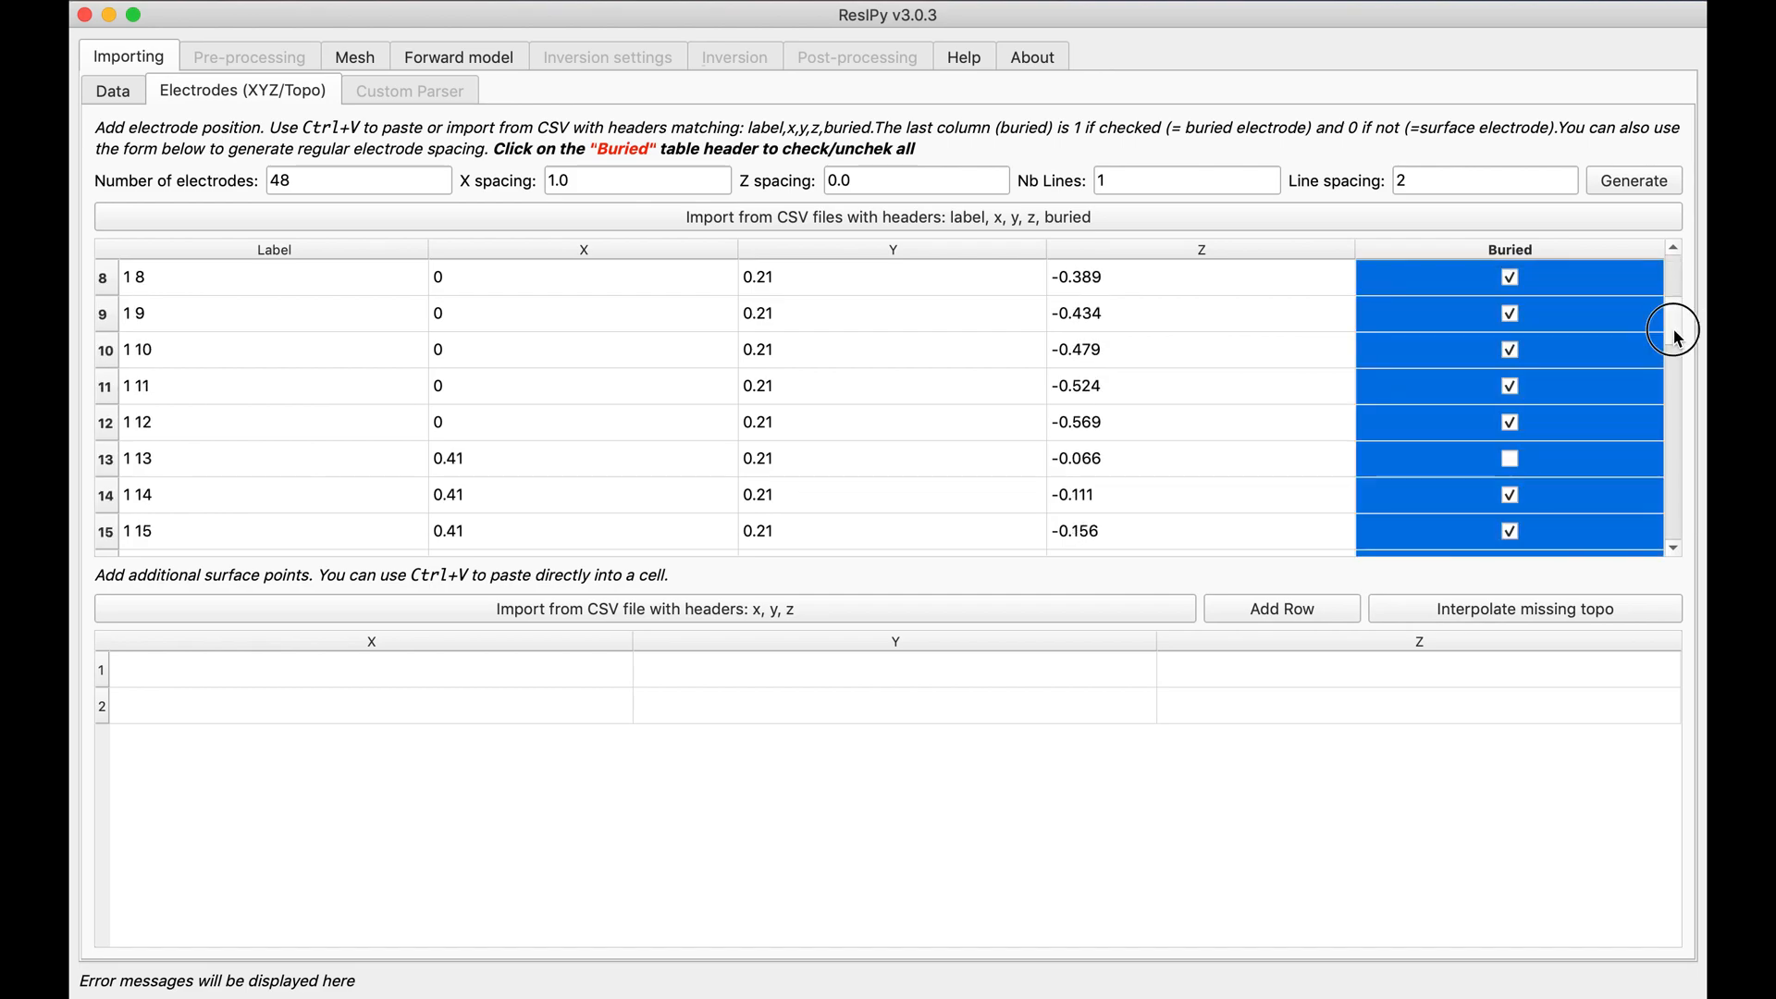
pyautogui.scroll(-3)
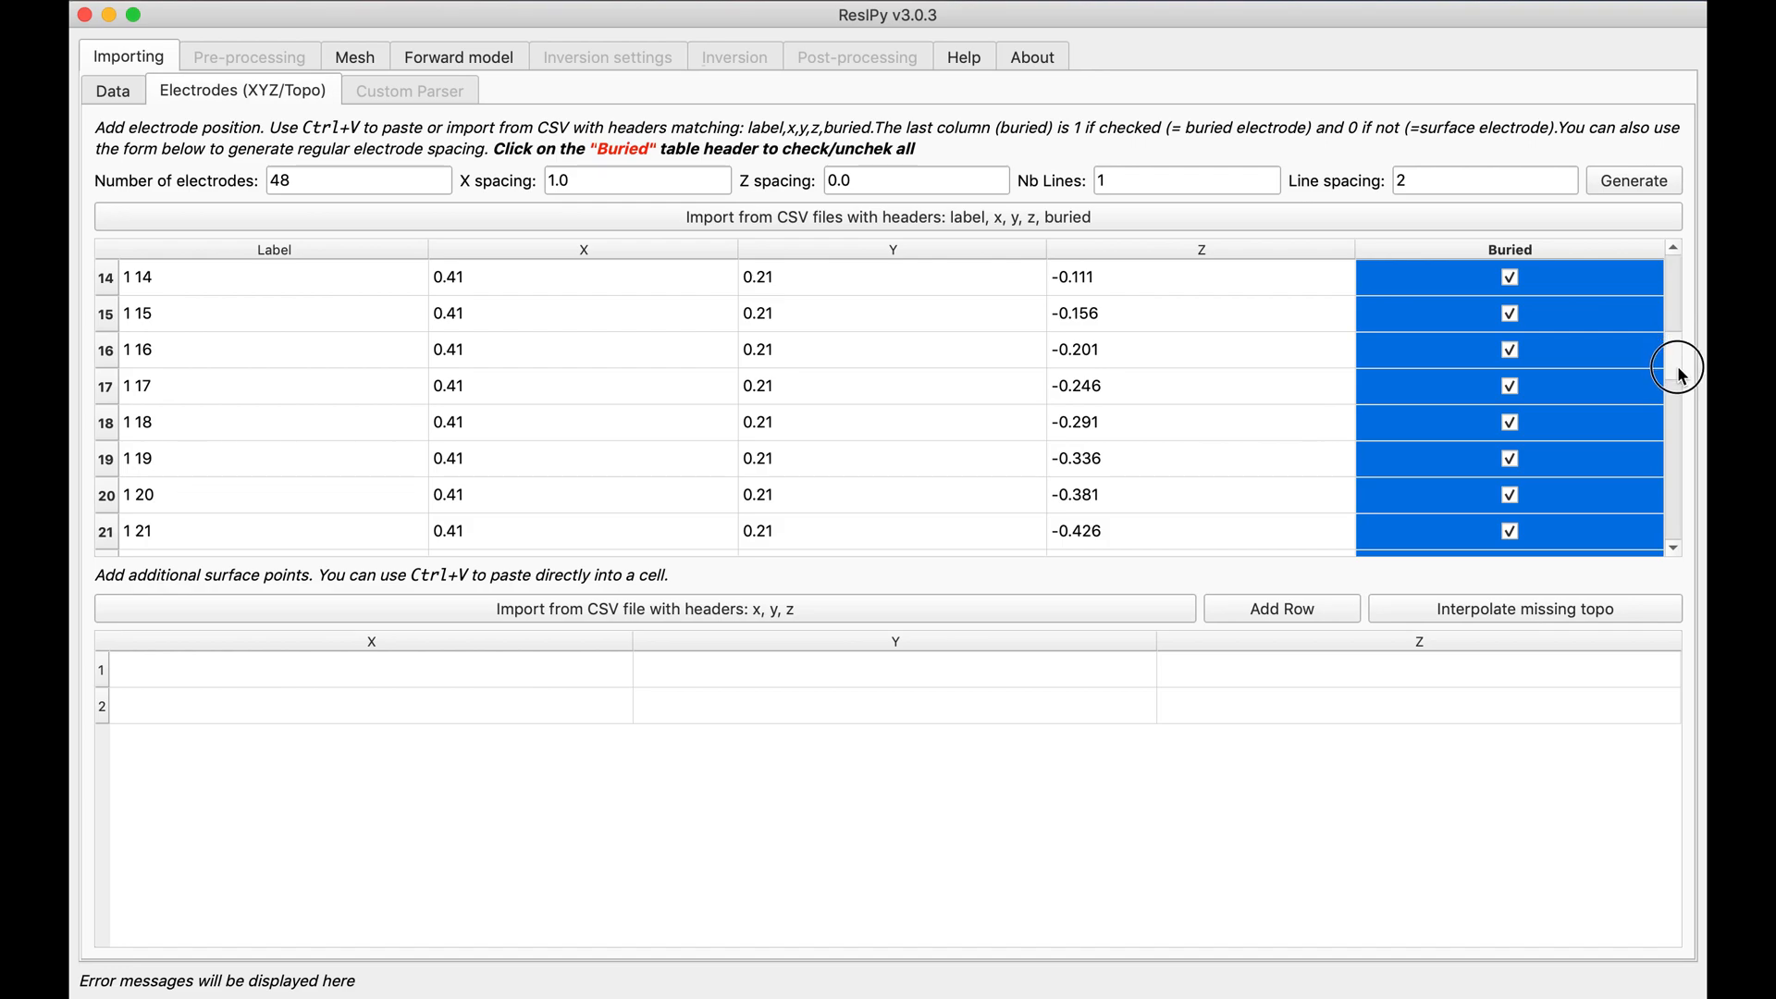
pyautogui.scroll(-3)
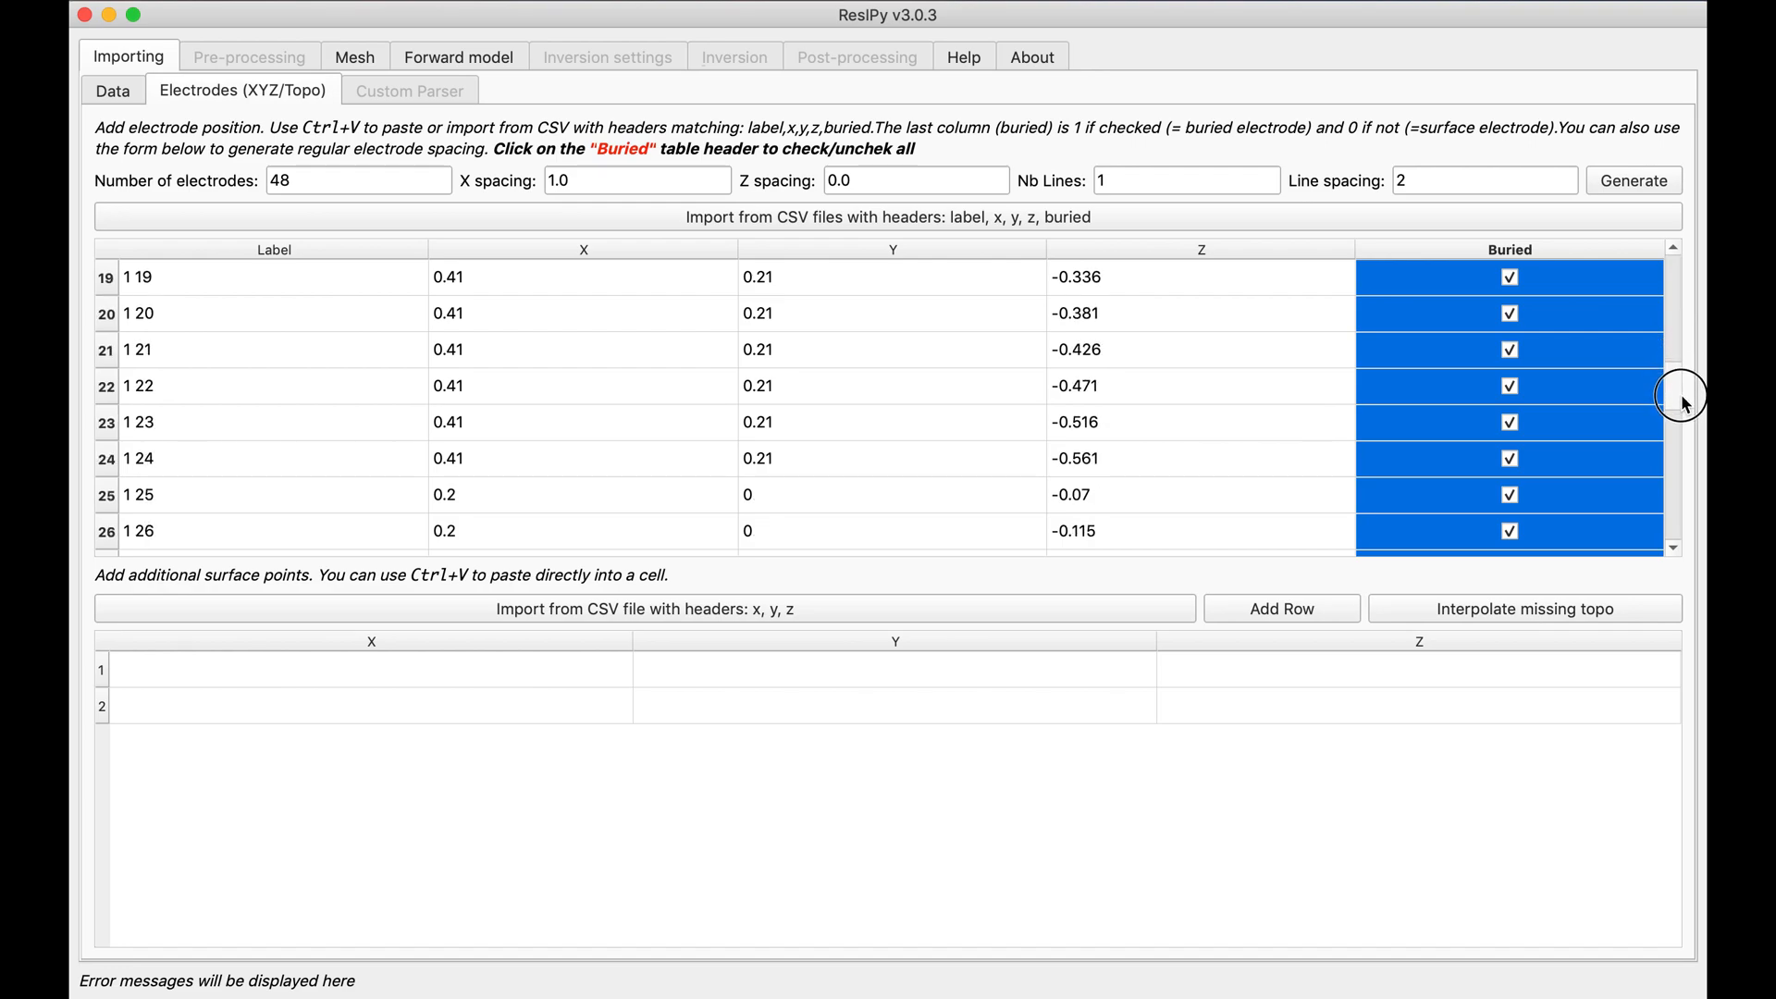
pyautogui.click(1509, 494)
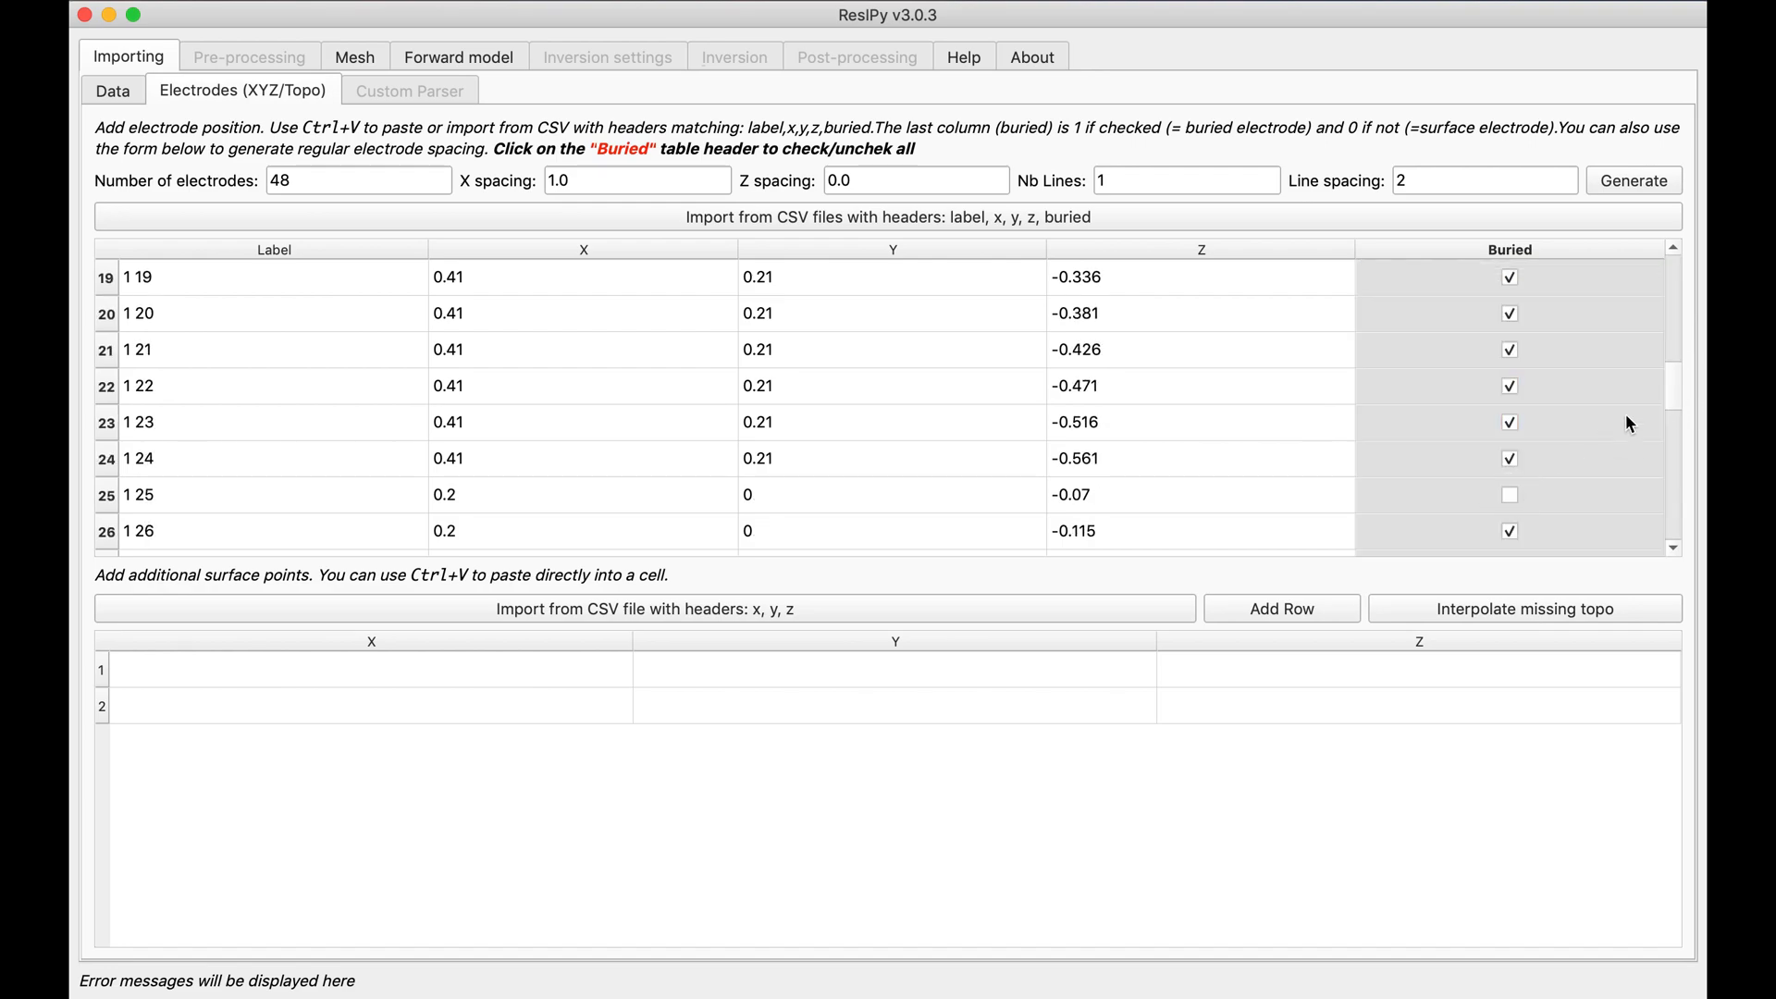
pyautogui.scroll(-3)
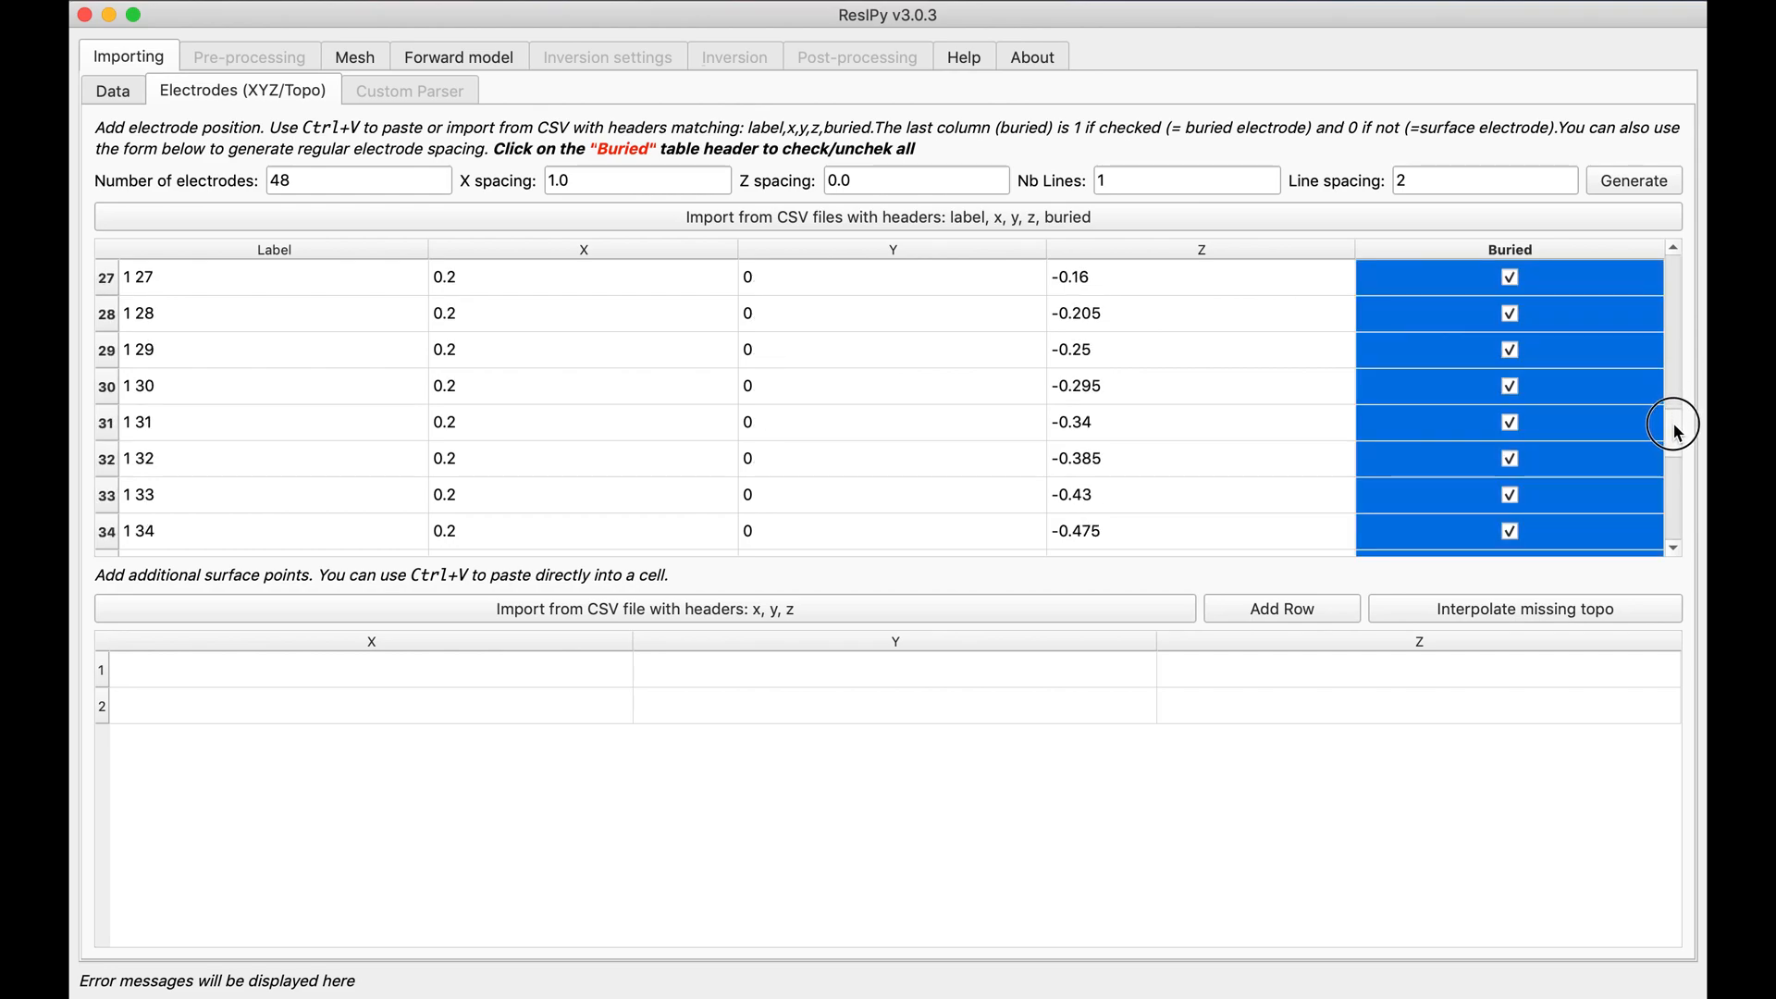
pyautogui.scroll(-3)
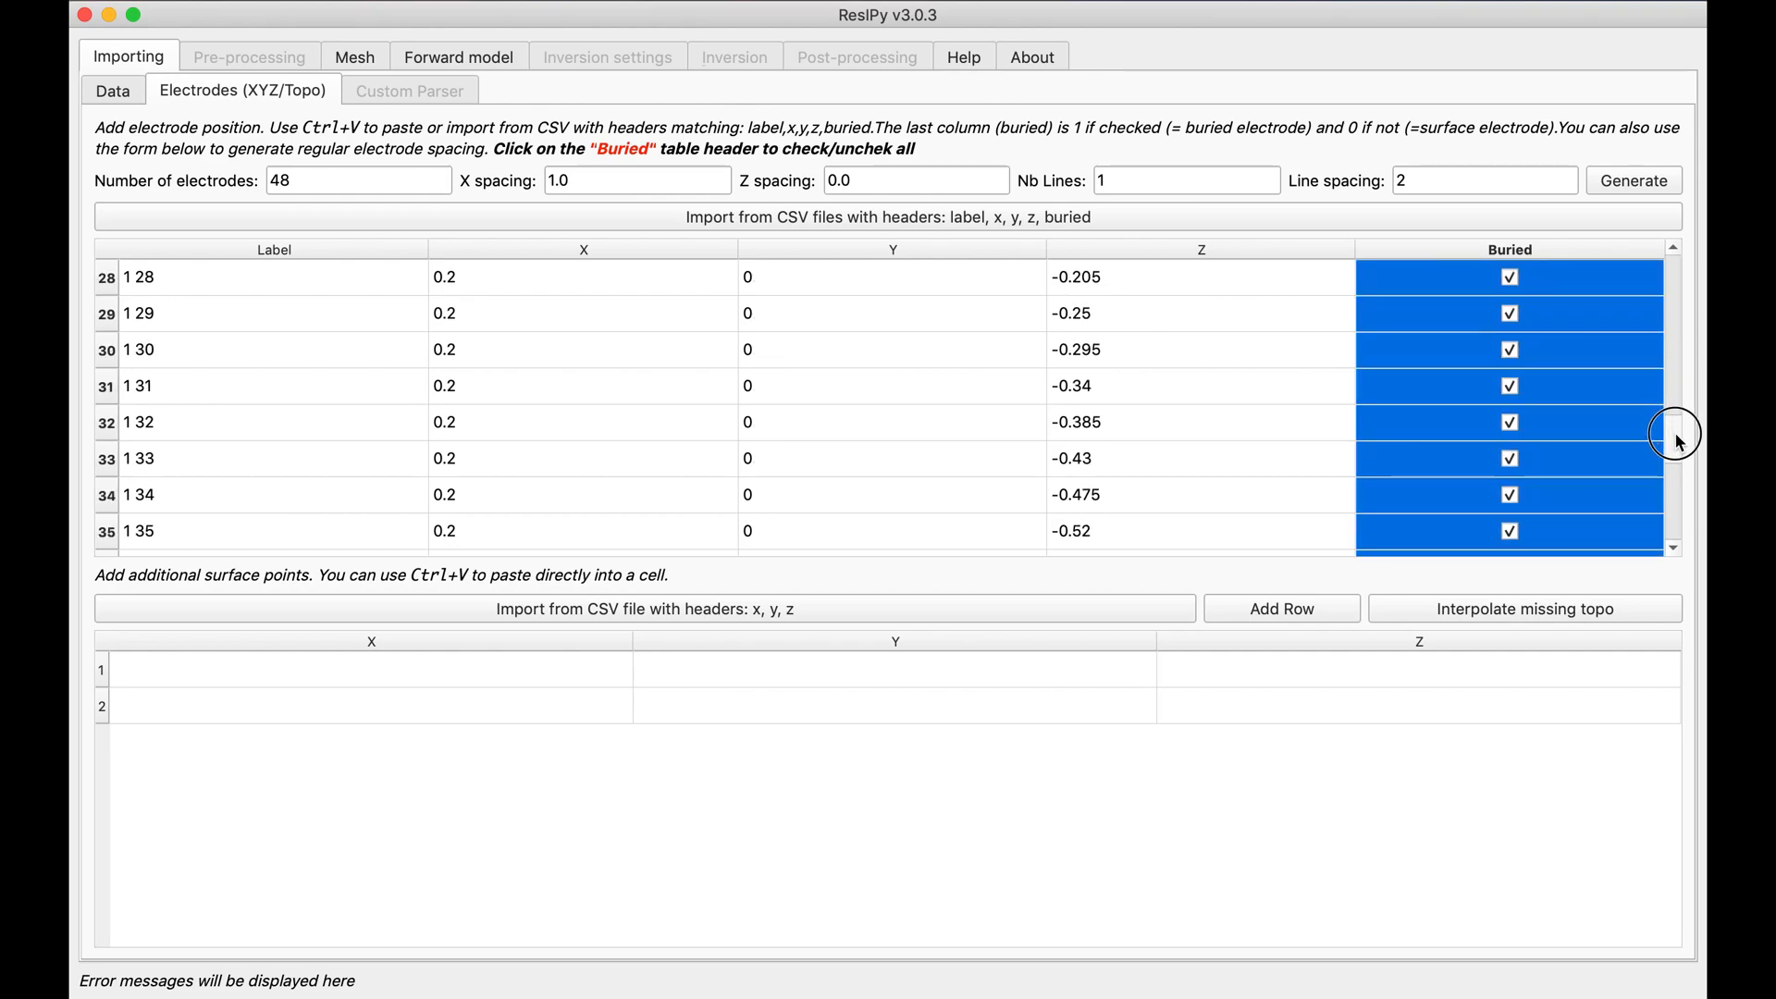
pyautogui.scroll(-3)
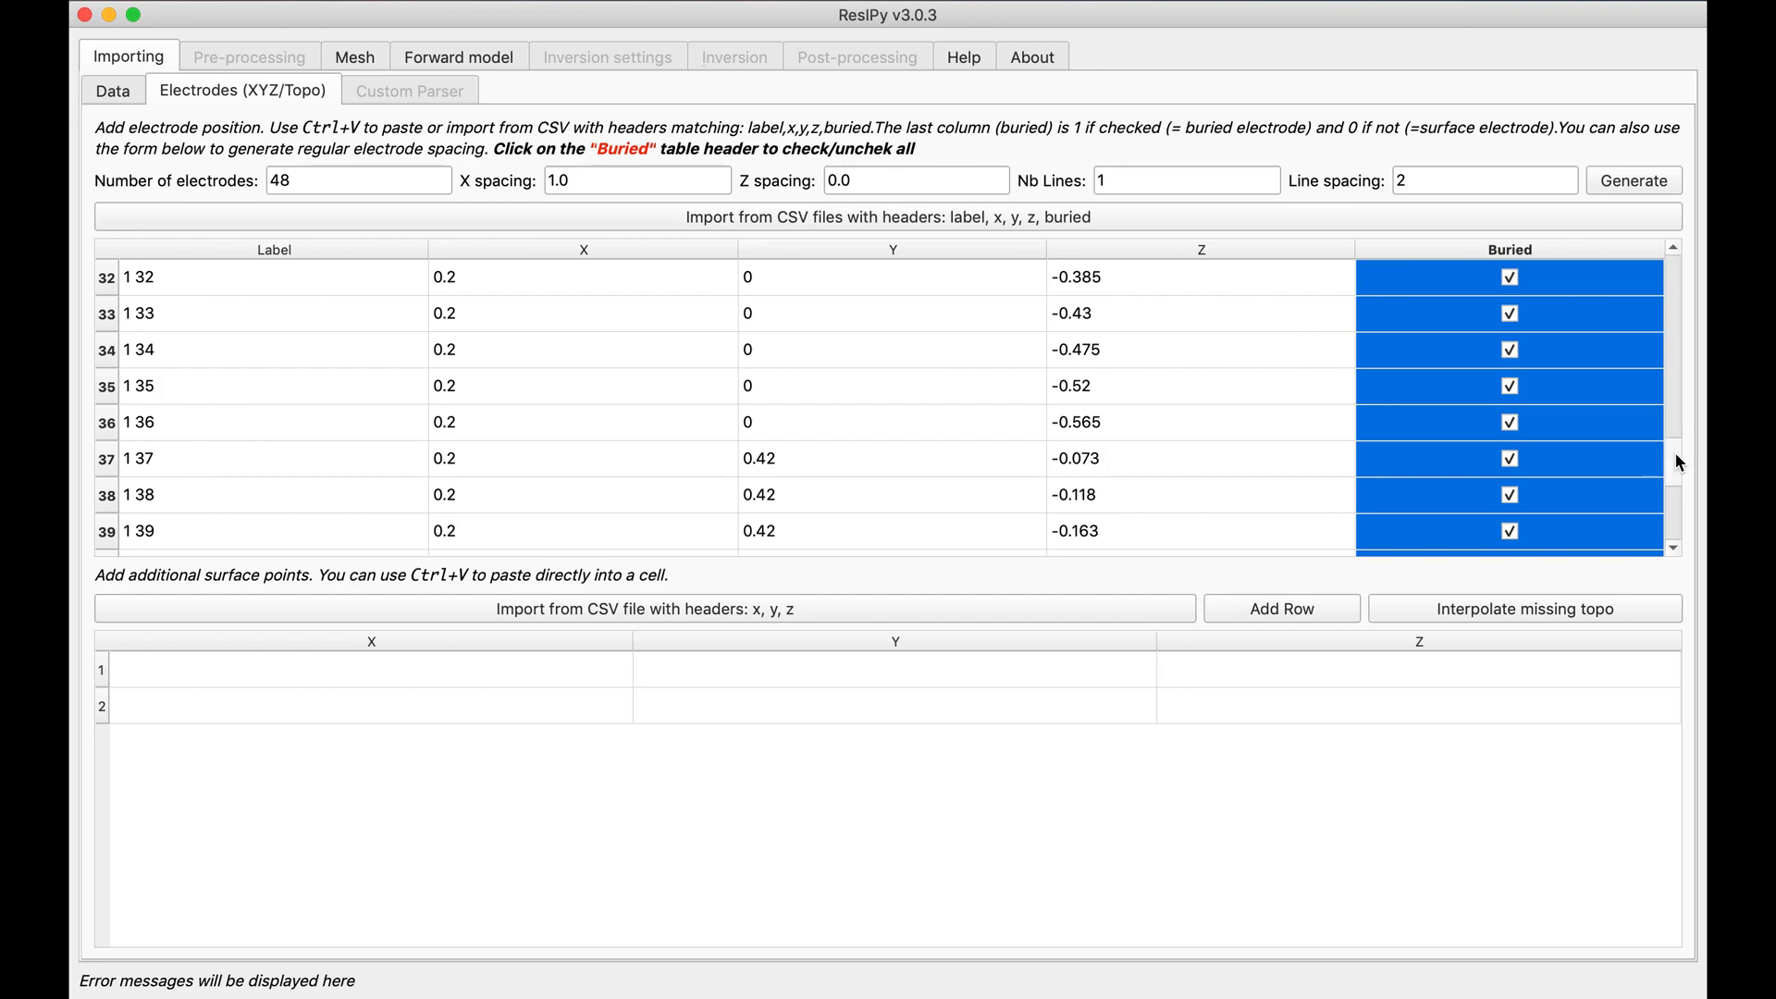
pyautogui.scroll(-3)
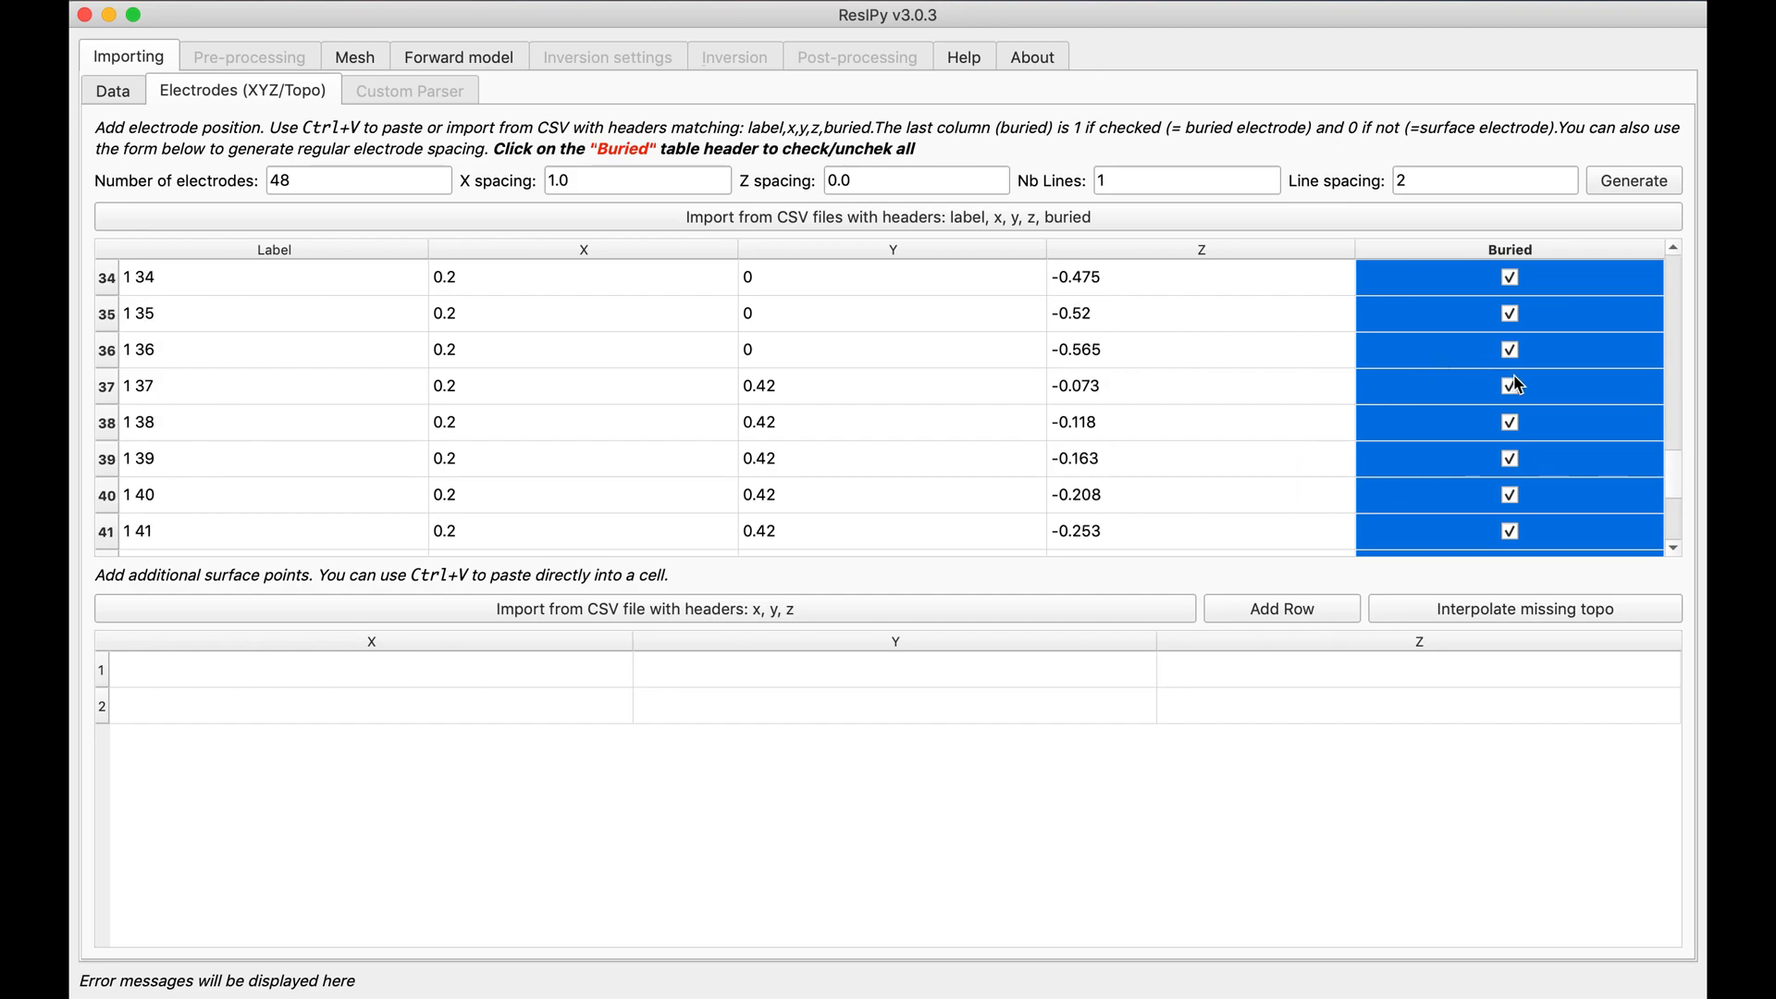
pyautogui.click(1509, 385)
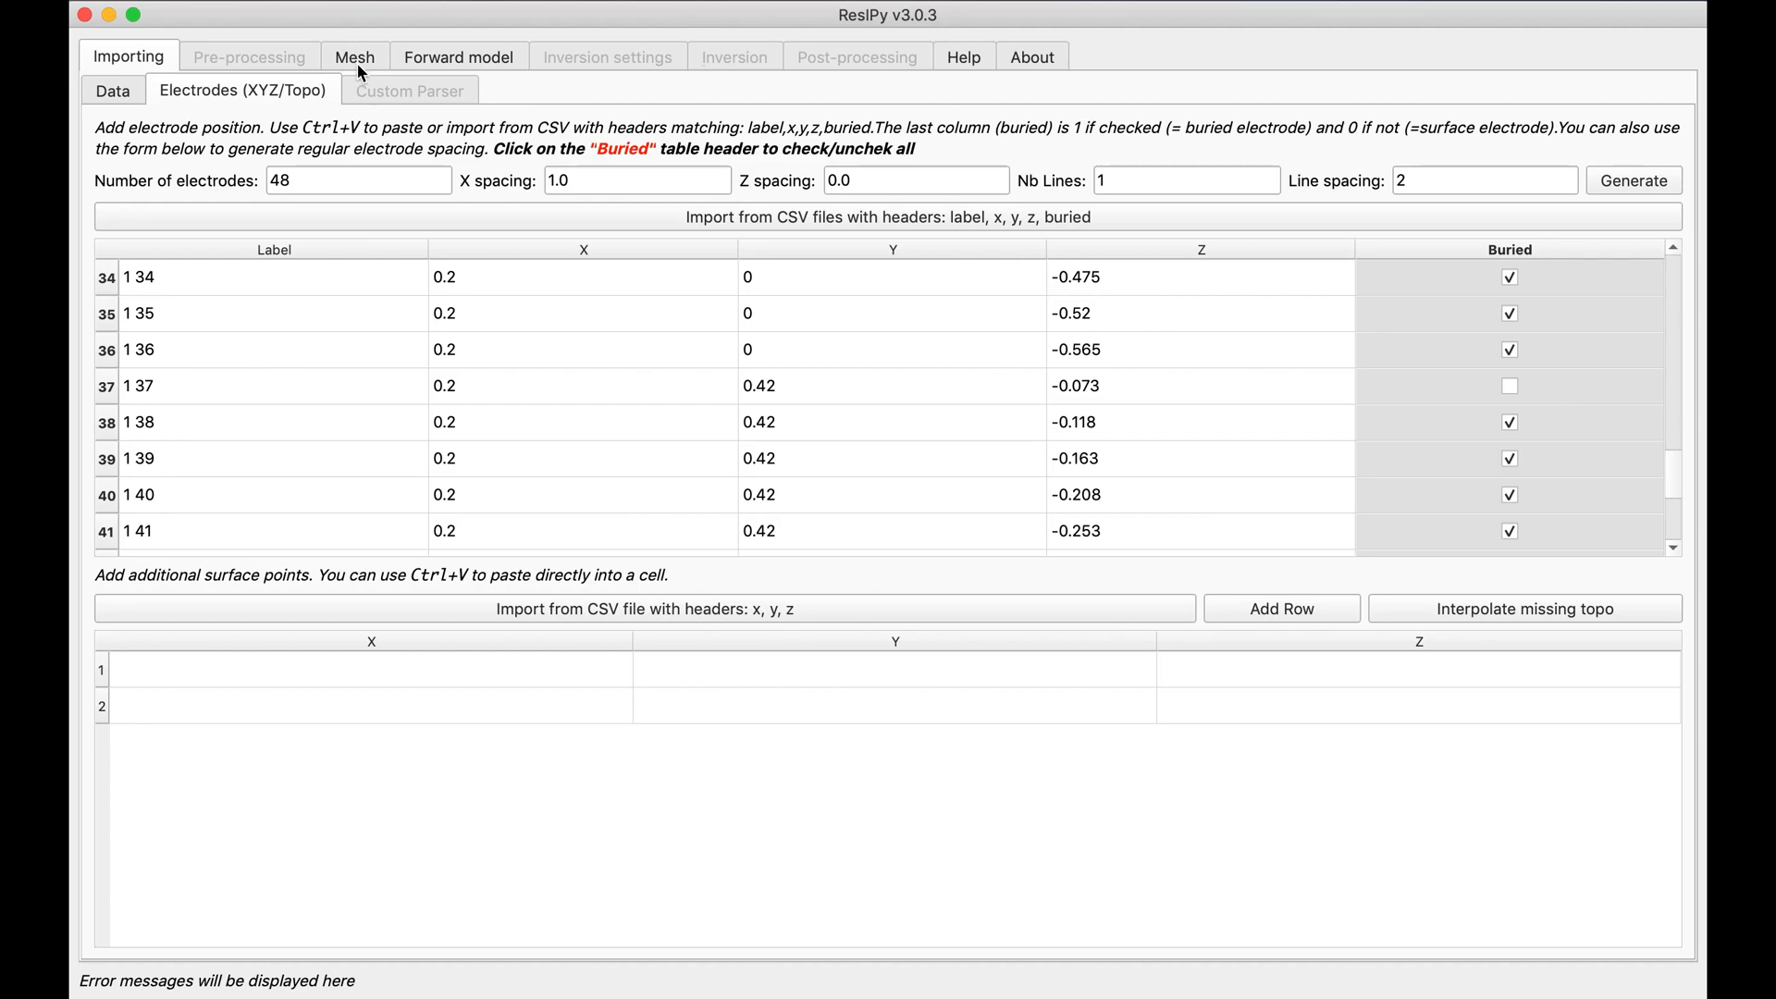
# Set characteristic length 0.025, growth factors top 2 and bottom 20, and build the tetrahedral mesh.
pyautogui.click(354, 56)
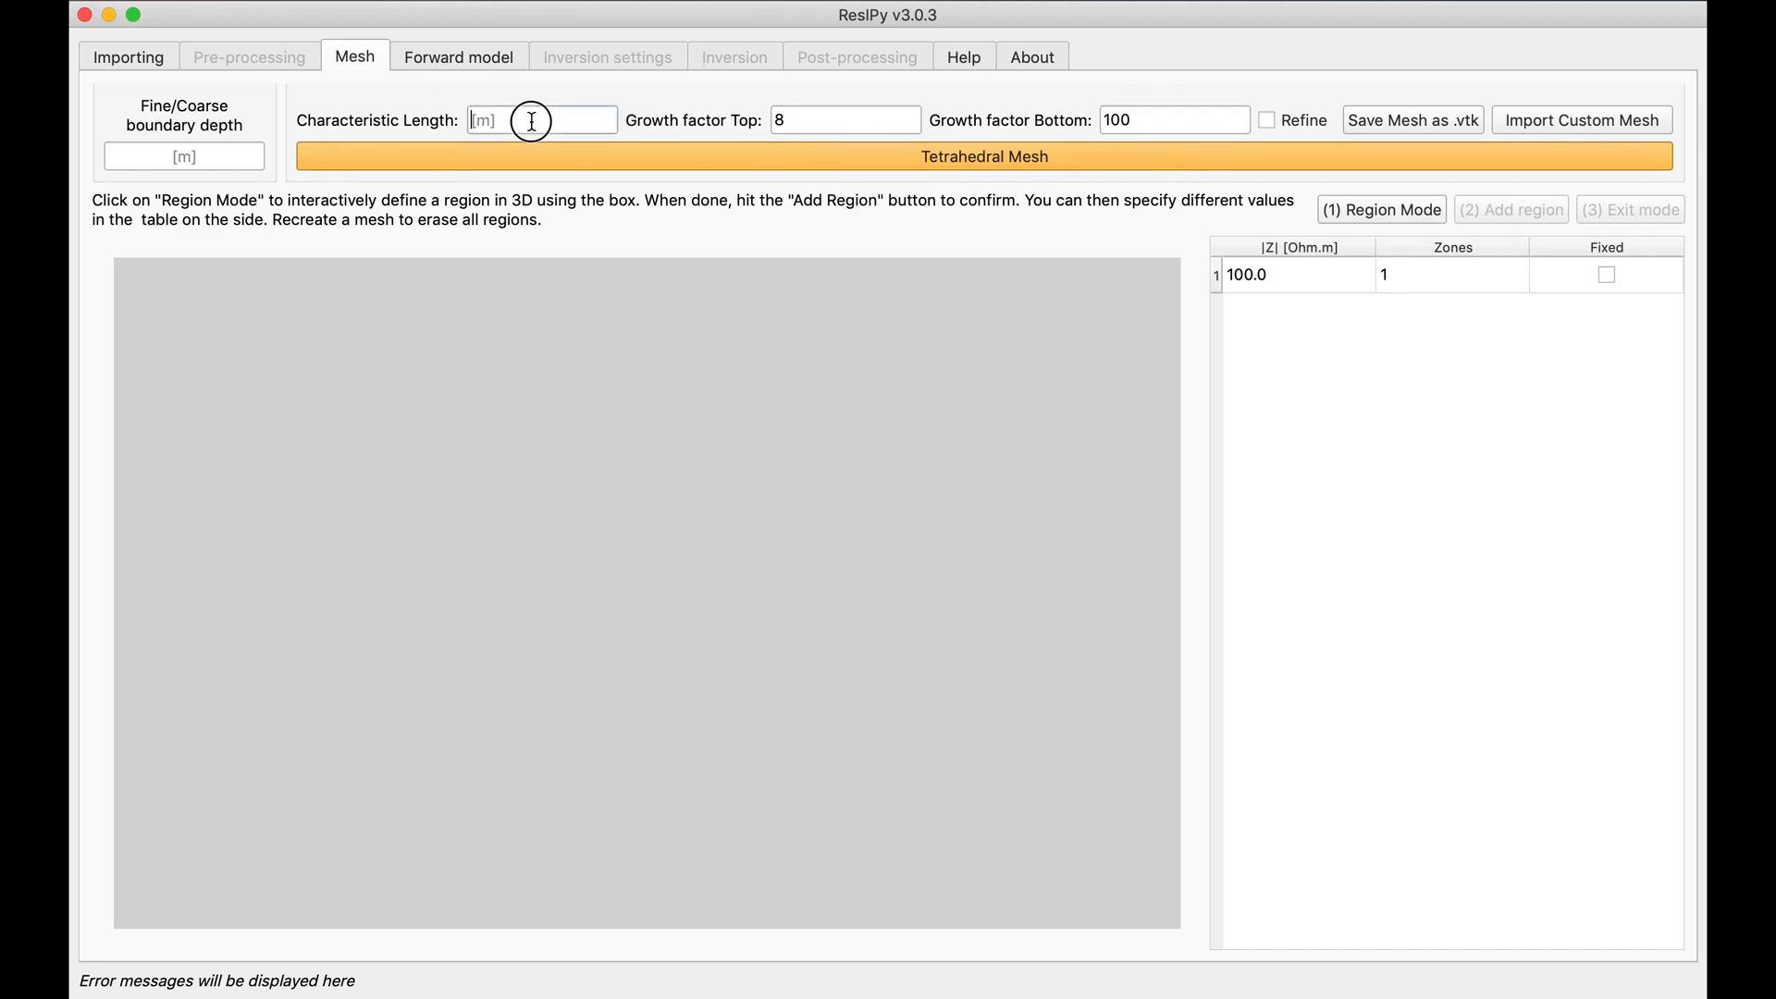
pyautogui.write('0')
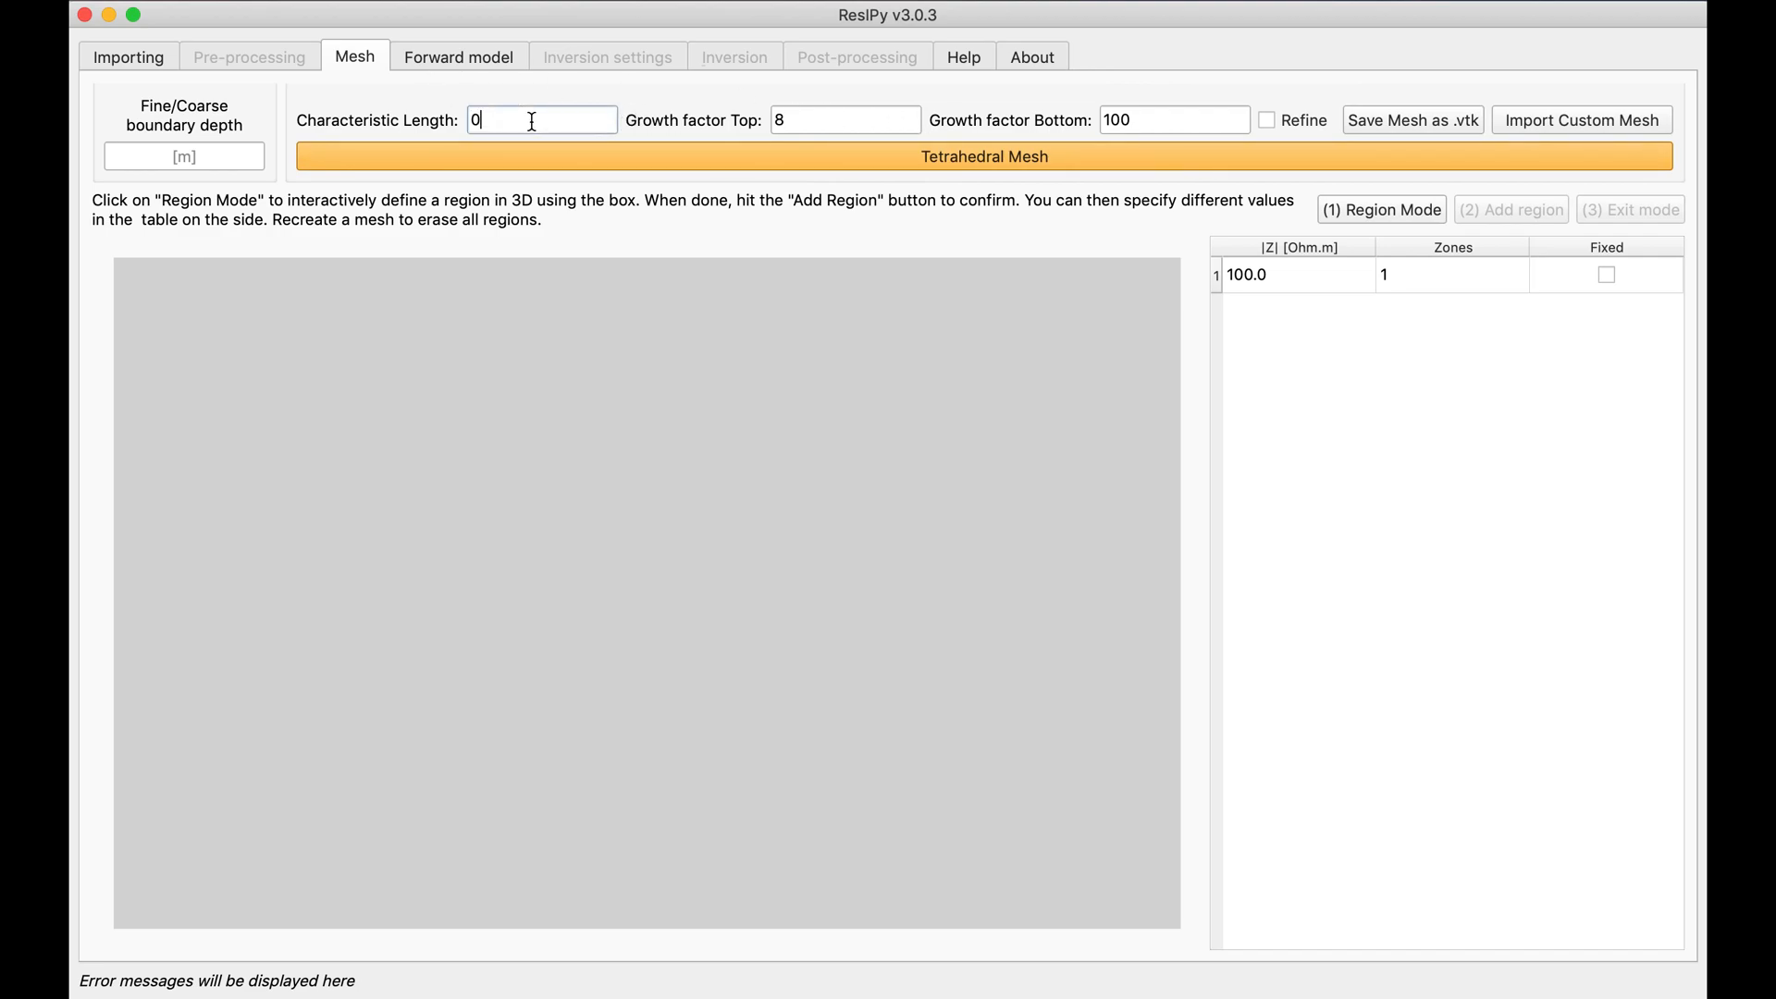
pyautogui.write('.025')
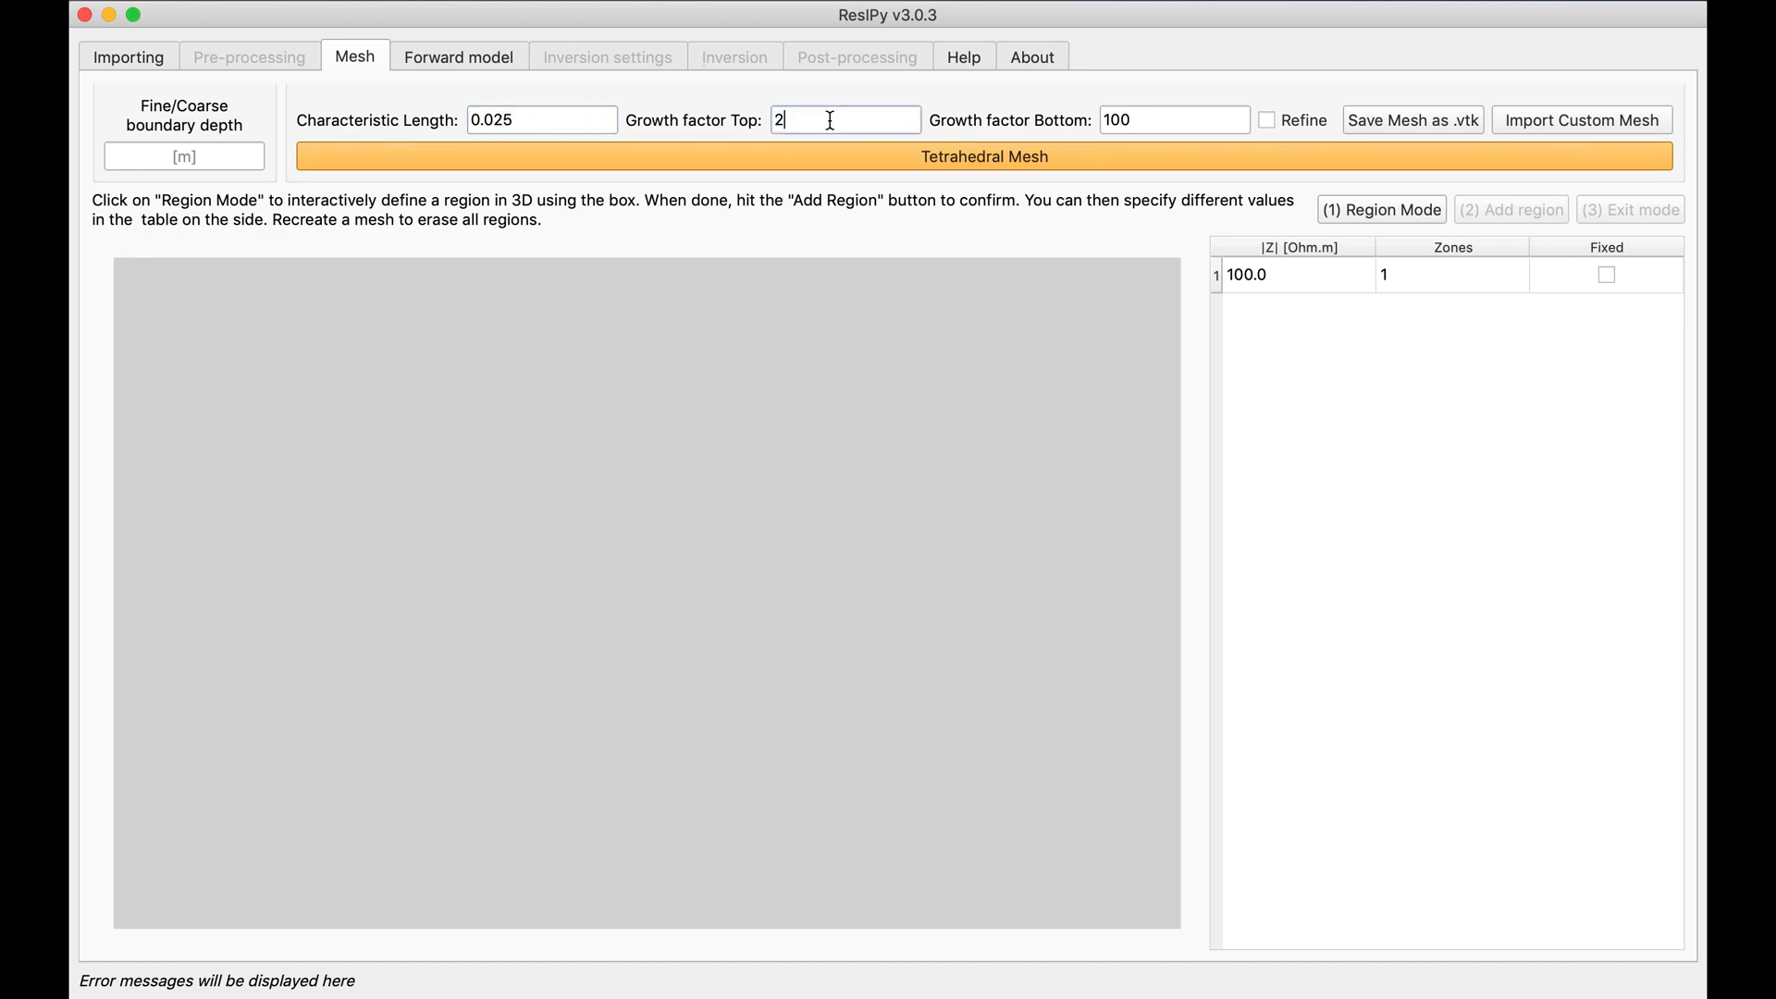
pyautogui.click(1174, 120)
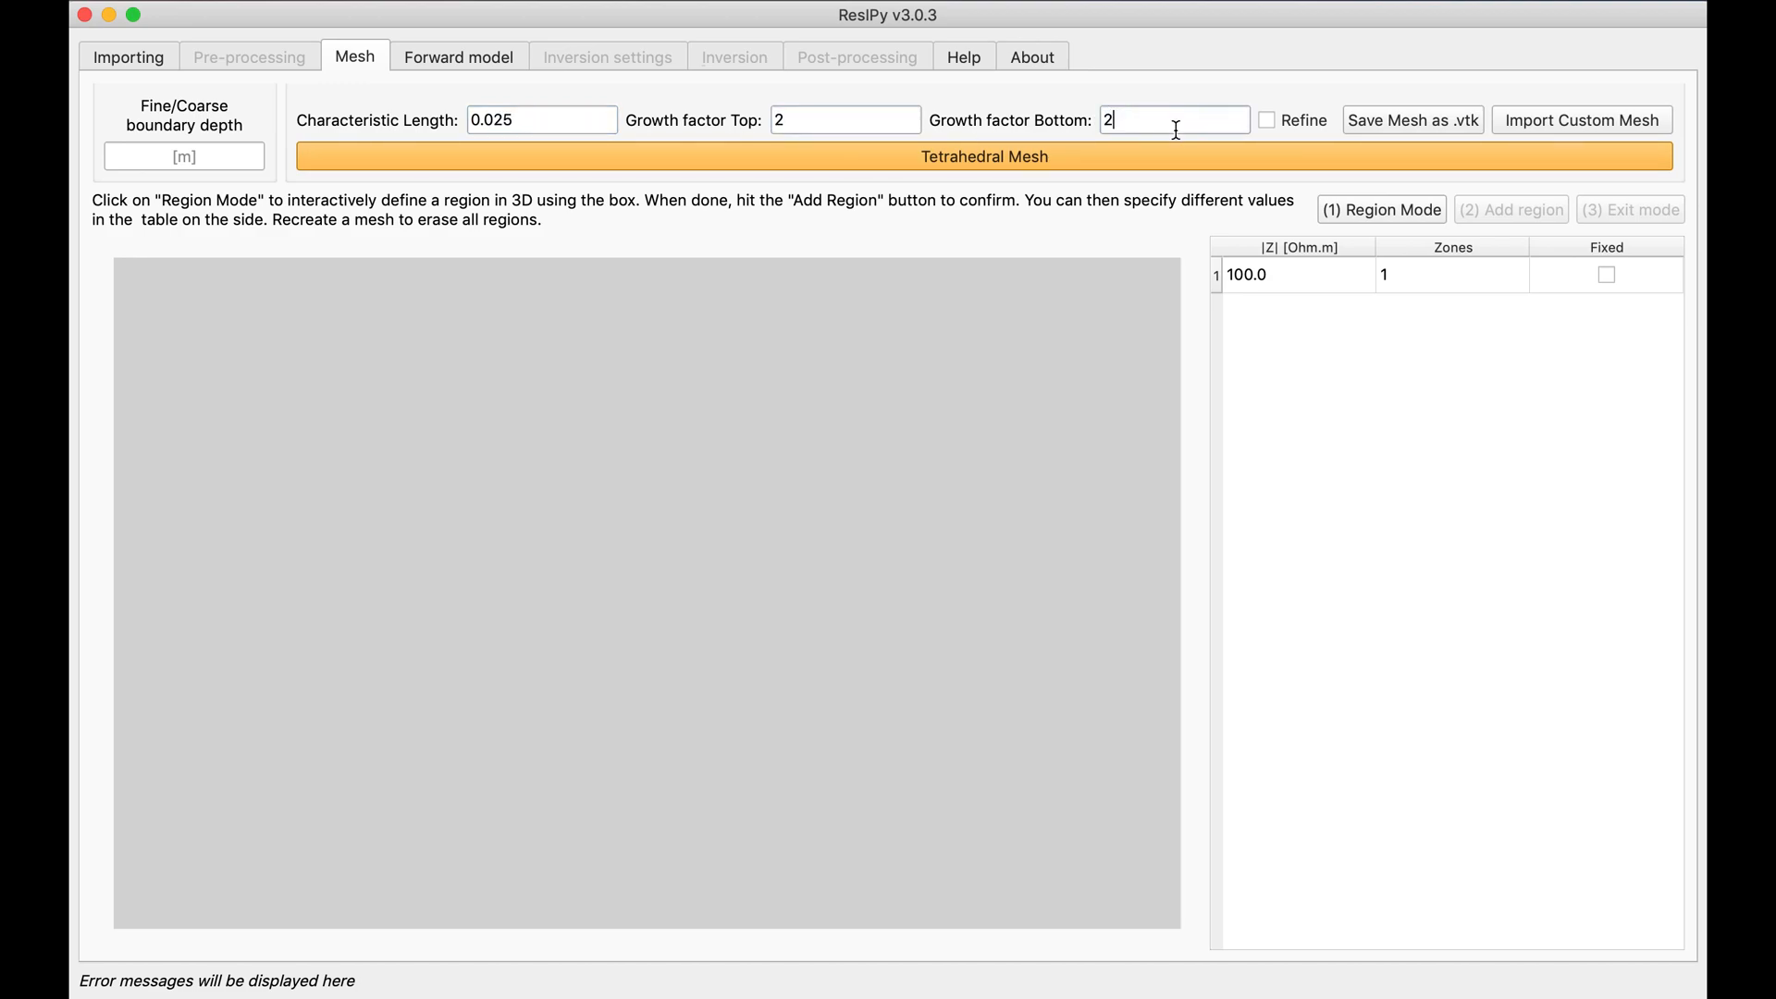
pyautogui.click(983, 156)
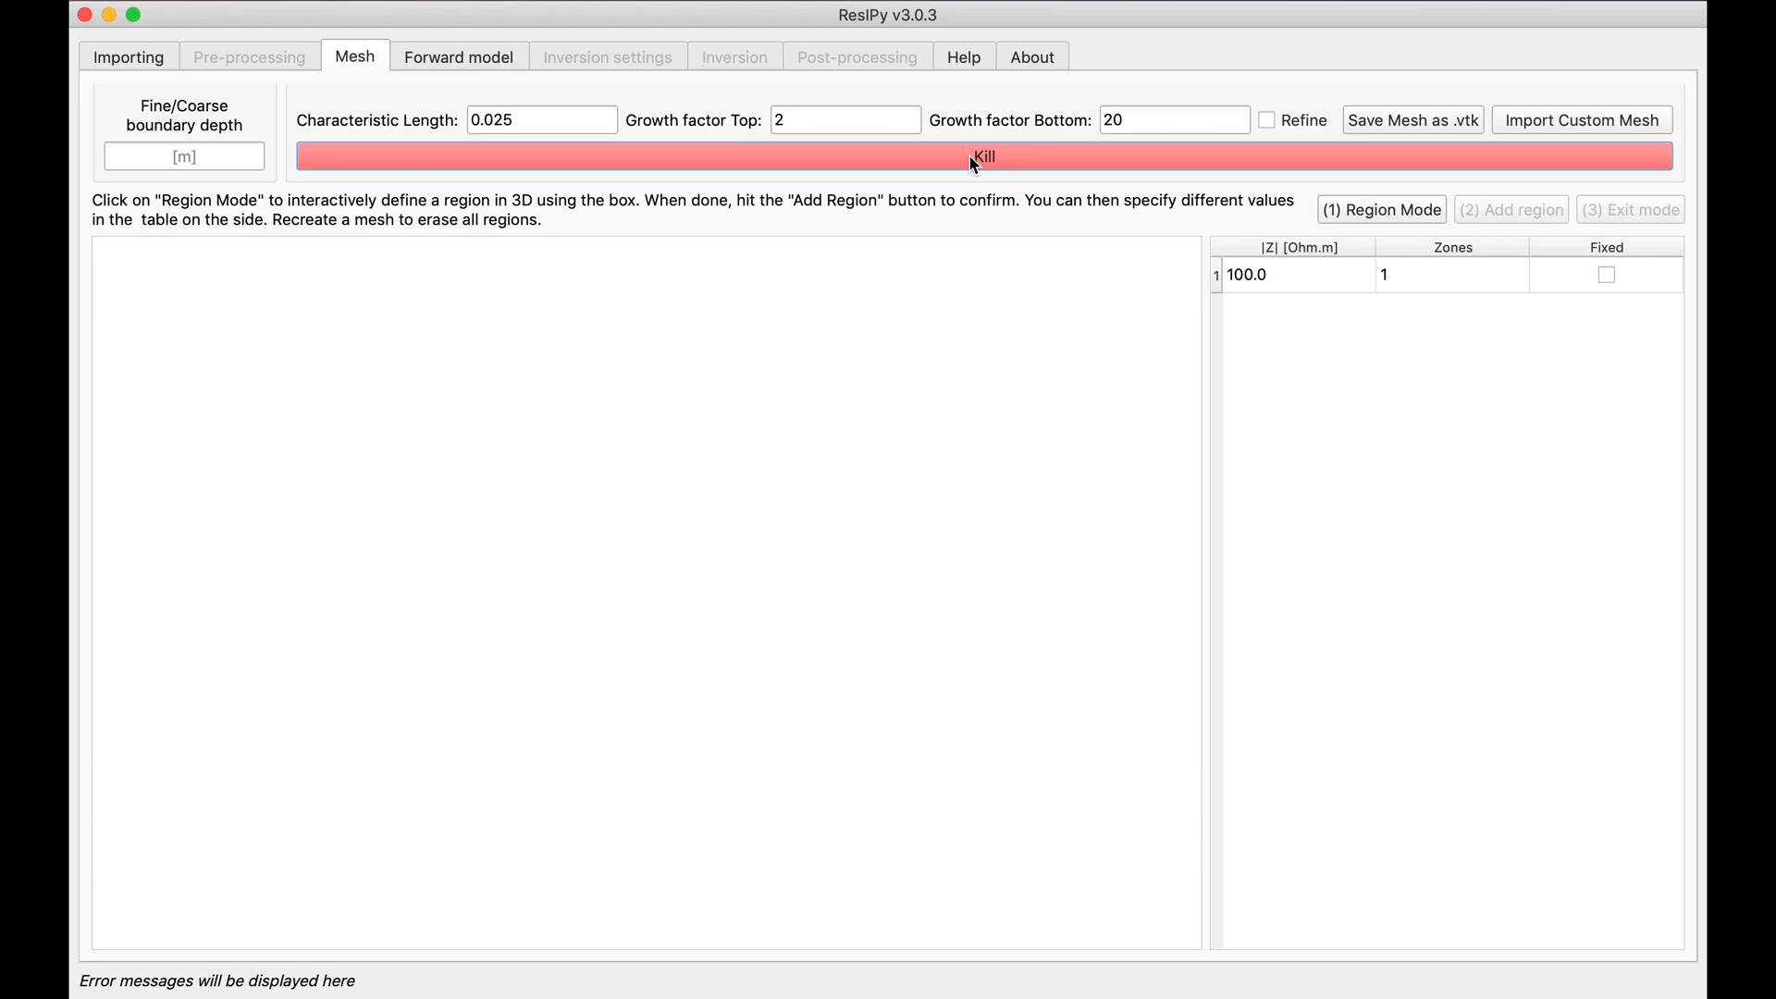
pyautogui.click(984, 156)
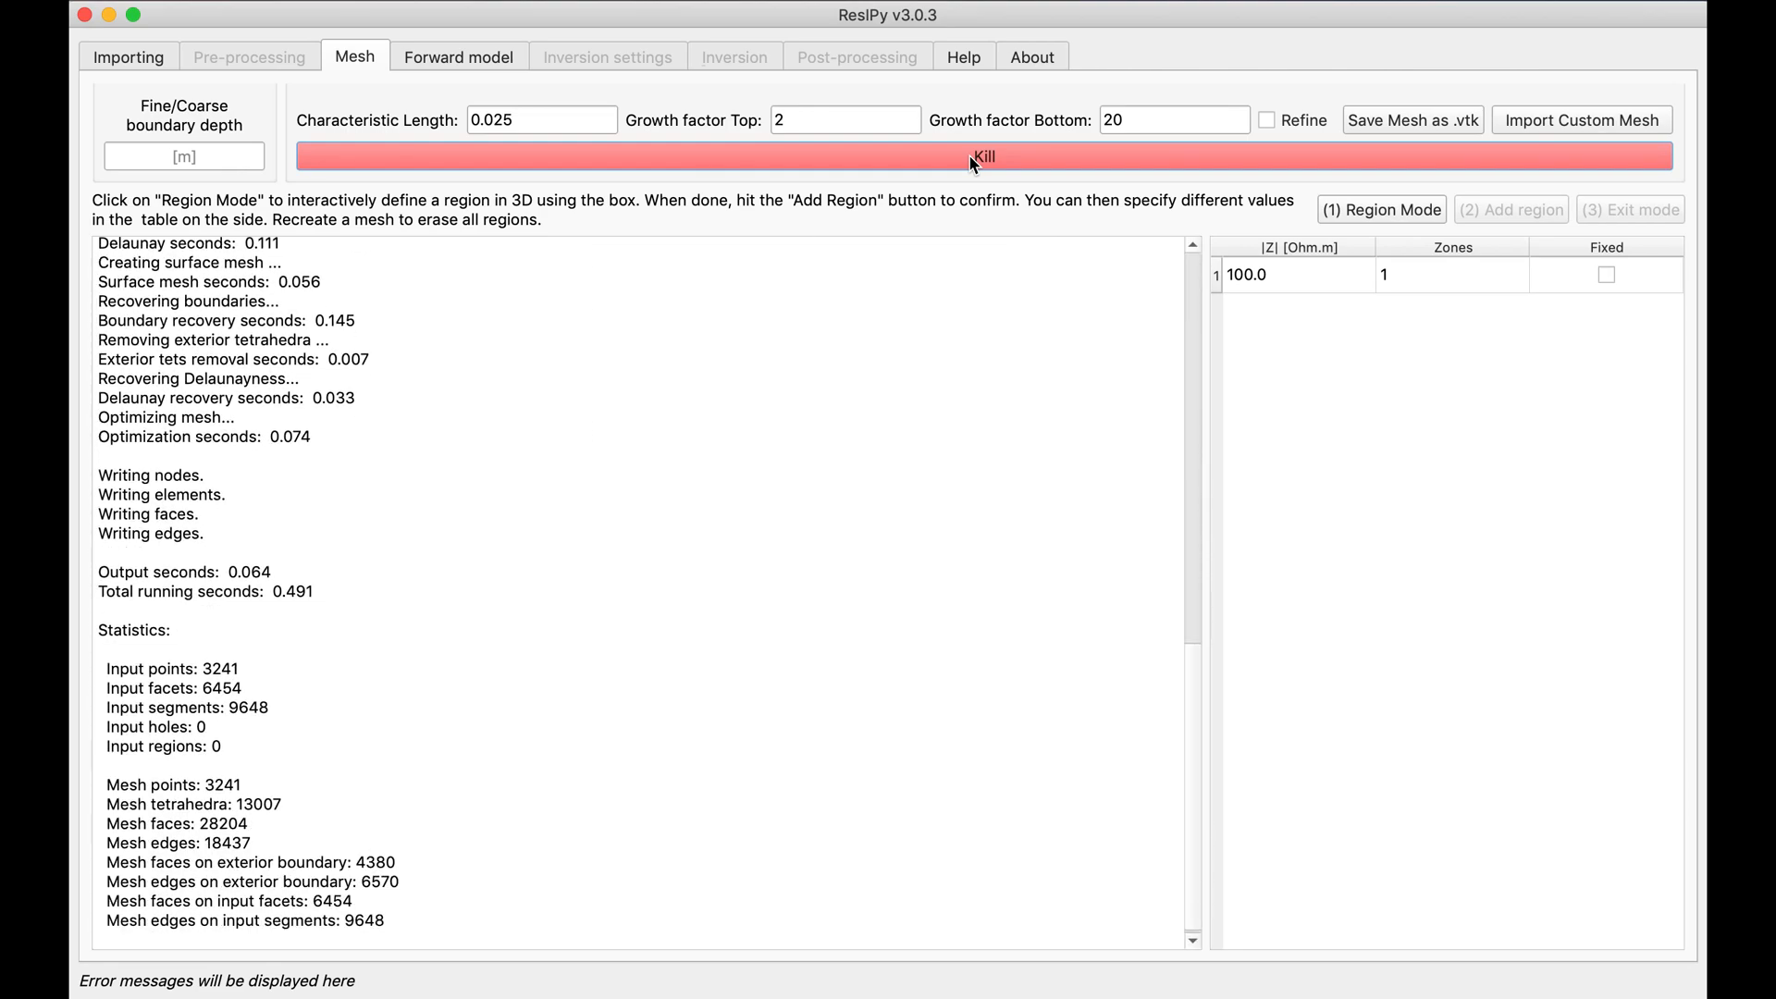
pyautogui.scroll(-3)
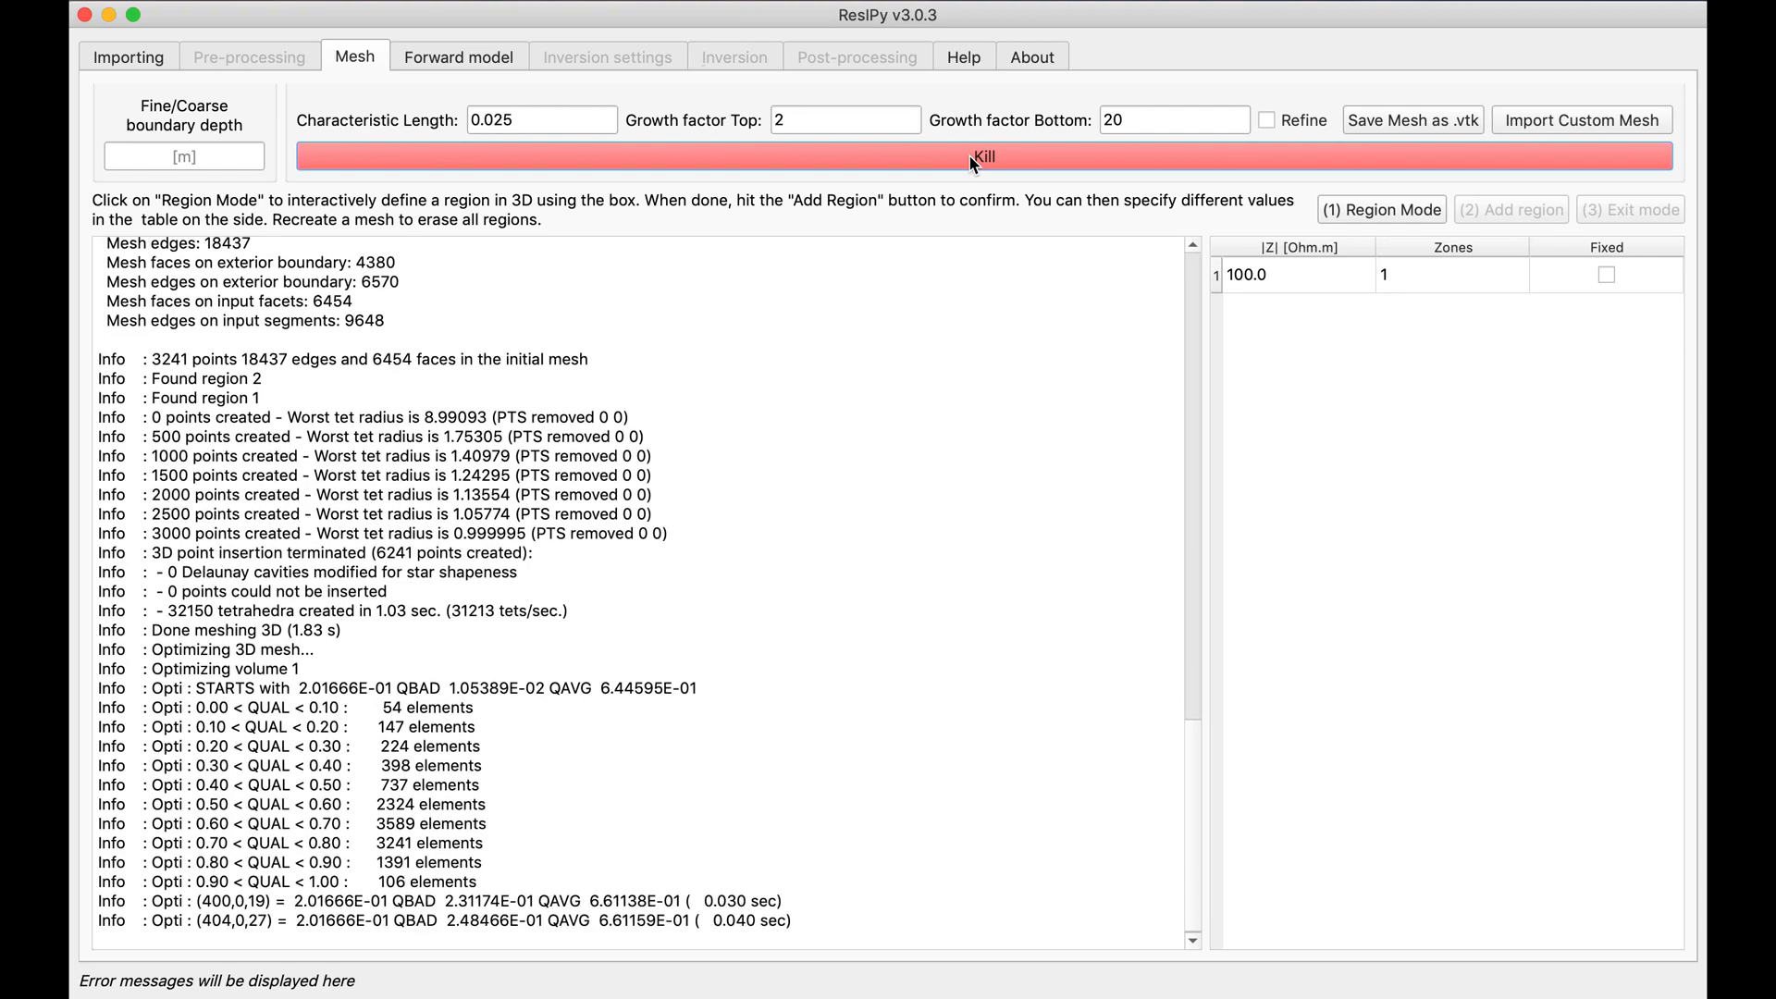
pyautogui.scroll(-3)
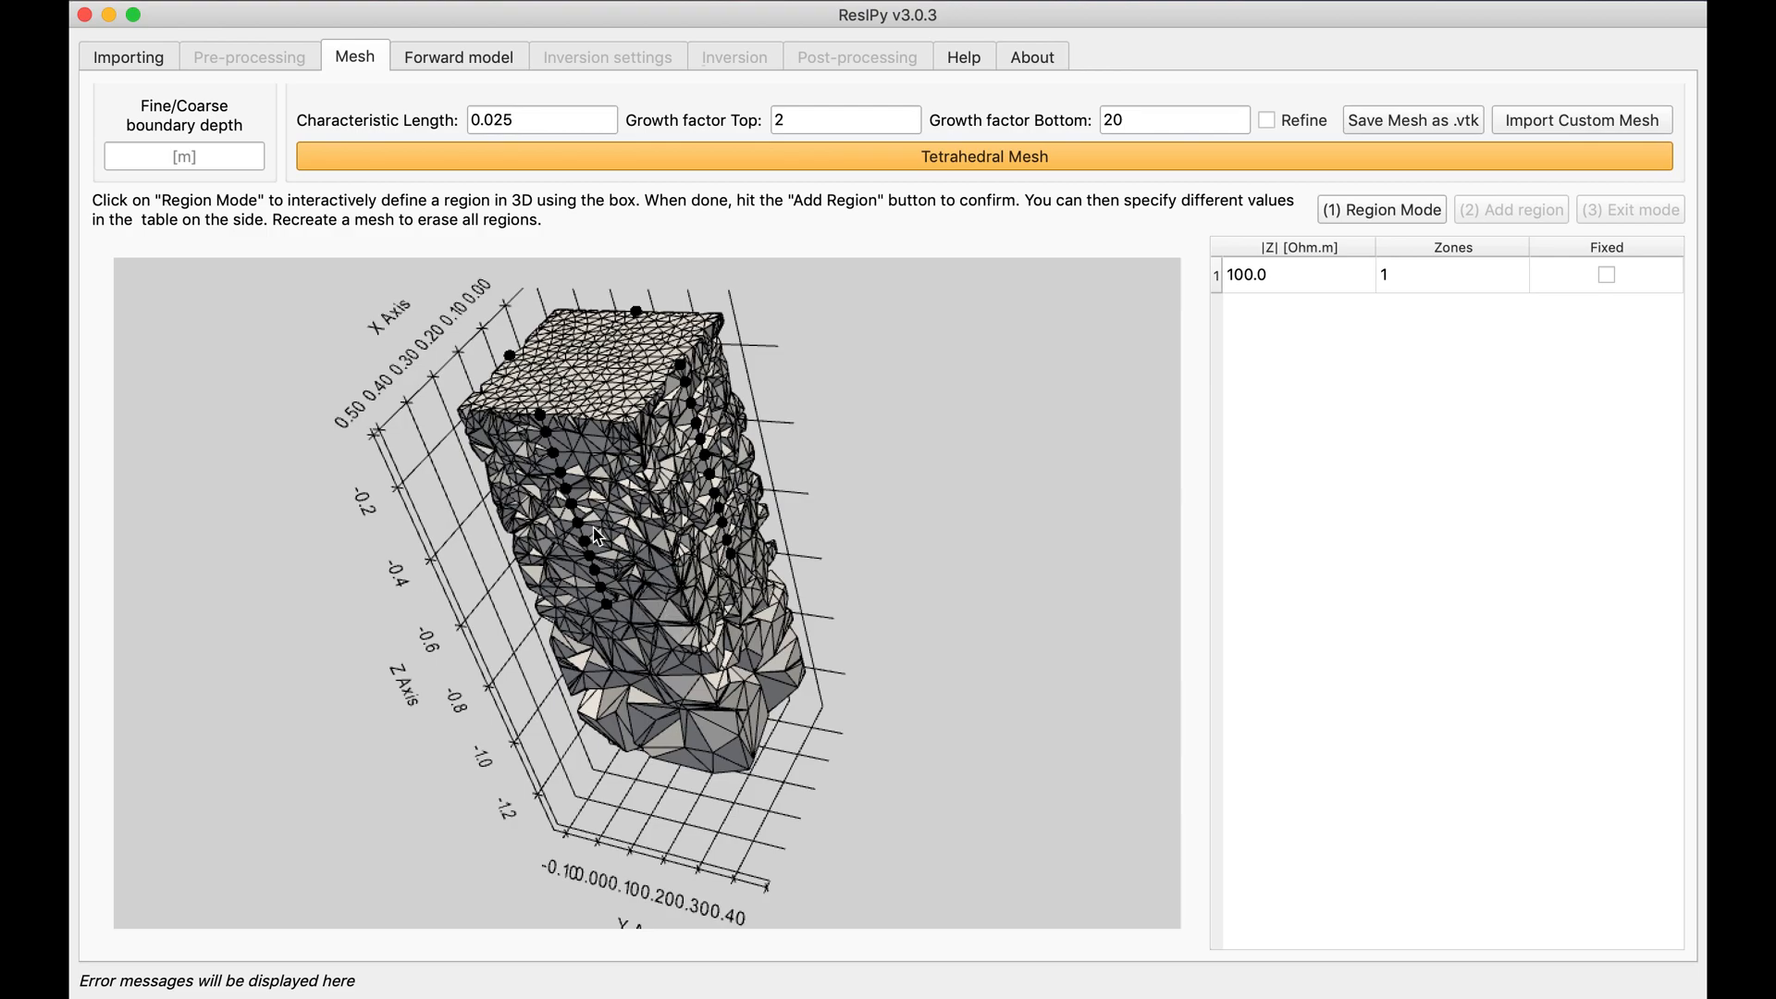
pyautogui.moveTo(1372, 222)
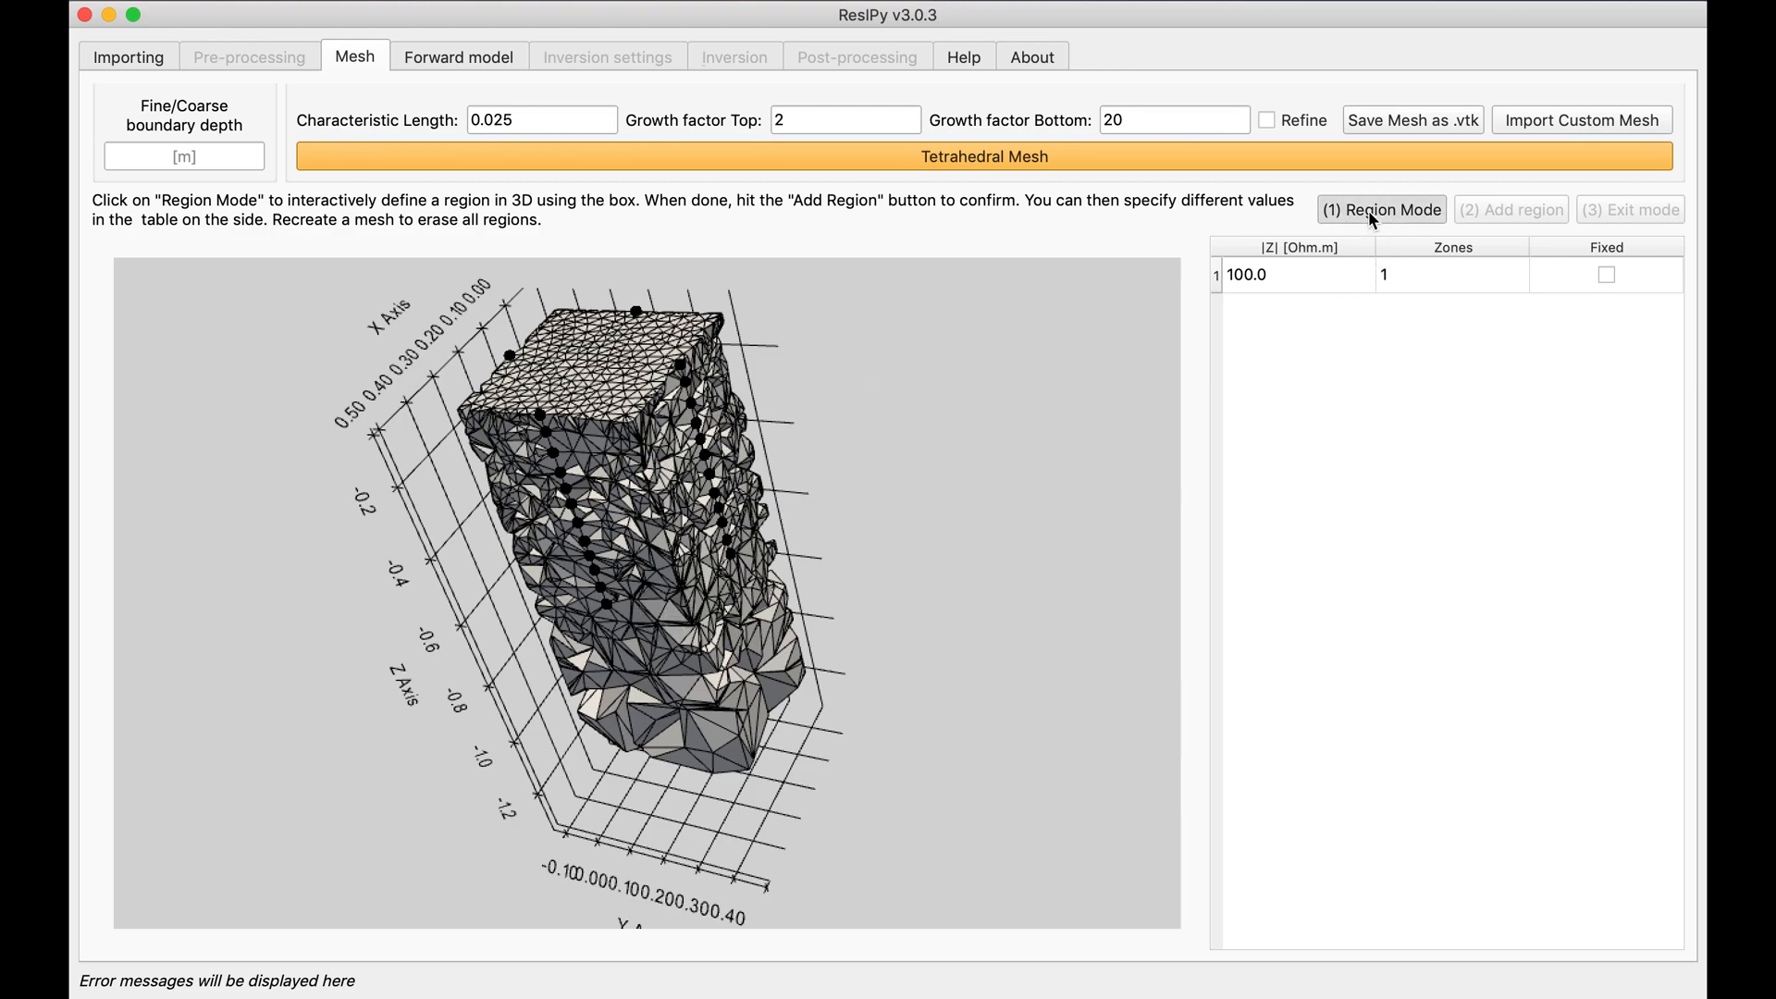
# Enter Region Mode and position the 3D box around the block between the boreholes.
pyautogui.click(1381, 210)
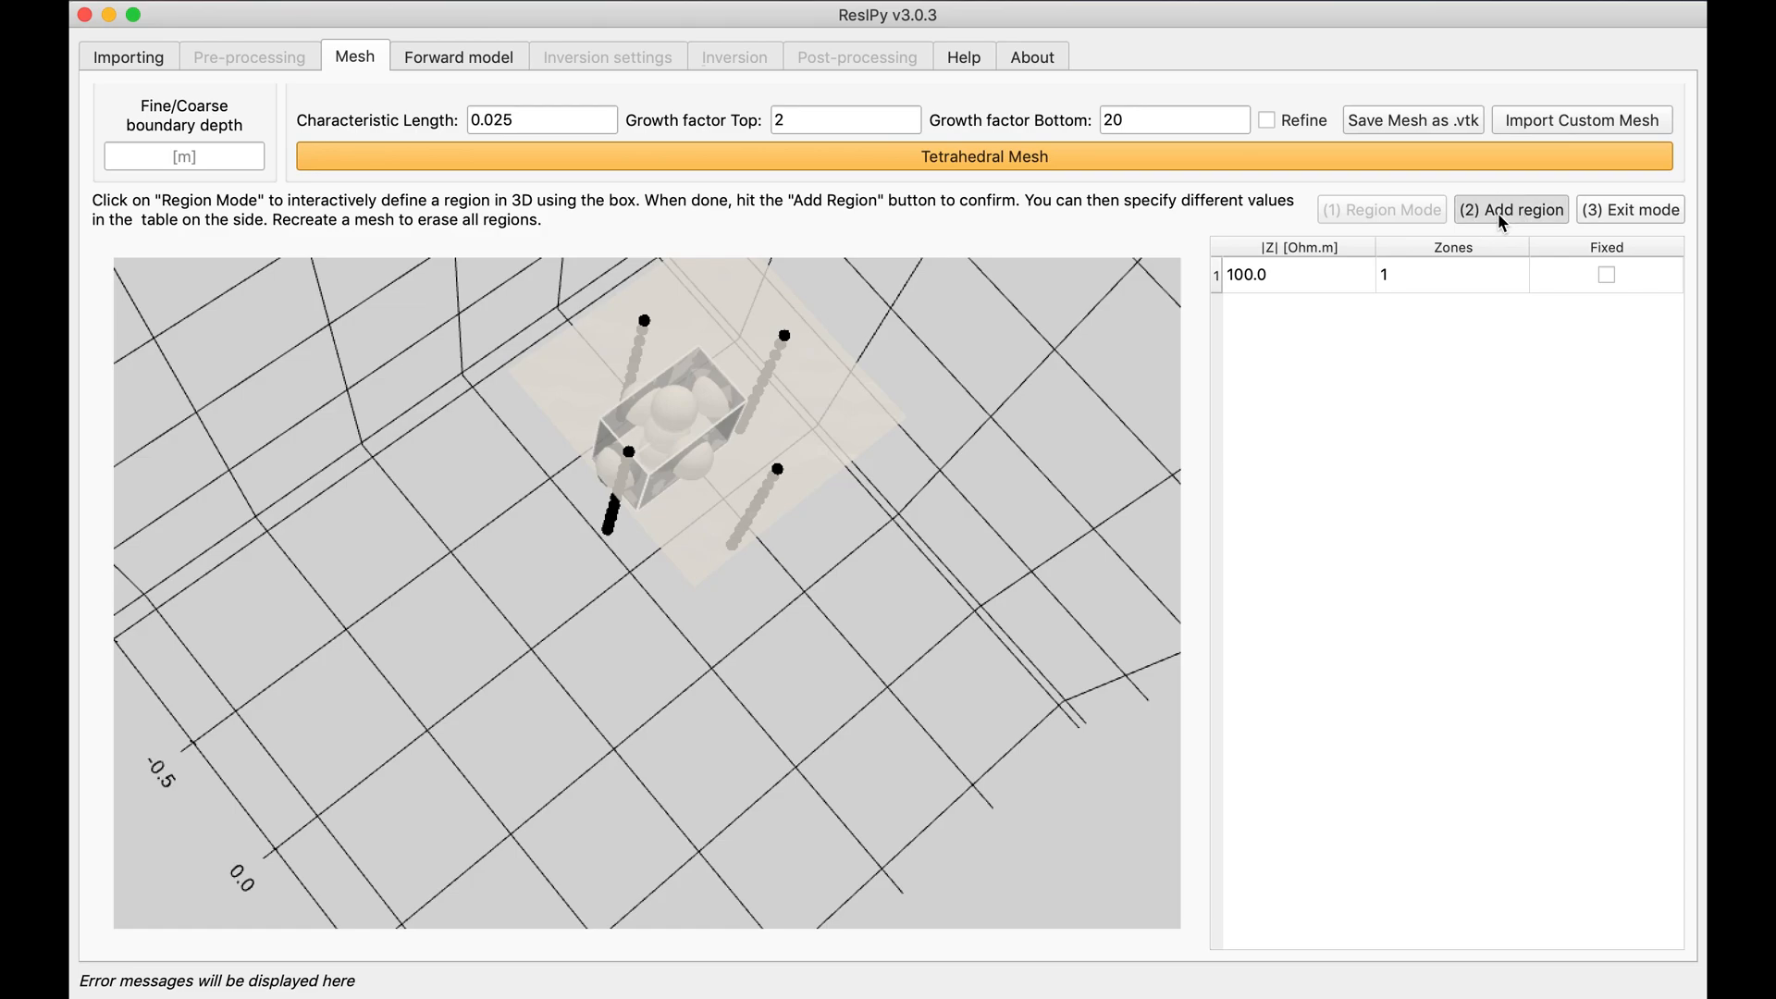
# Add the box as region 2 with resistivity 20 Ohm.m and exit region mode.
pyautogui.click(1510, 210)
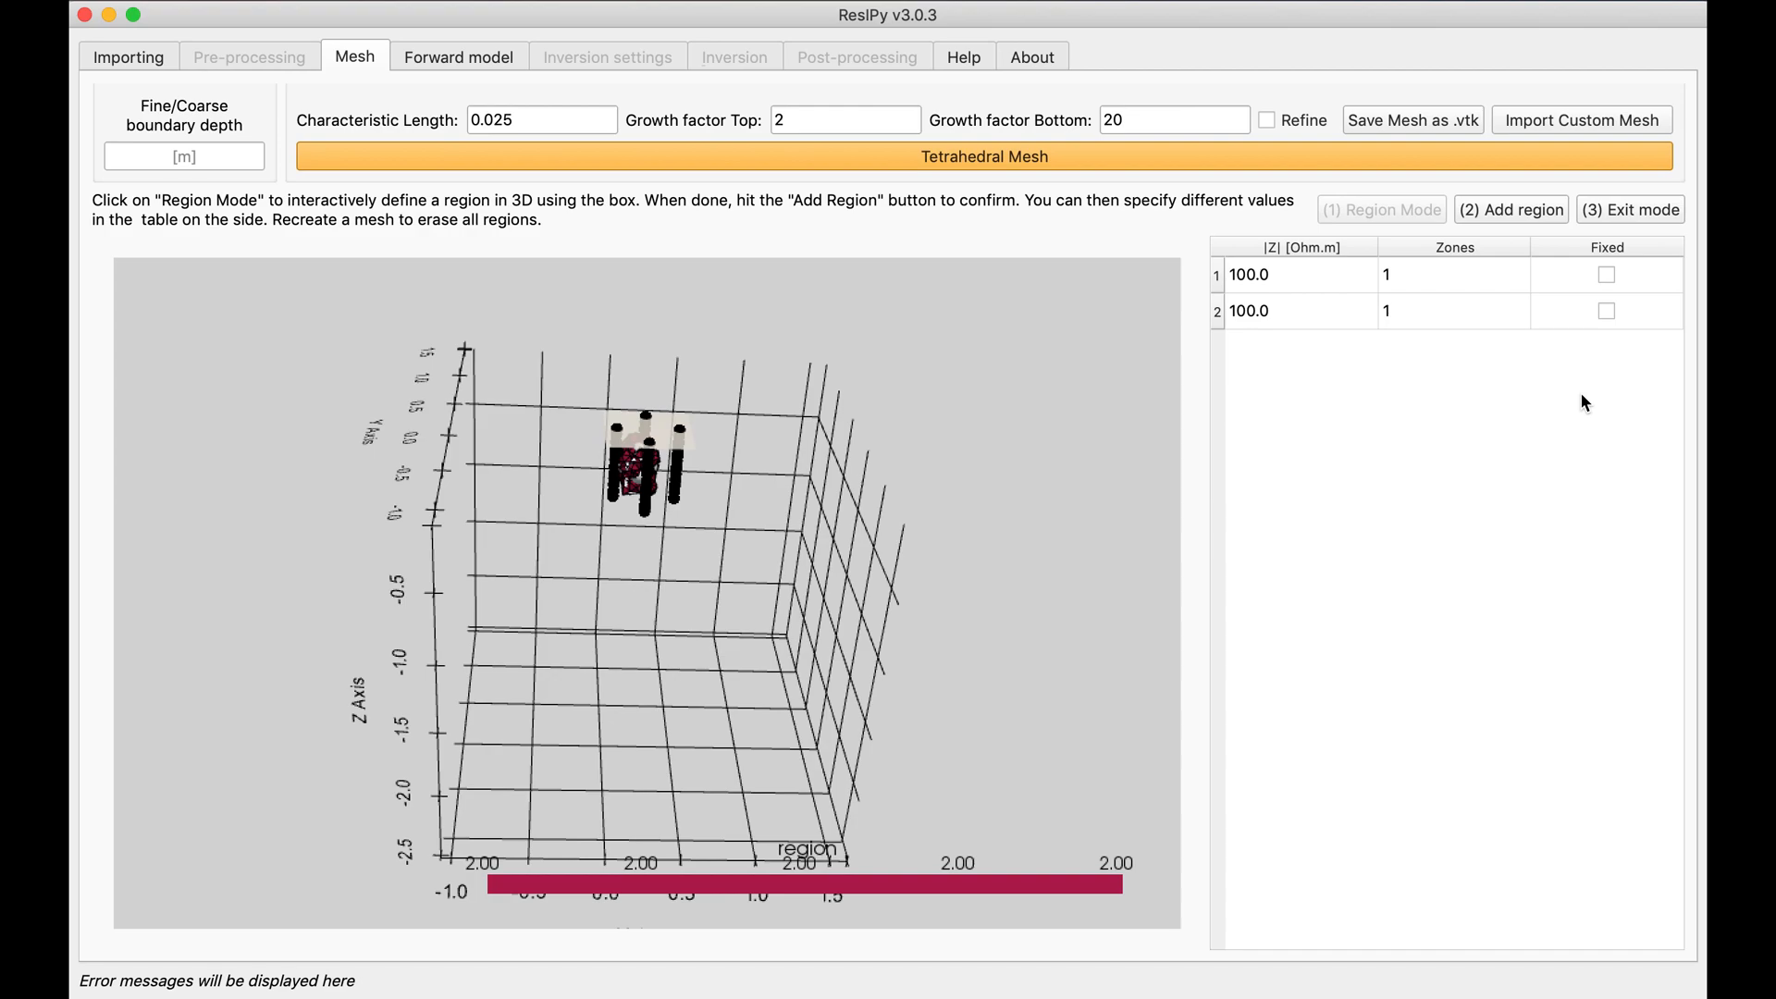
pyautogui.doubleClick(1250, 311)
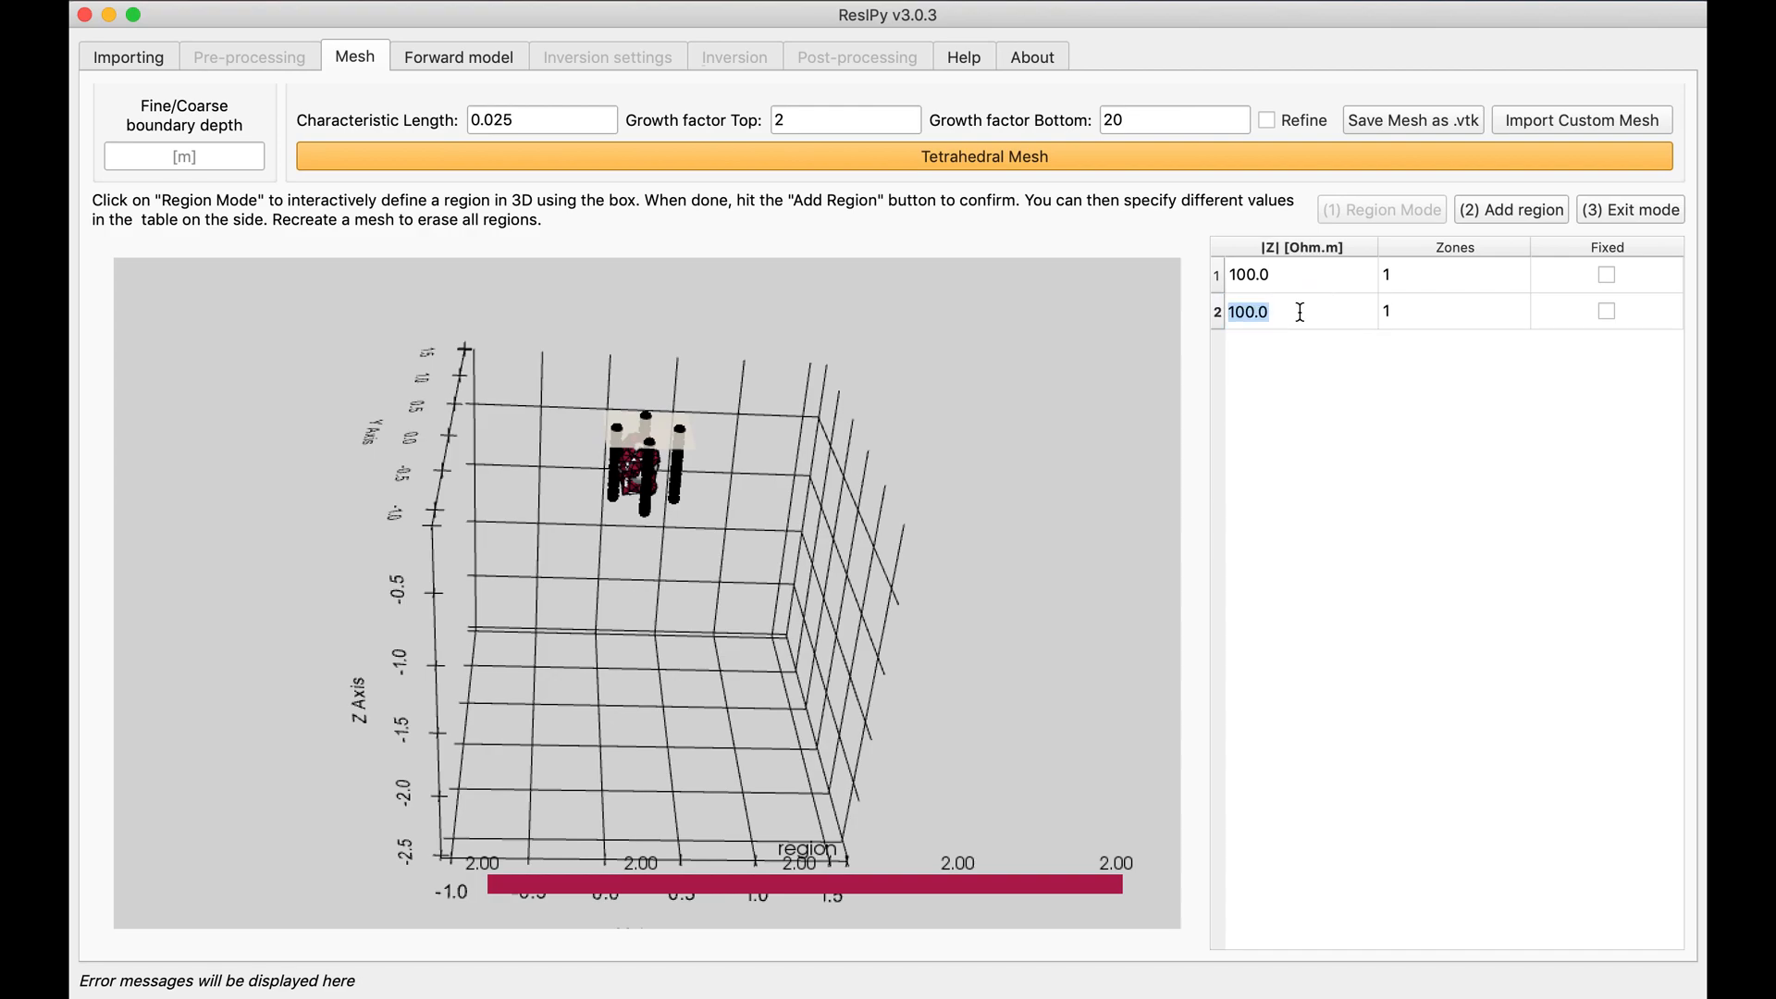
pyautogui.write('20')
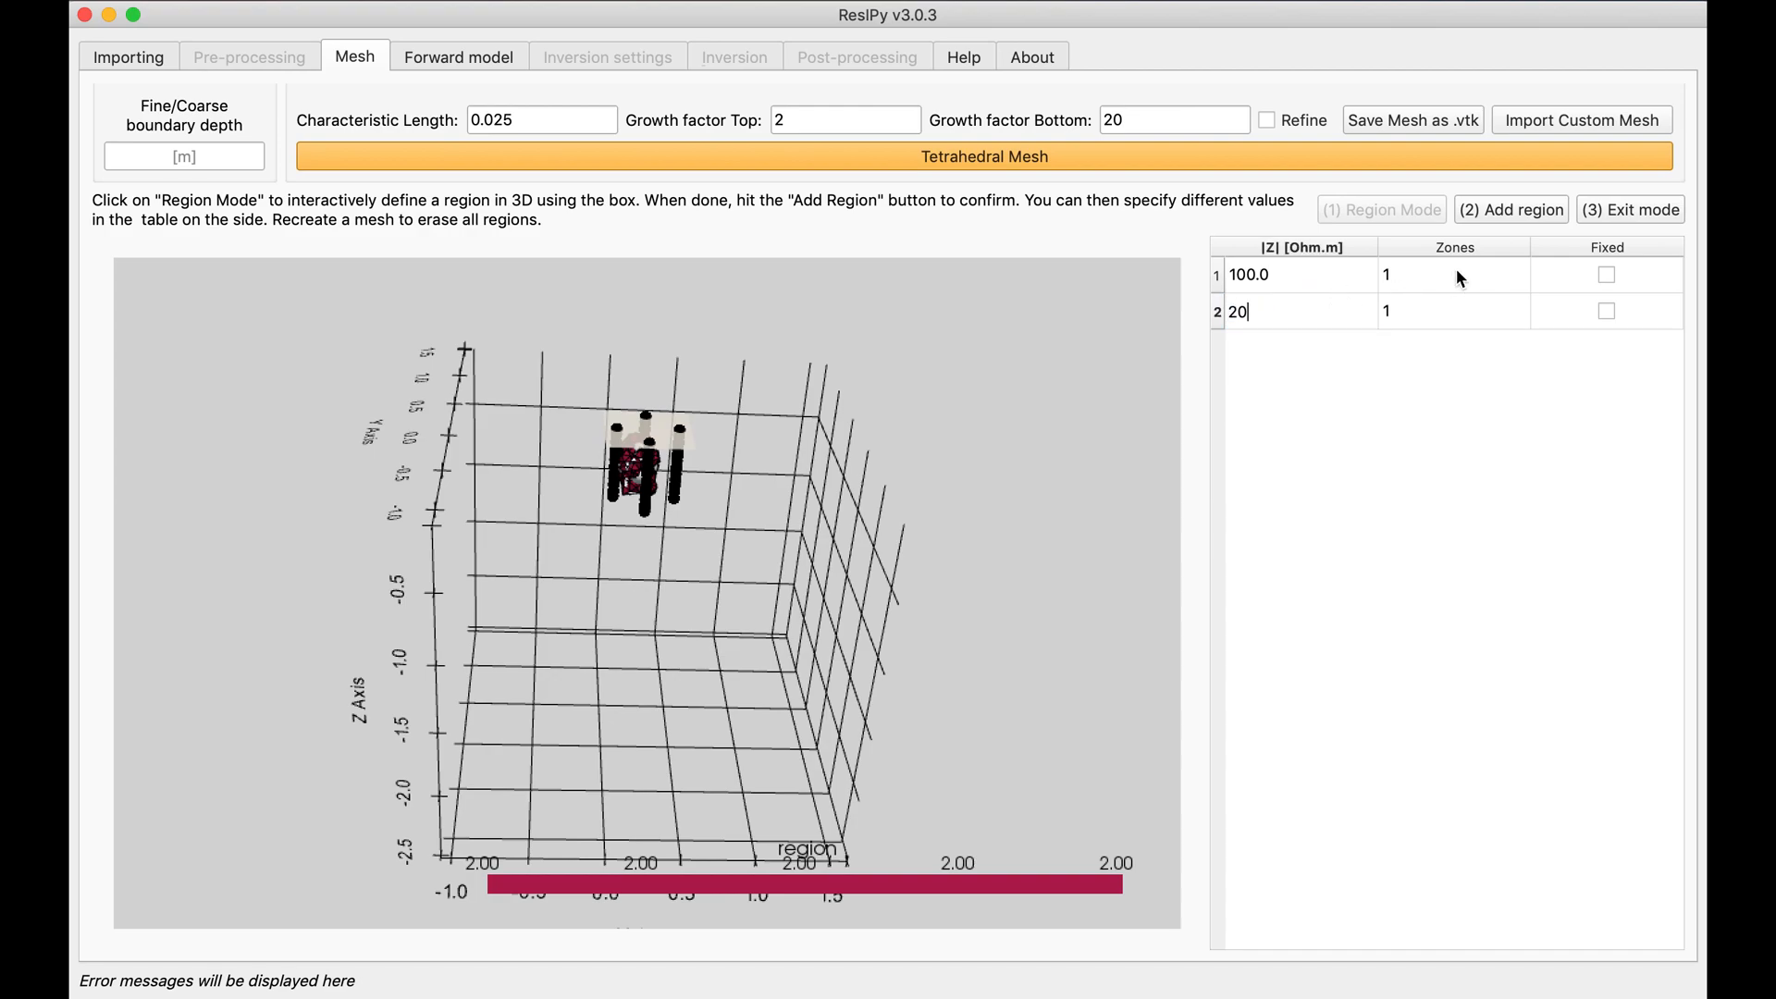
pyautogui.moveTo(1628, 210)
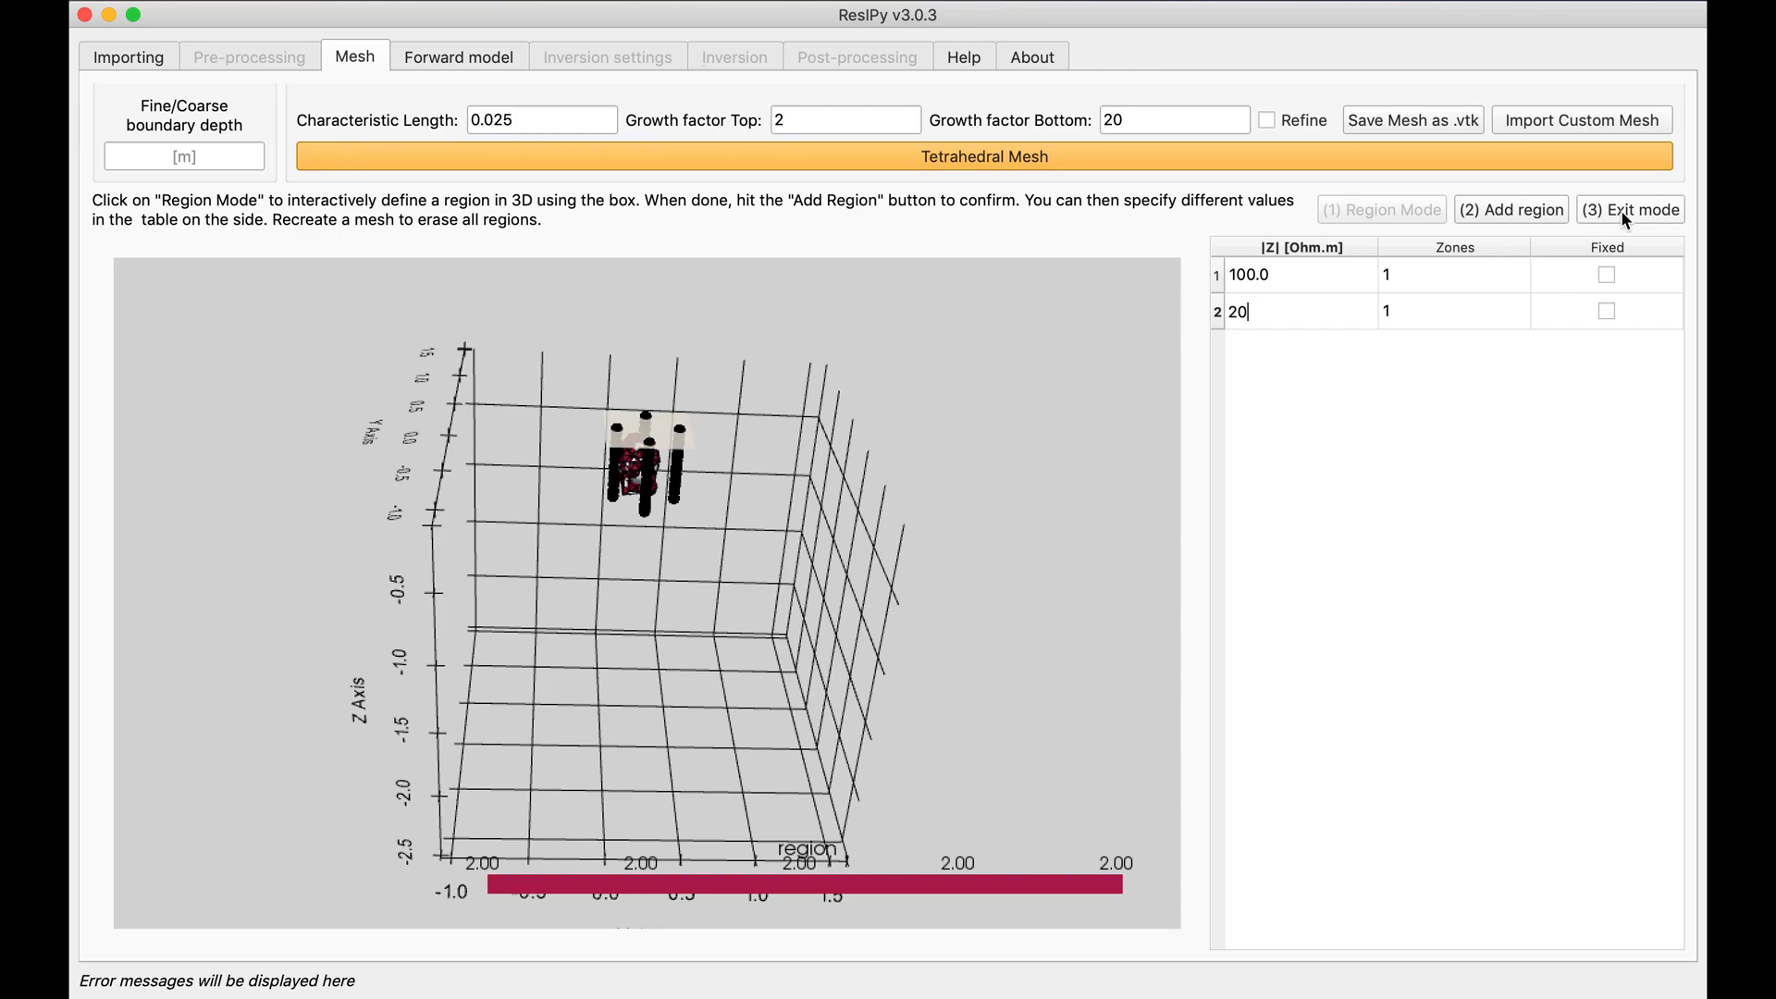
pyautogui.click(1630, 208)
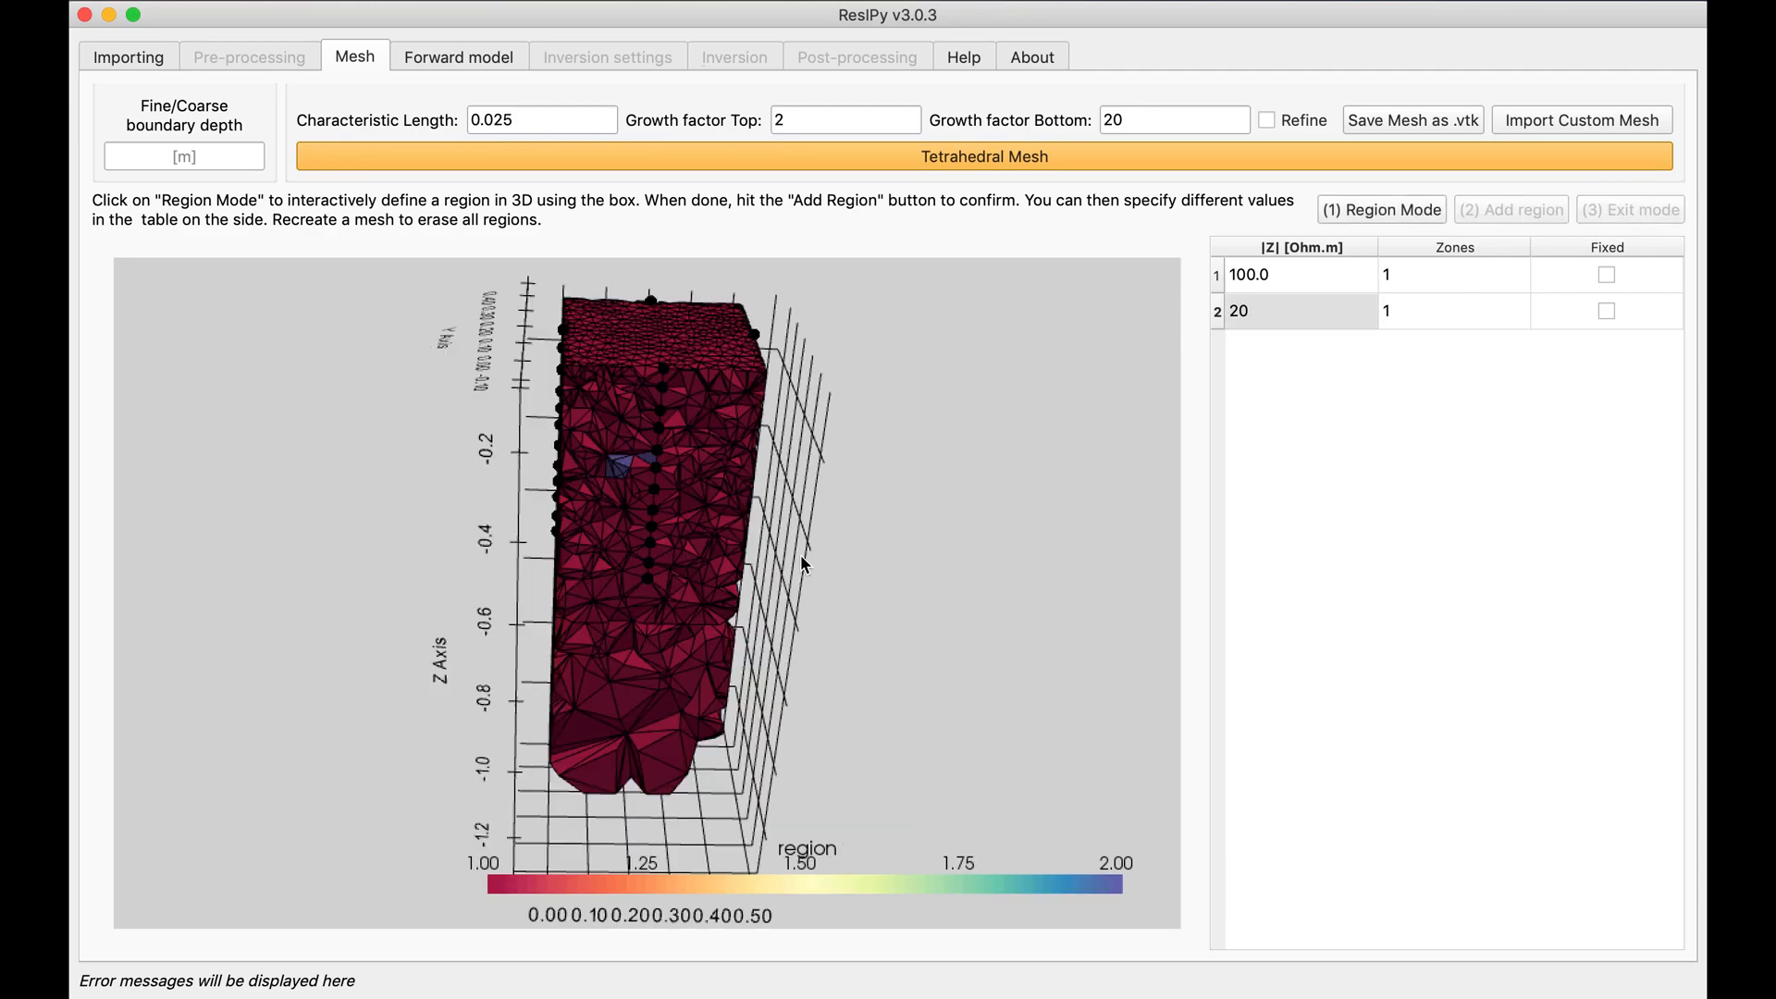
pyautogui.moveTo(313, 465)
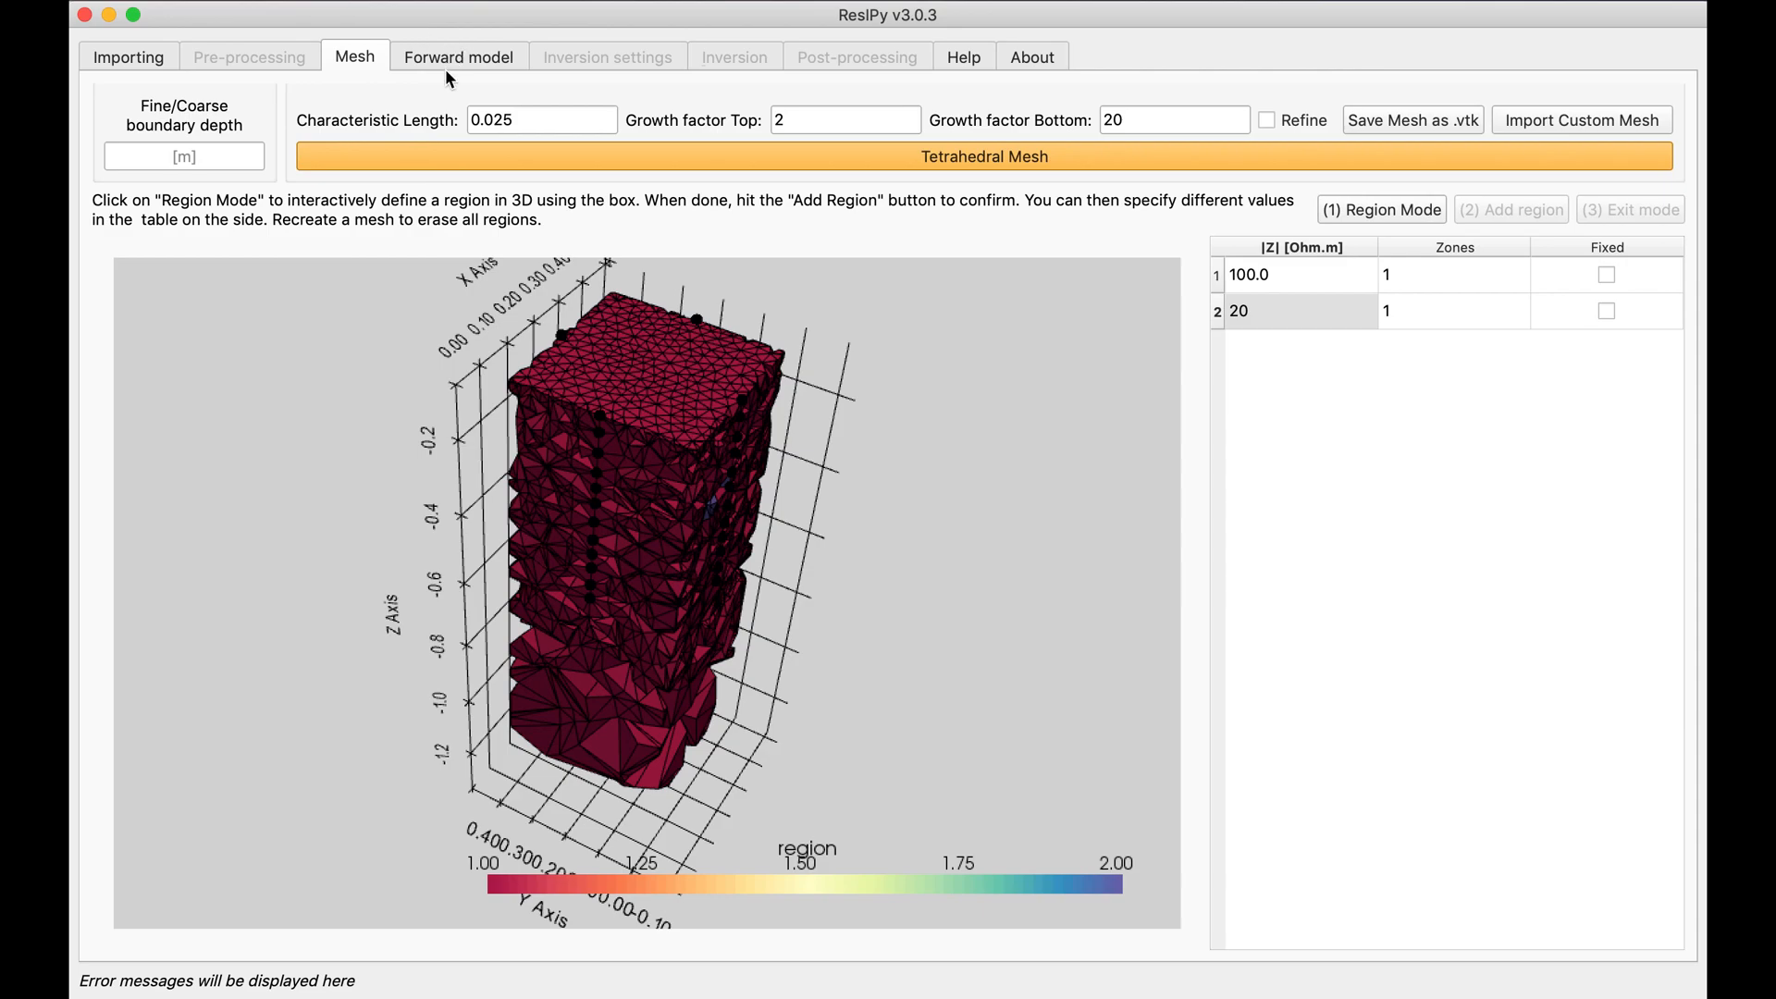
# Run dipole-dipole forward modelling with 1% noise and inspect the 332-quadrupole 3D result.
pyautogui.click(459, 56)
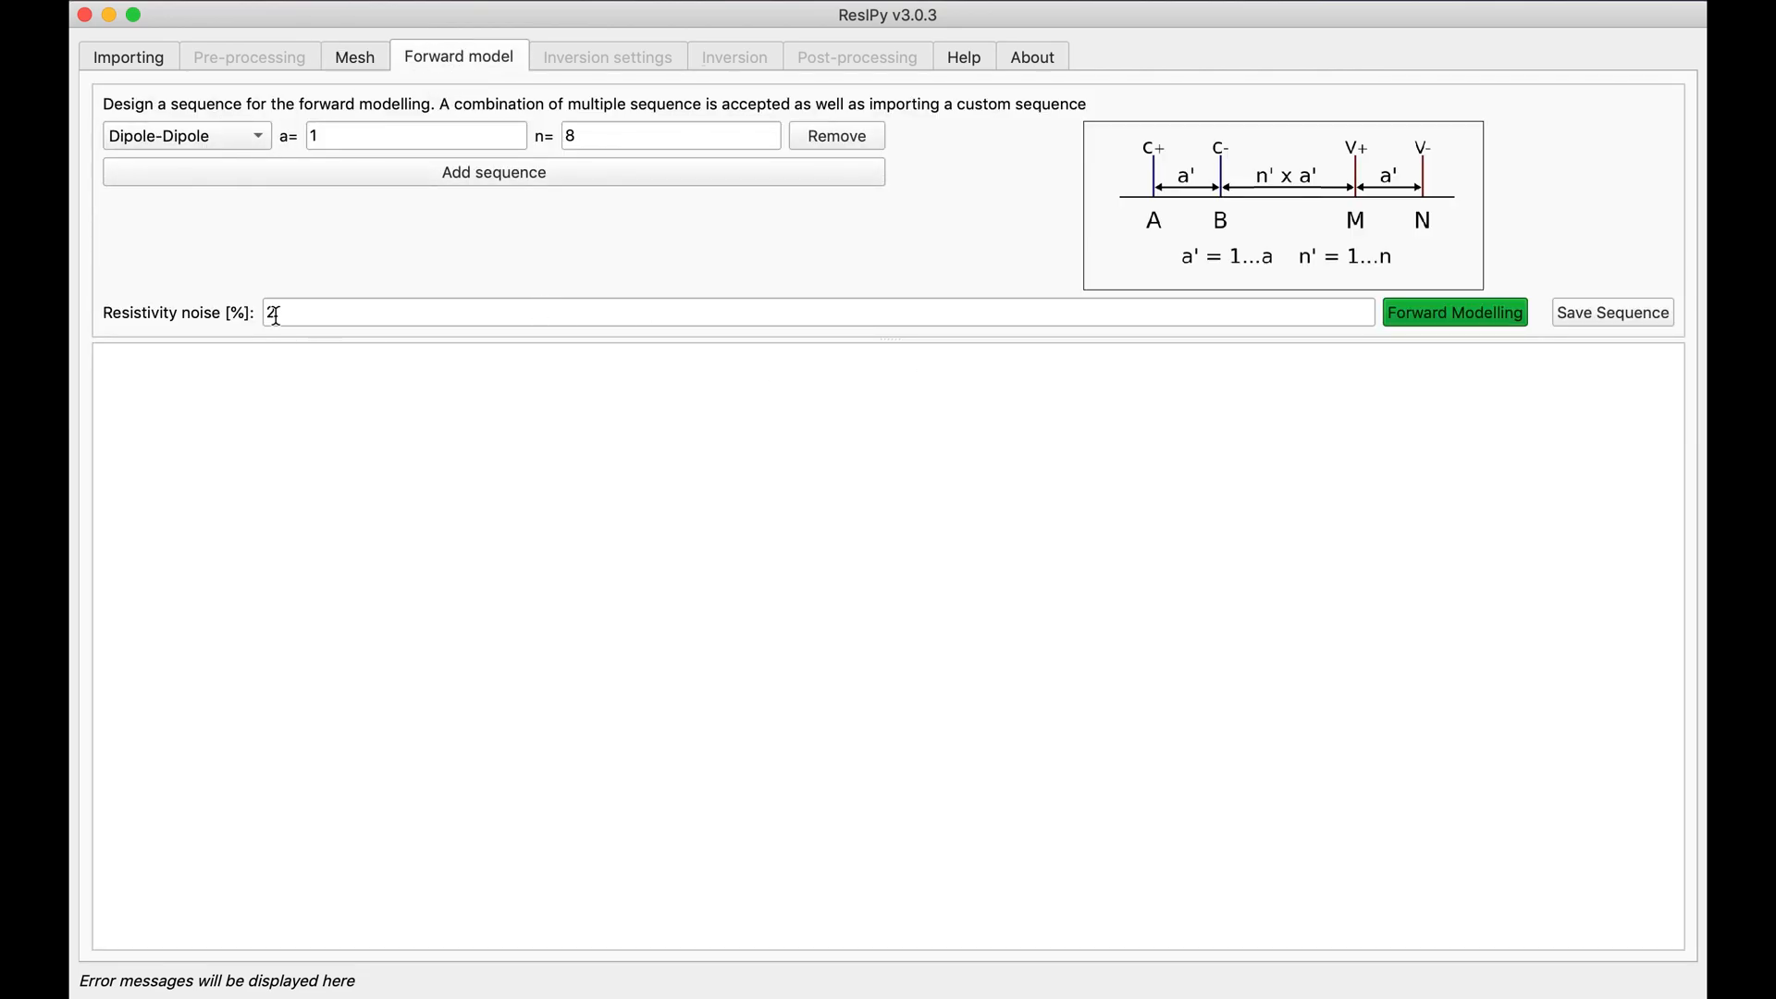
pyautogui.write('1')
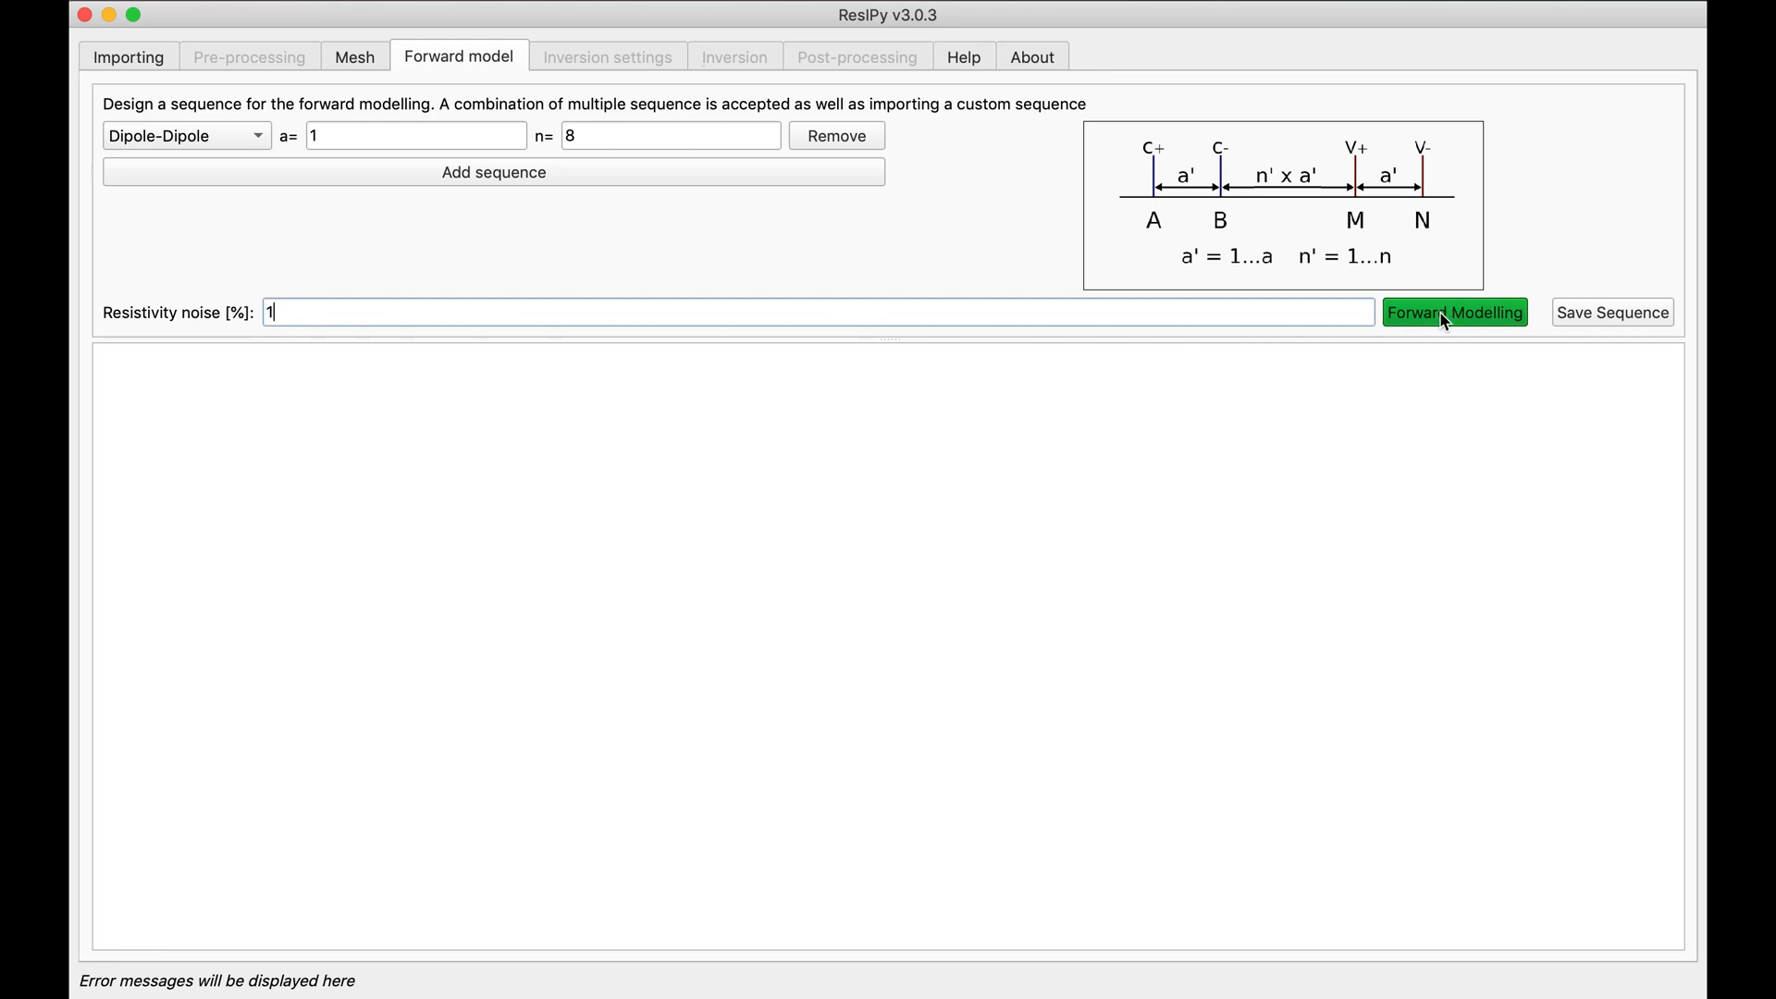
pyautogui.click(1455, 312)
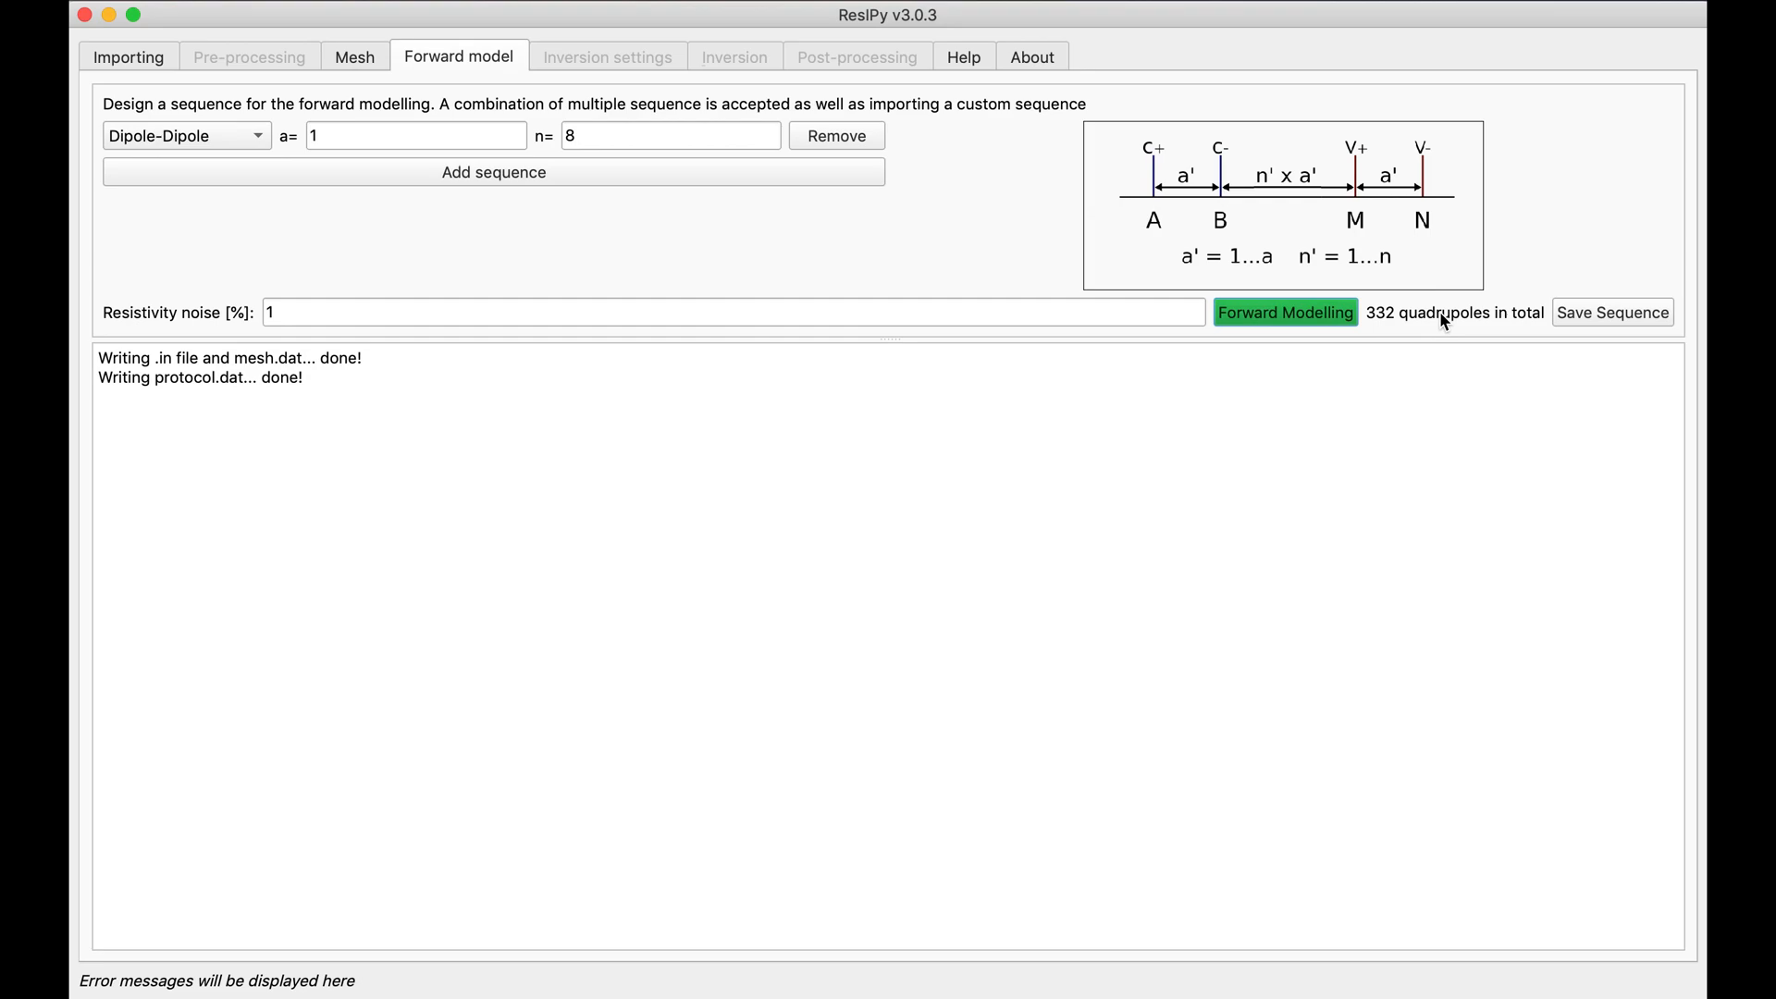
pyautogui.click(1286, 312)
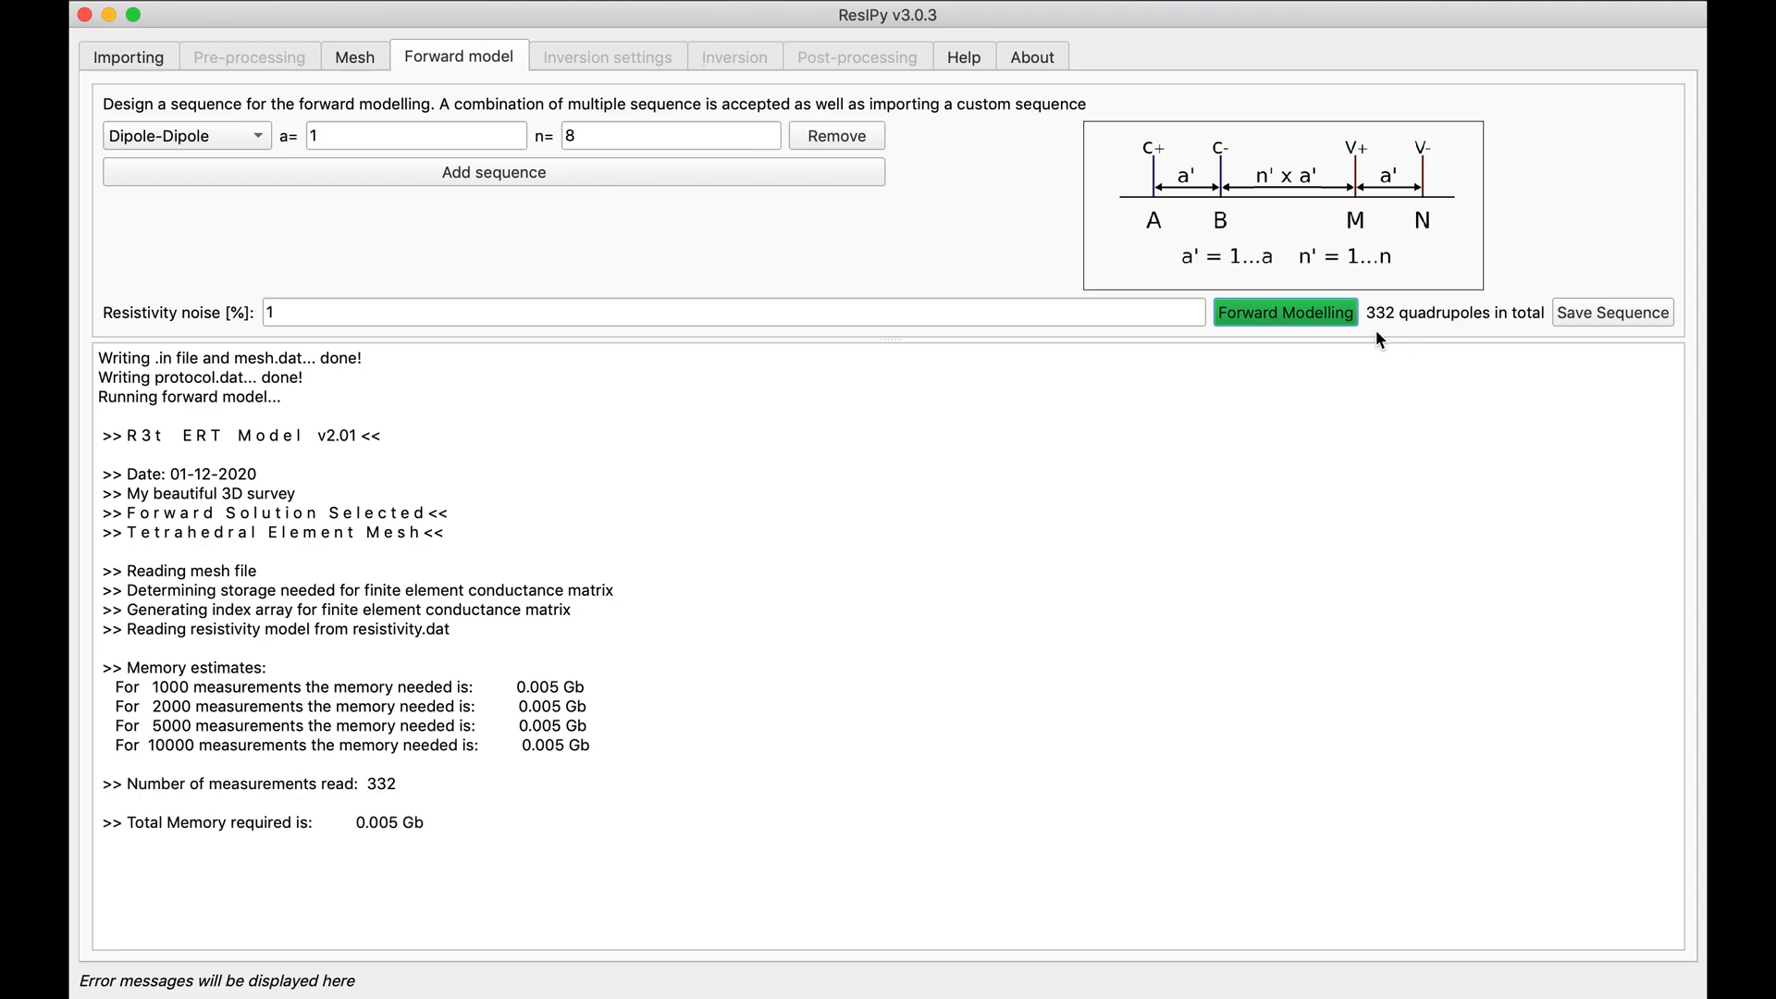
pyautogui.click(1286, 311)
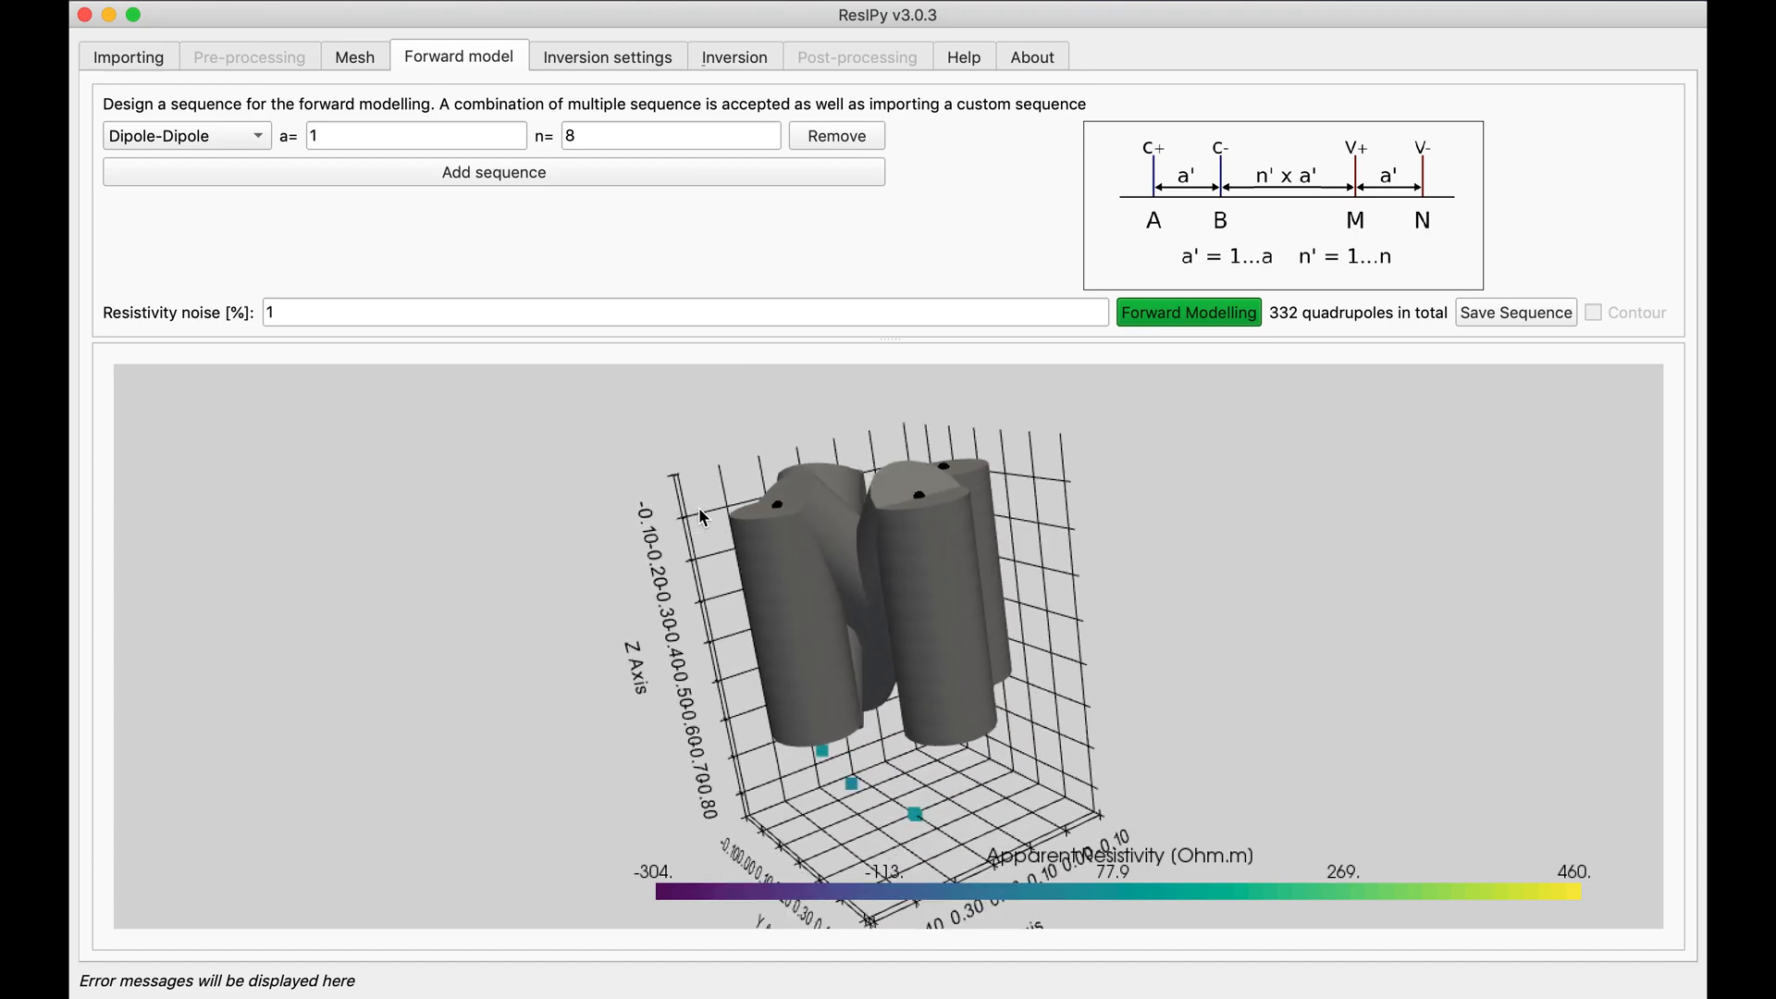
pyautogui.moveTo(254, 164)
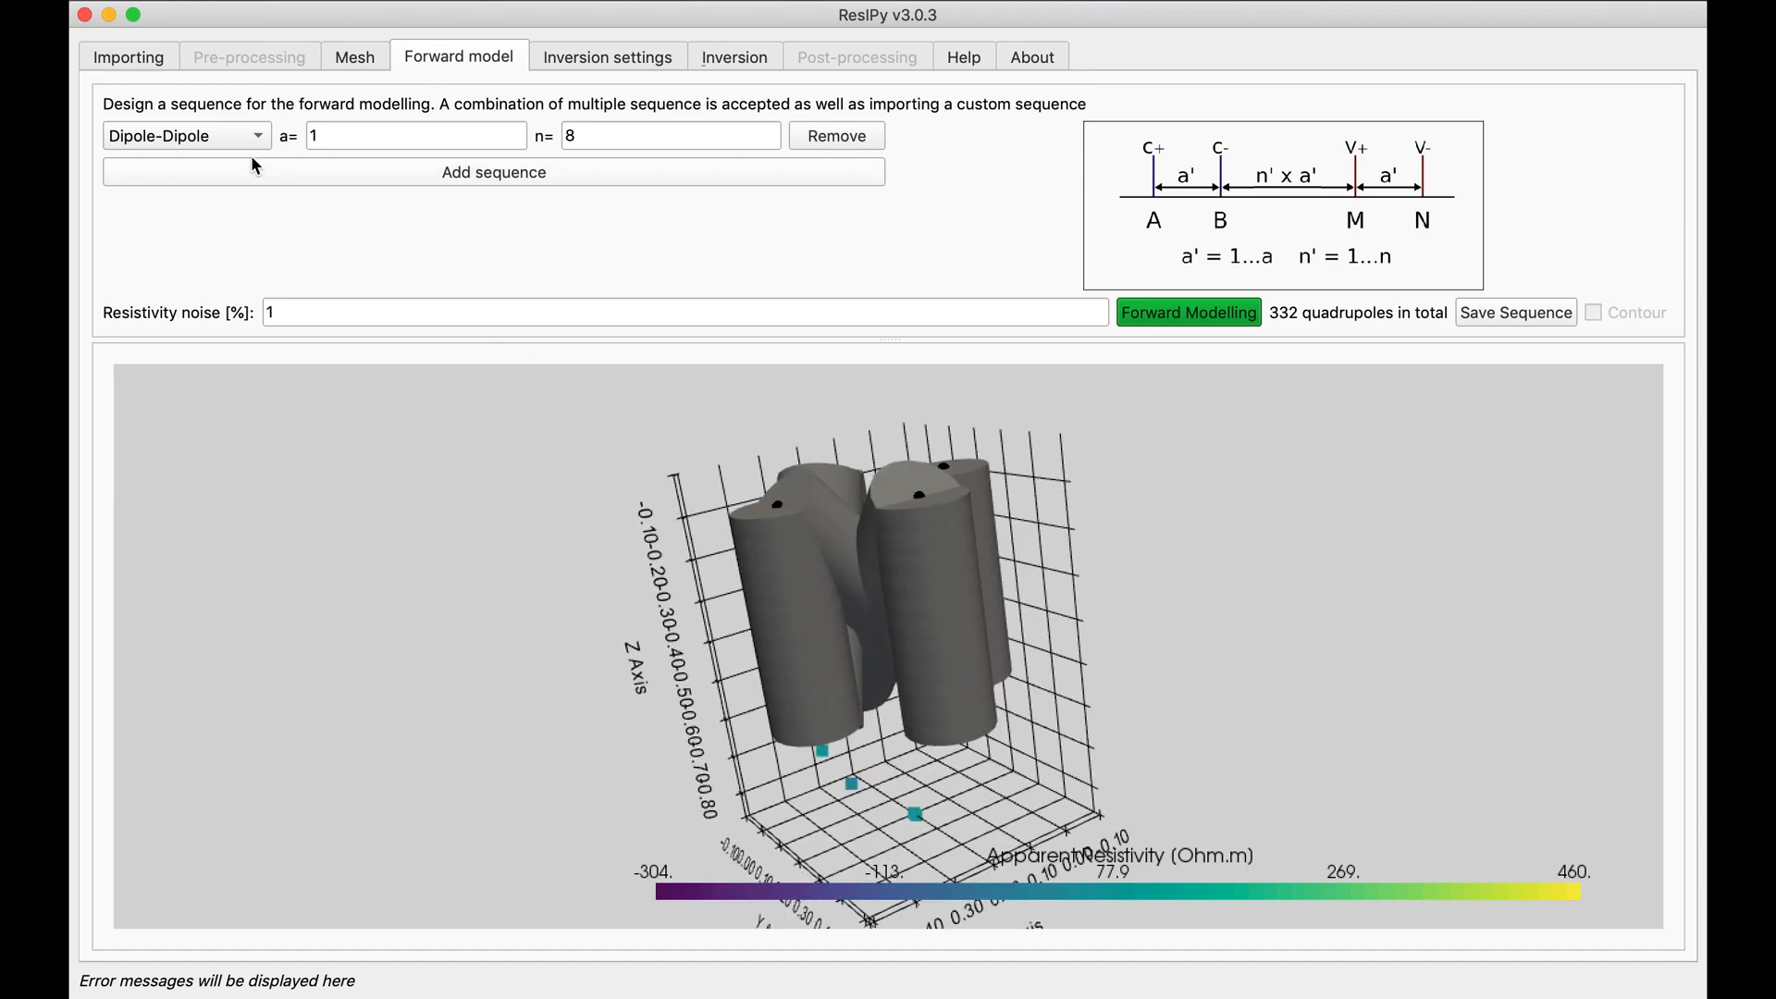
pyautogui.click(185, 135)
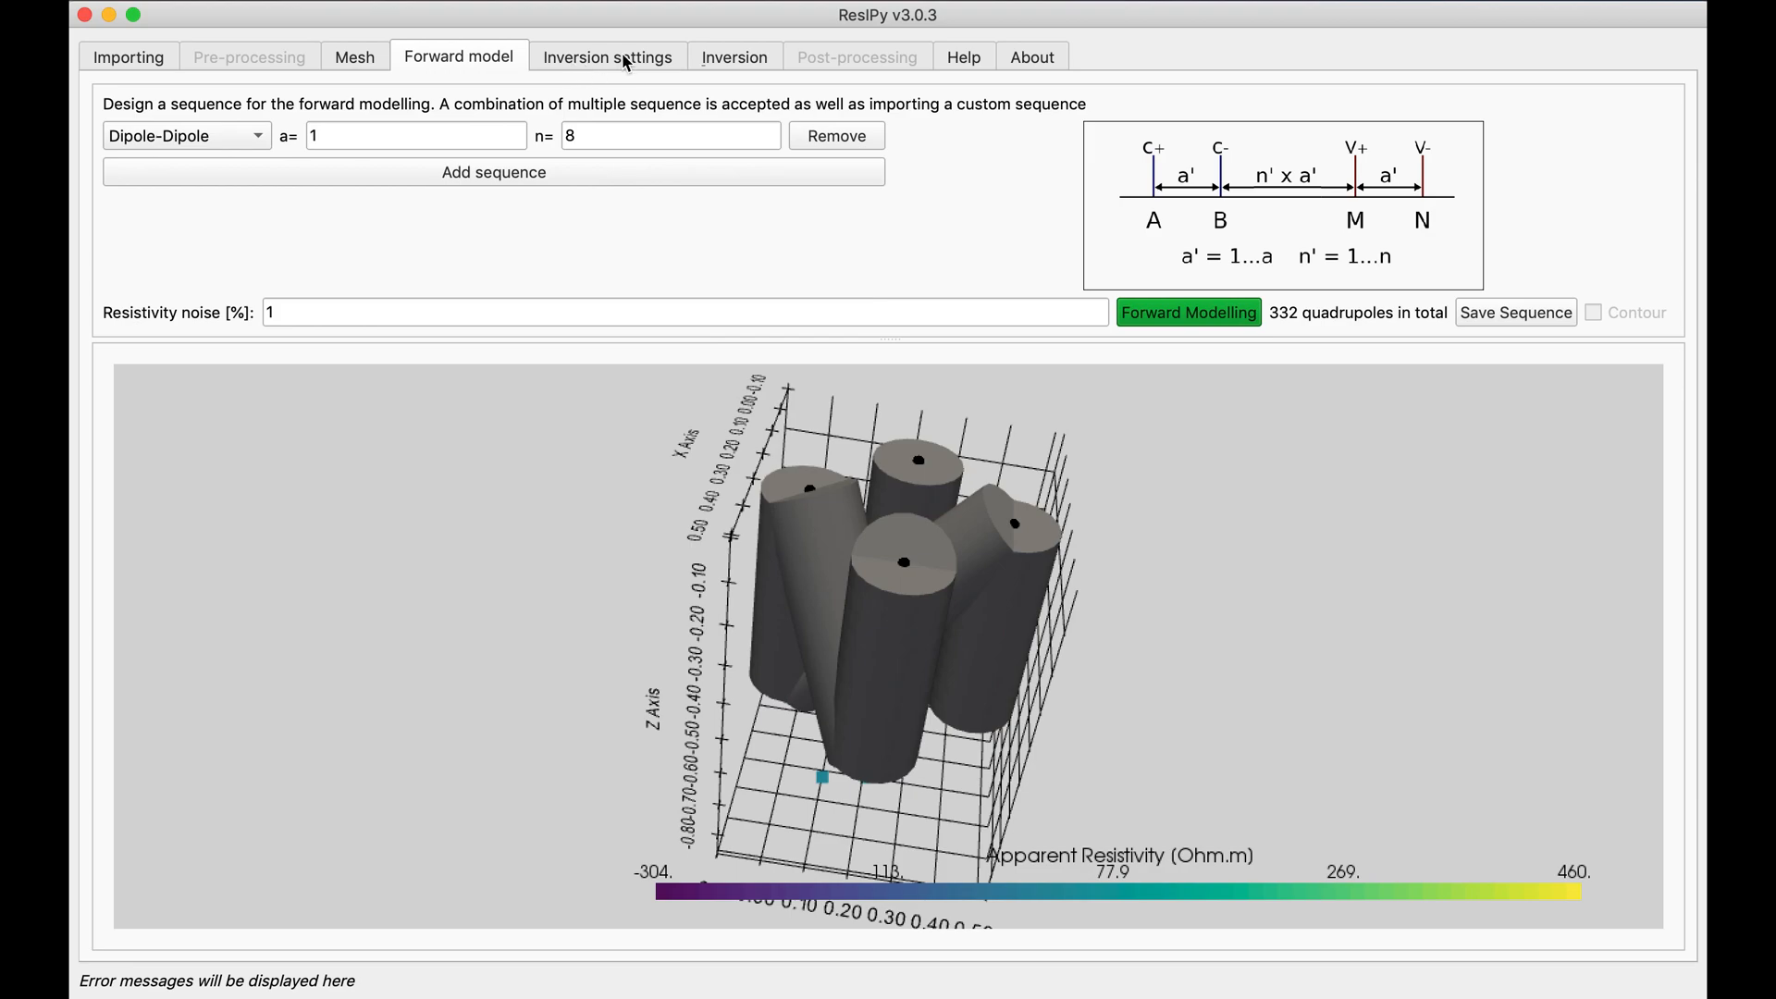
# Launch the inversion and follow the log and RMS misfit as it runs.
pyautogui.click(733, 56)
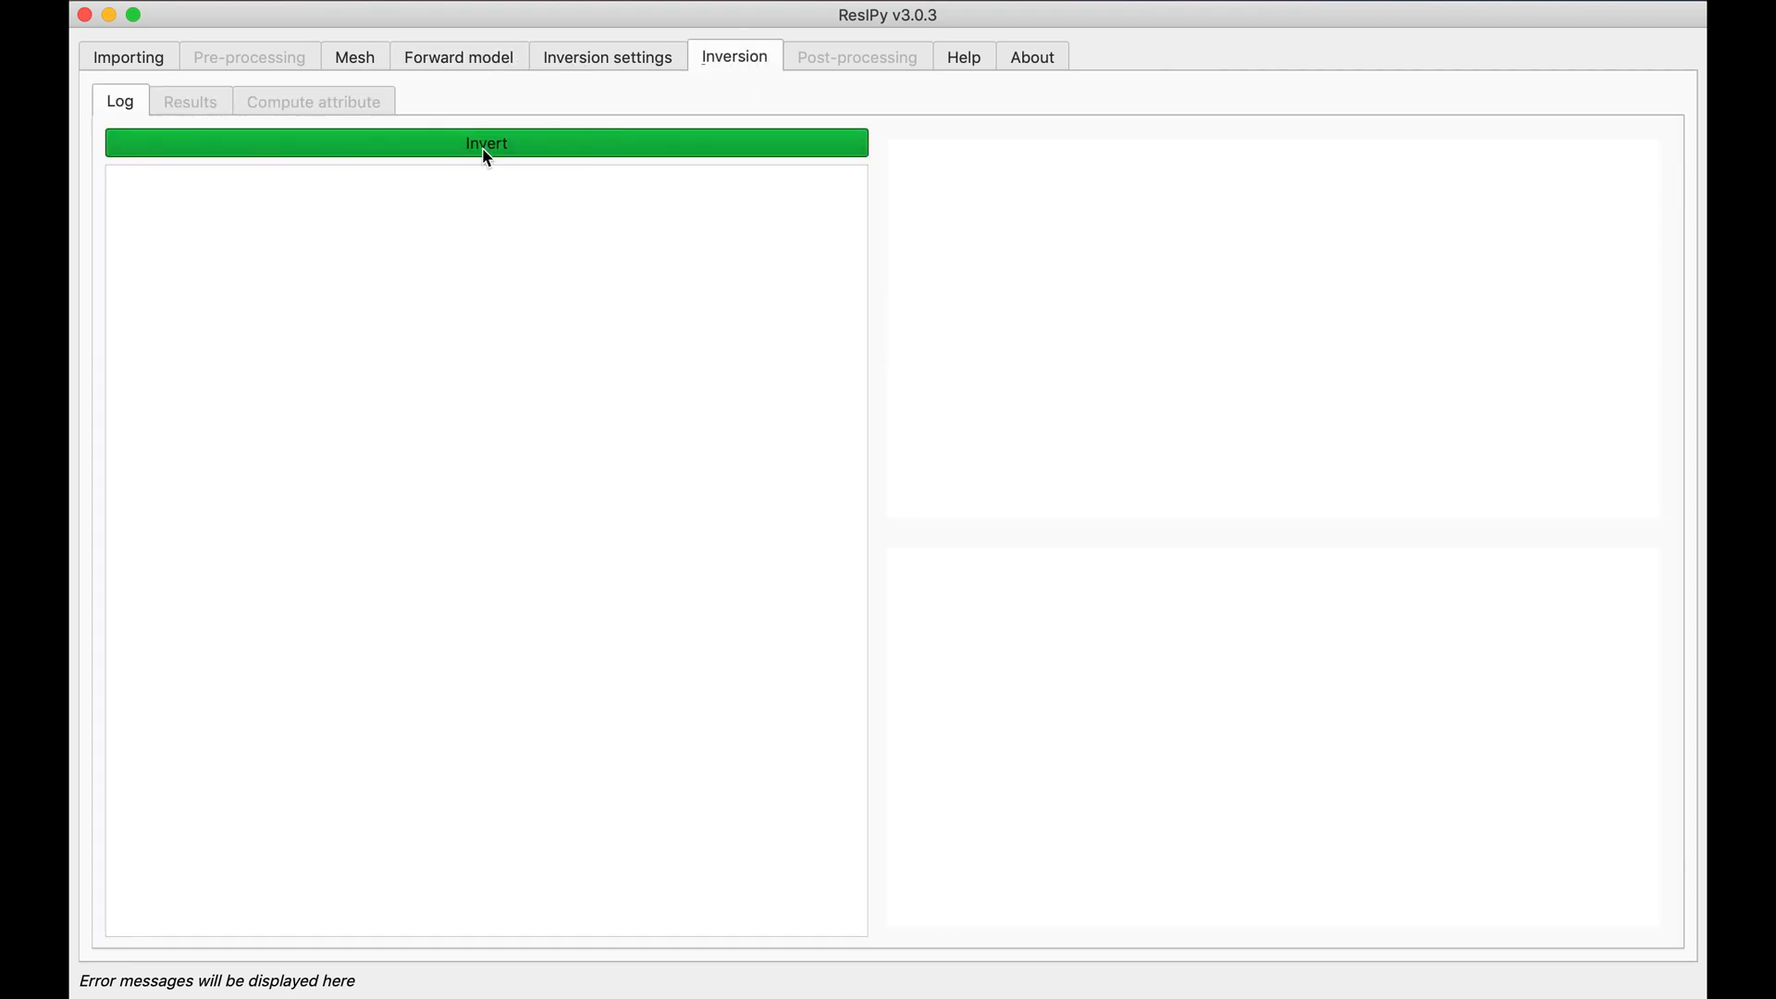
pyautogui.click(485, 143)
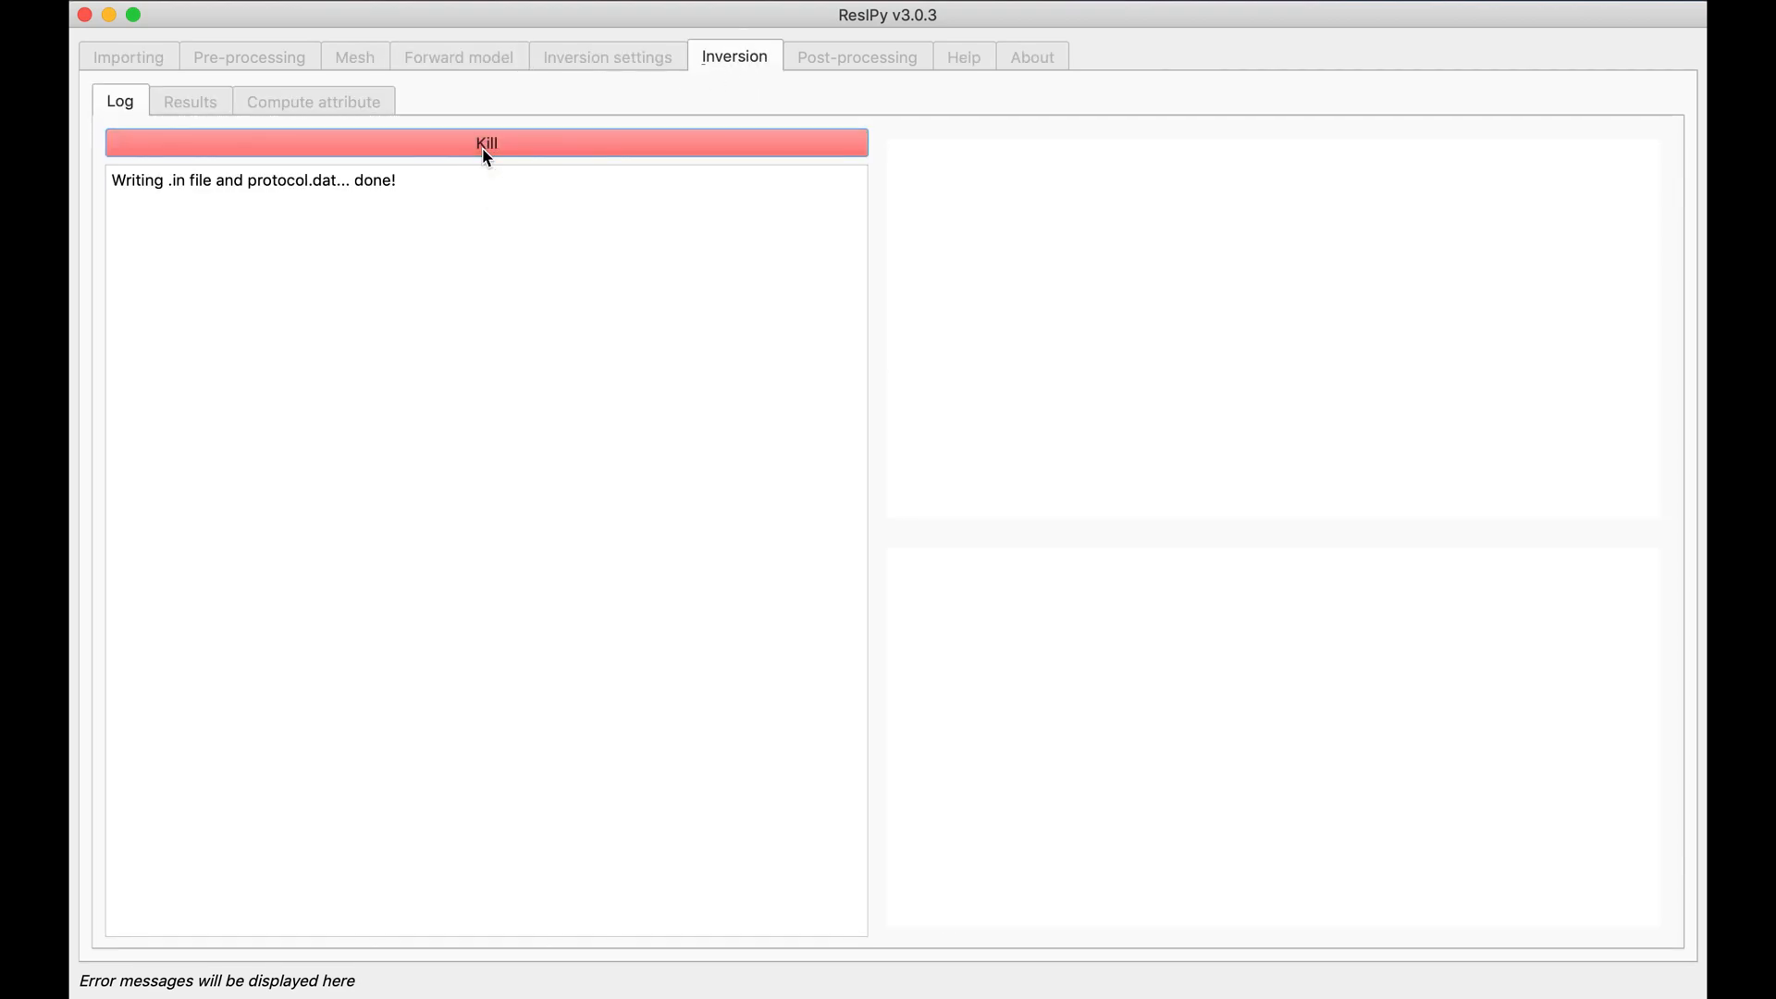
pyautogui.moveTo(761, 18)
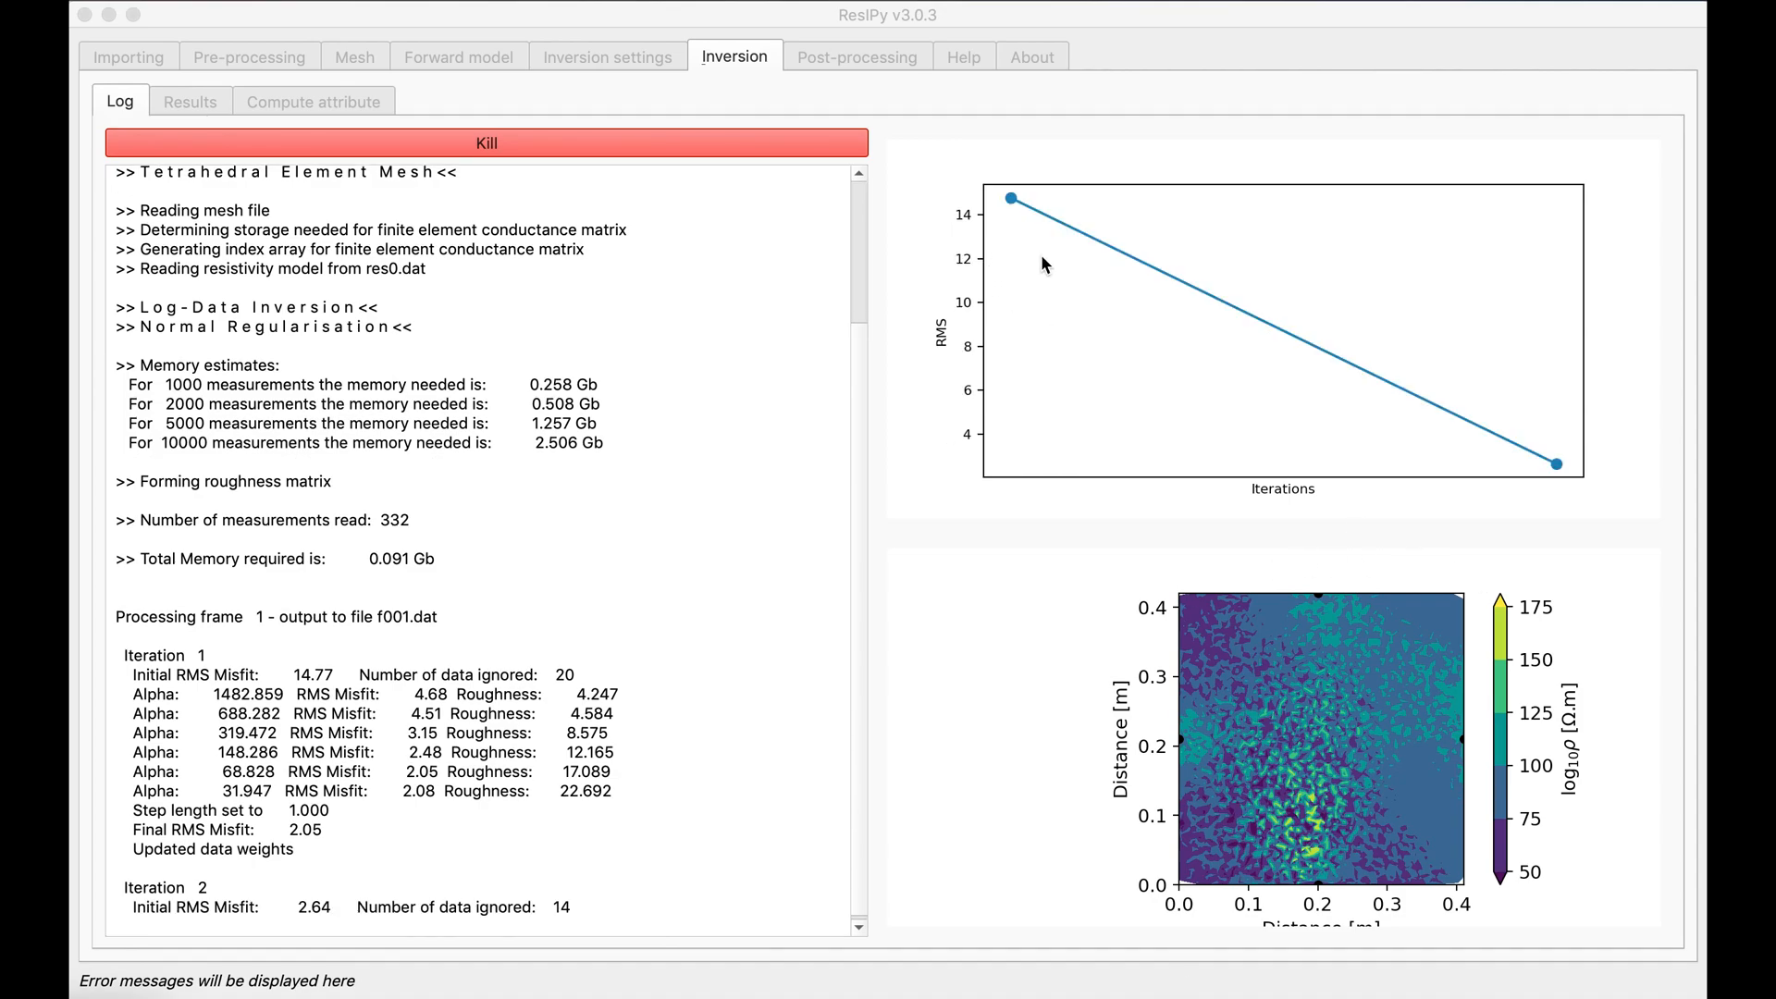
pyautogui.moveTo(1265, 520)
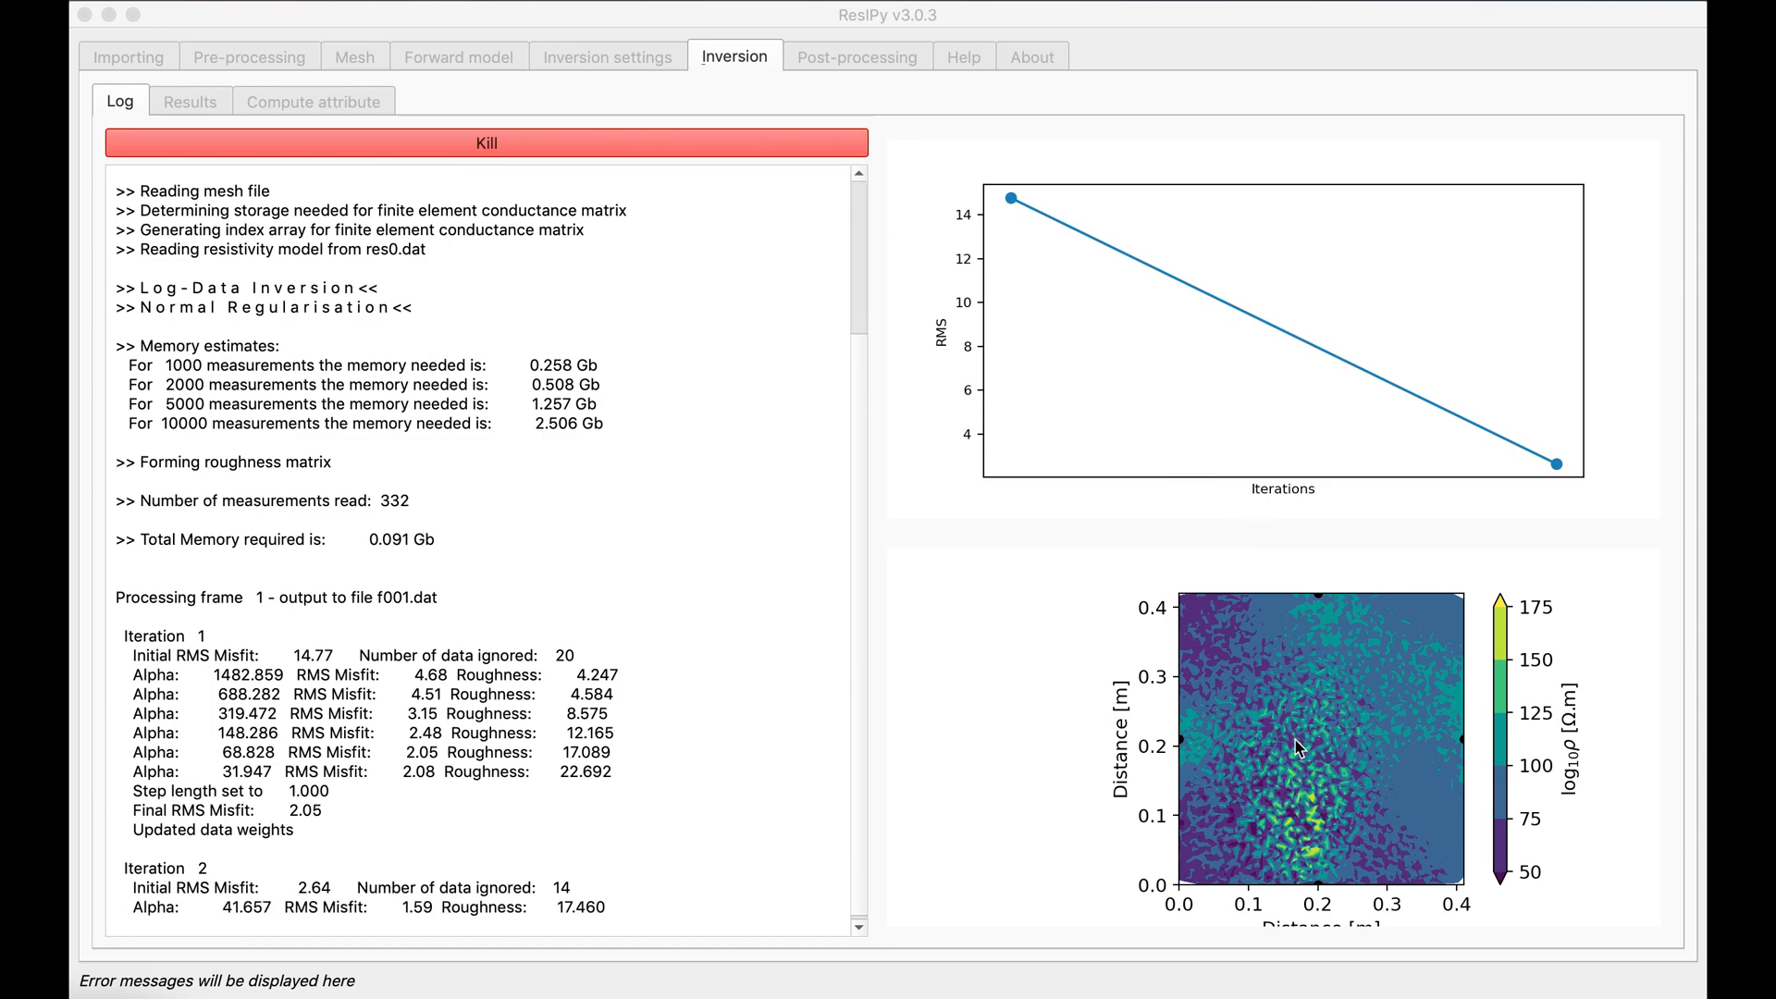
pyautogui.moveTo(1312, 750)
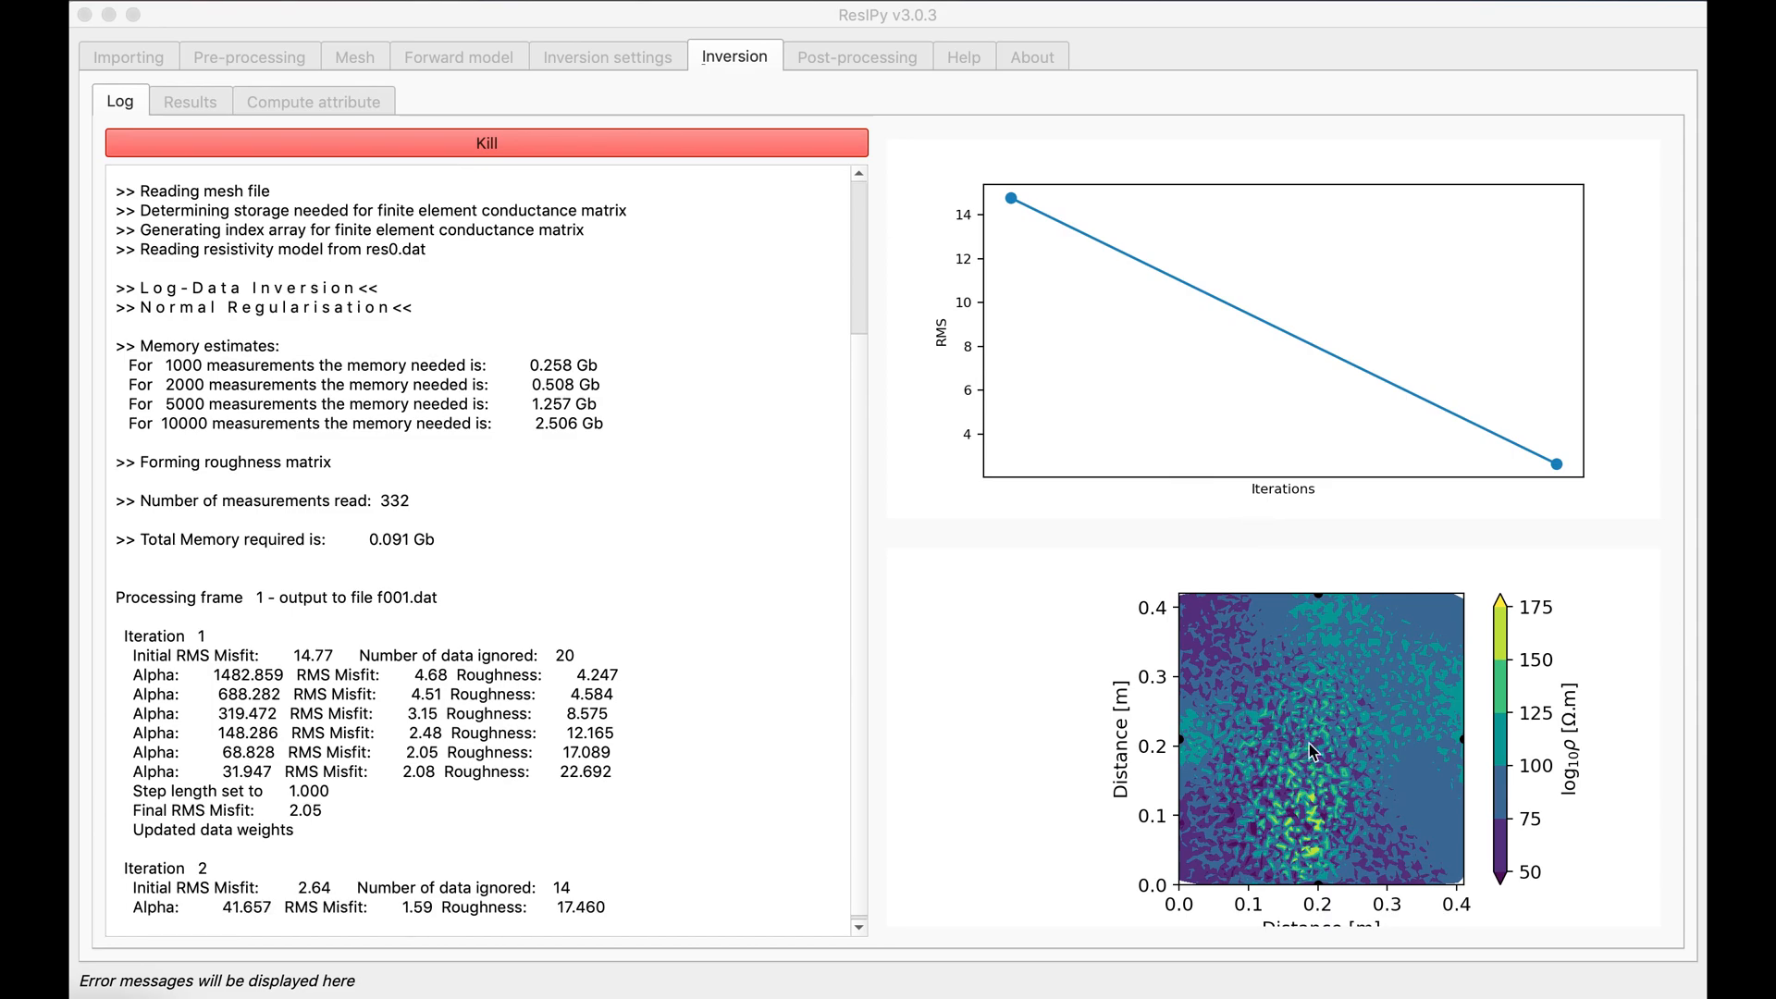
pyautogui.moveTo(1199, 867)
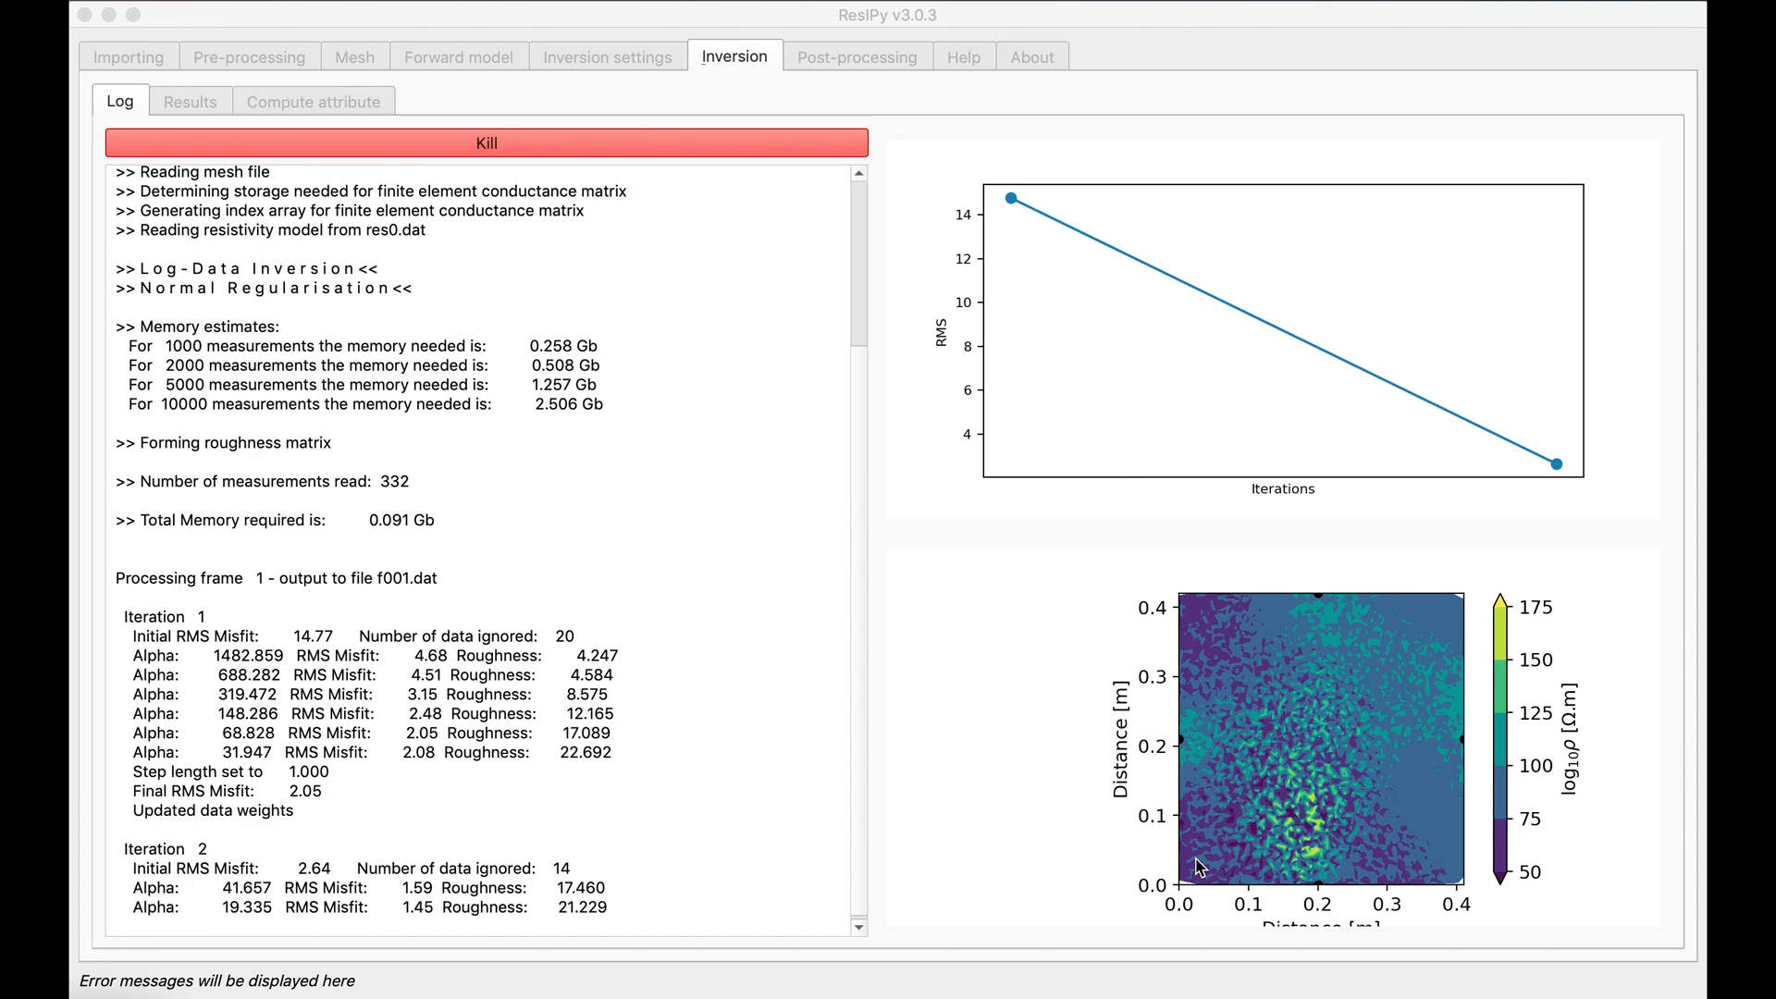
pyautogui.moveTo(1127, 733)
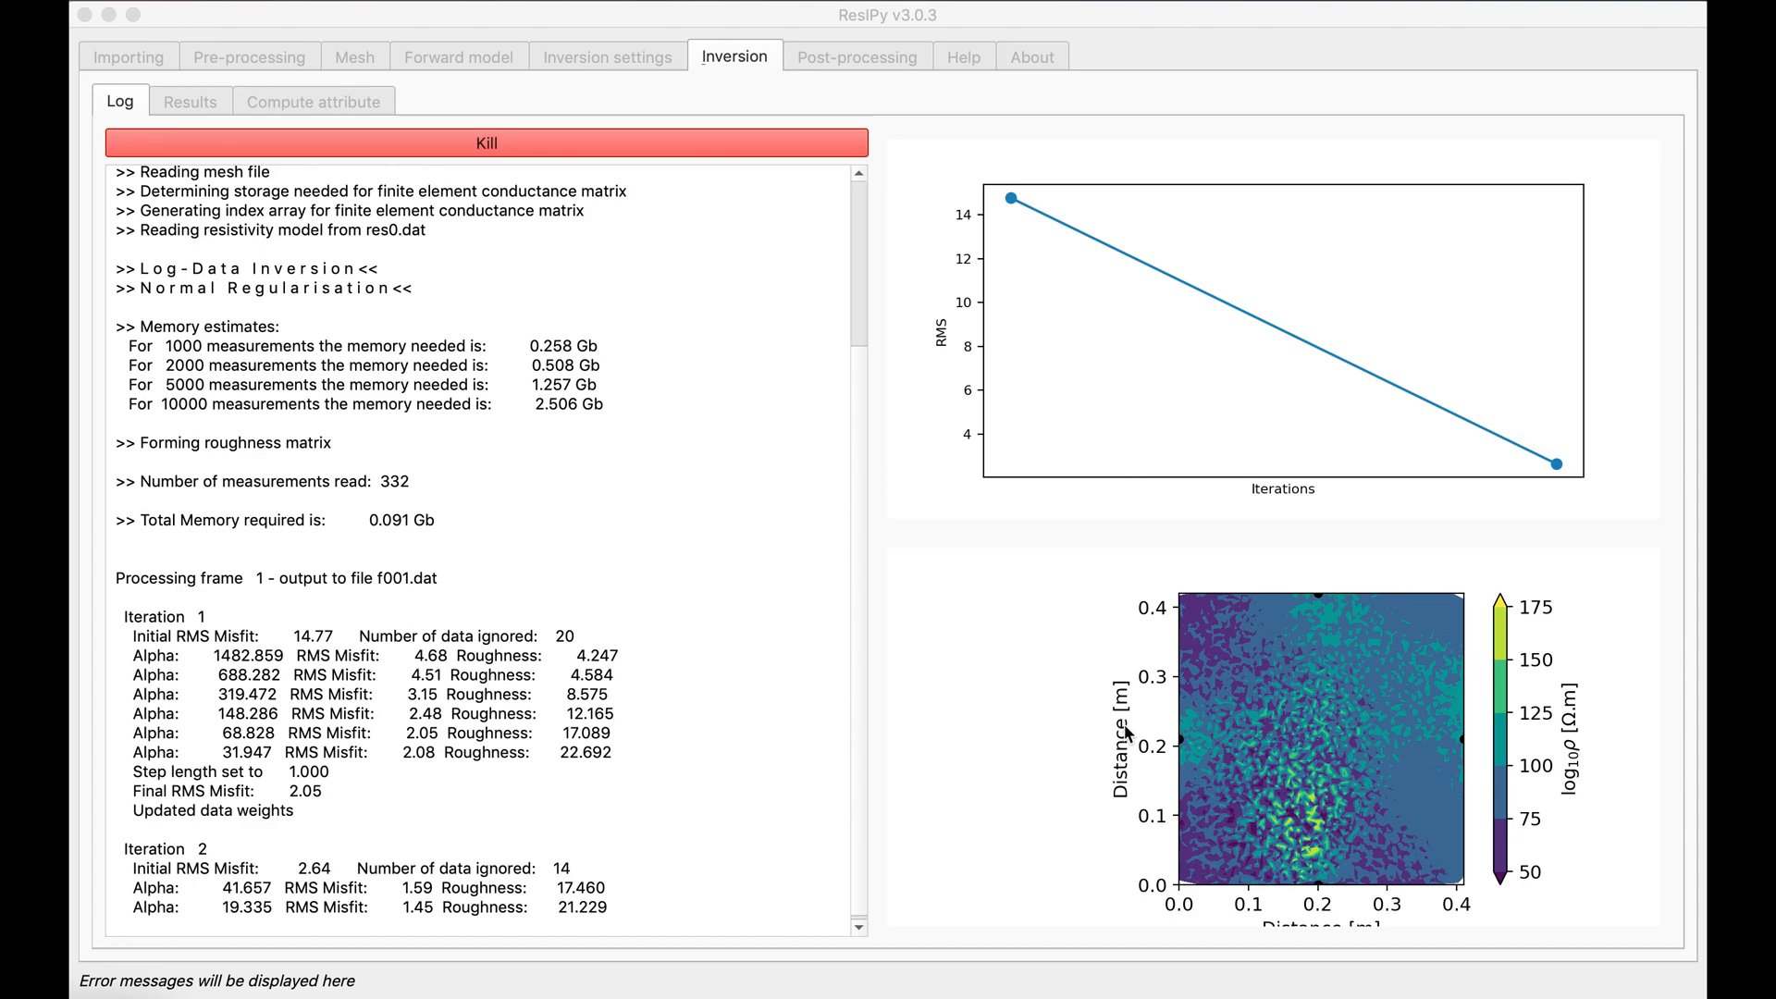
pyautogui.moveTo(566, 692)
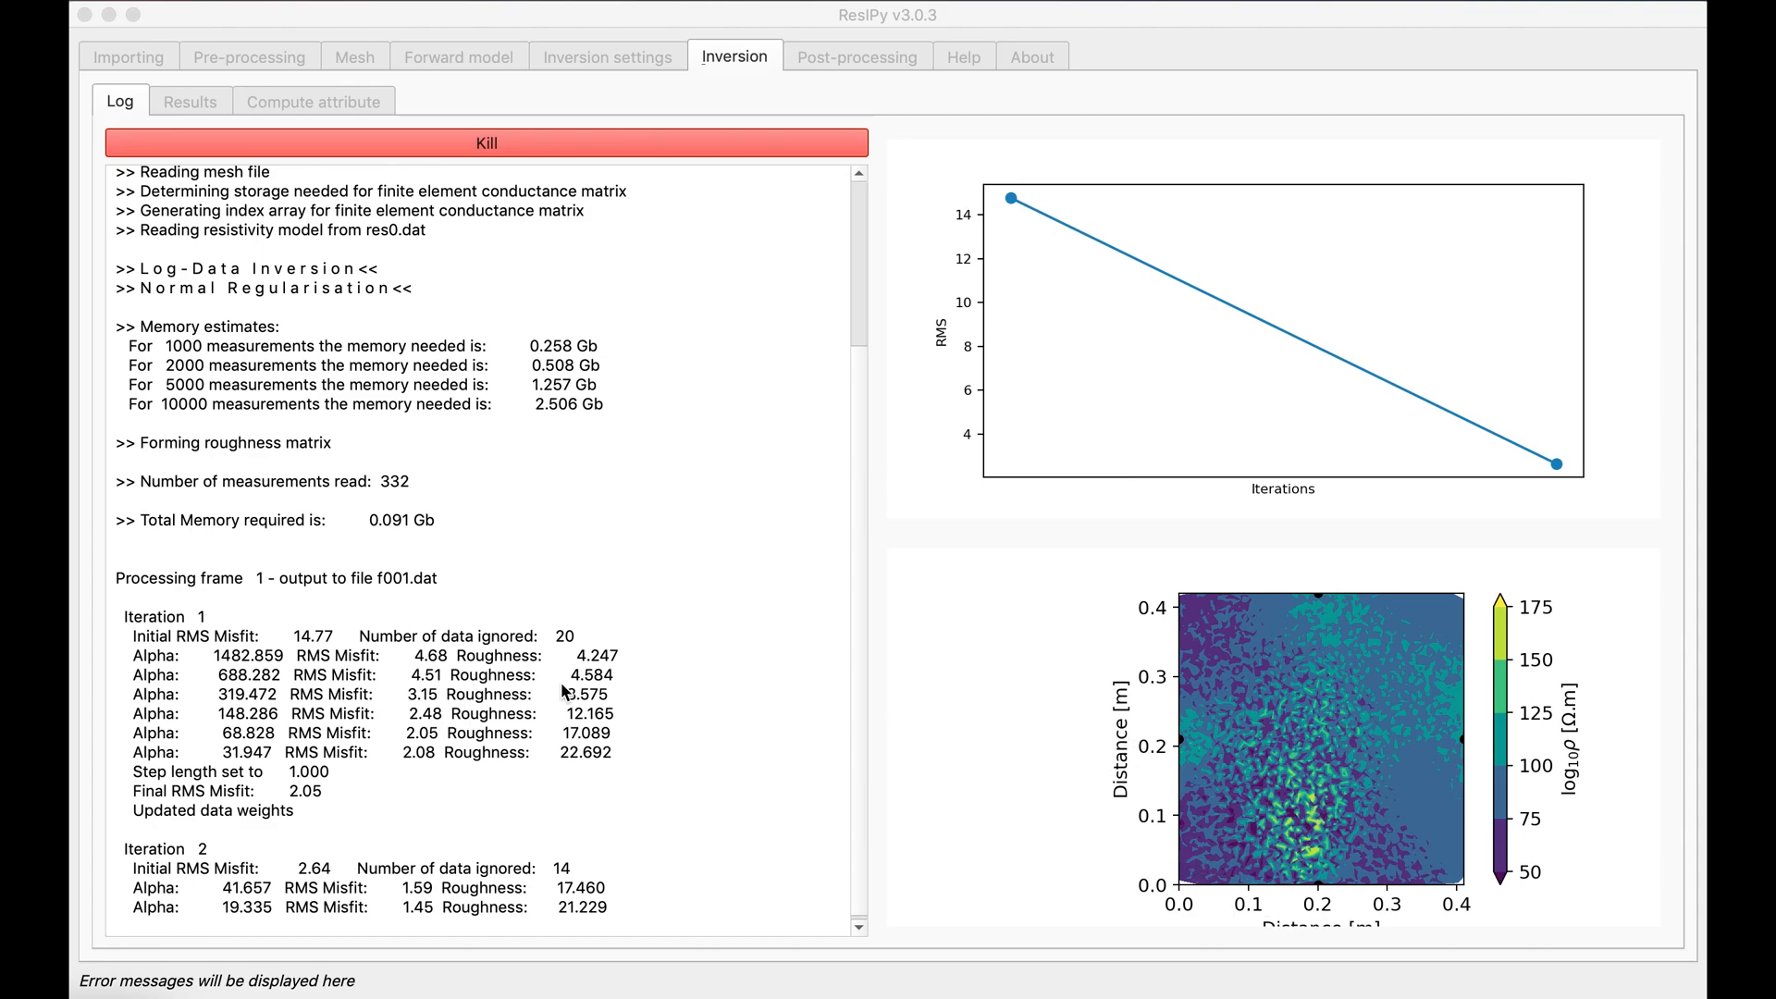
pyautogui.scroll(-3)
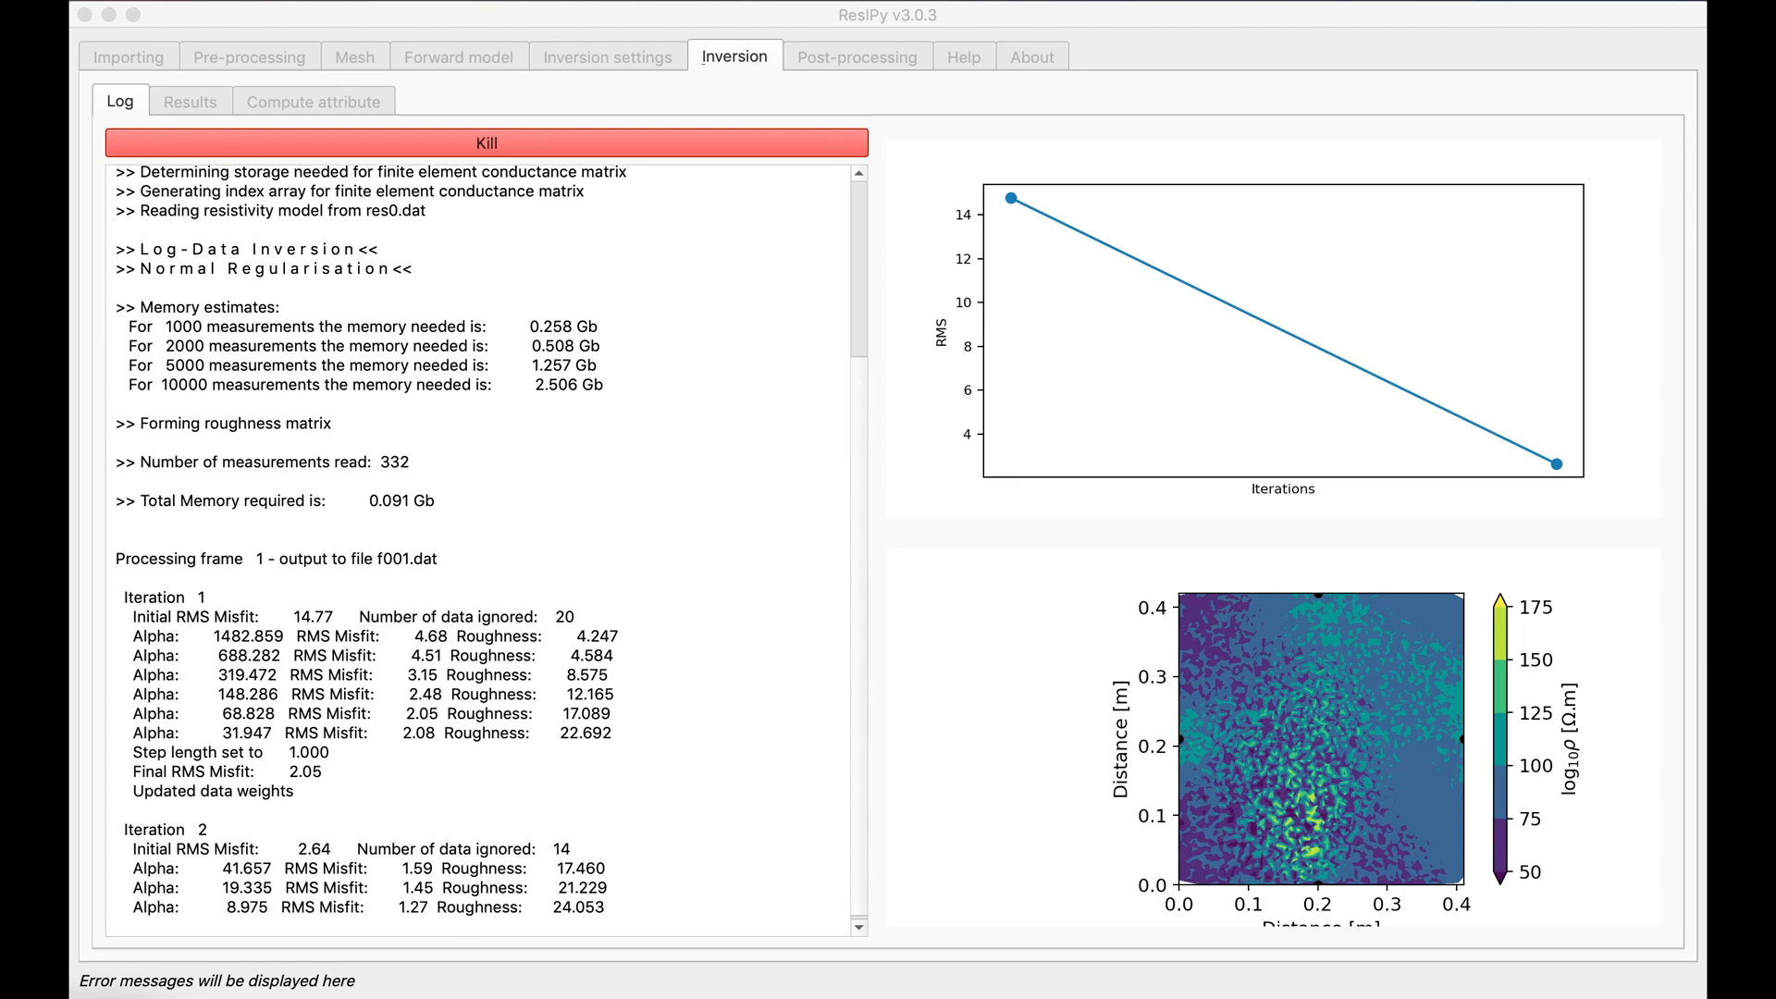
# On the Results view, turn on the grid, slice at X and Y 0.2, and apply the jet colormap.
pyautogui.click(190, 101)
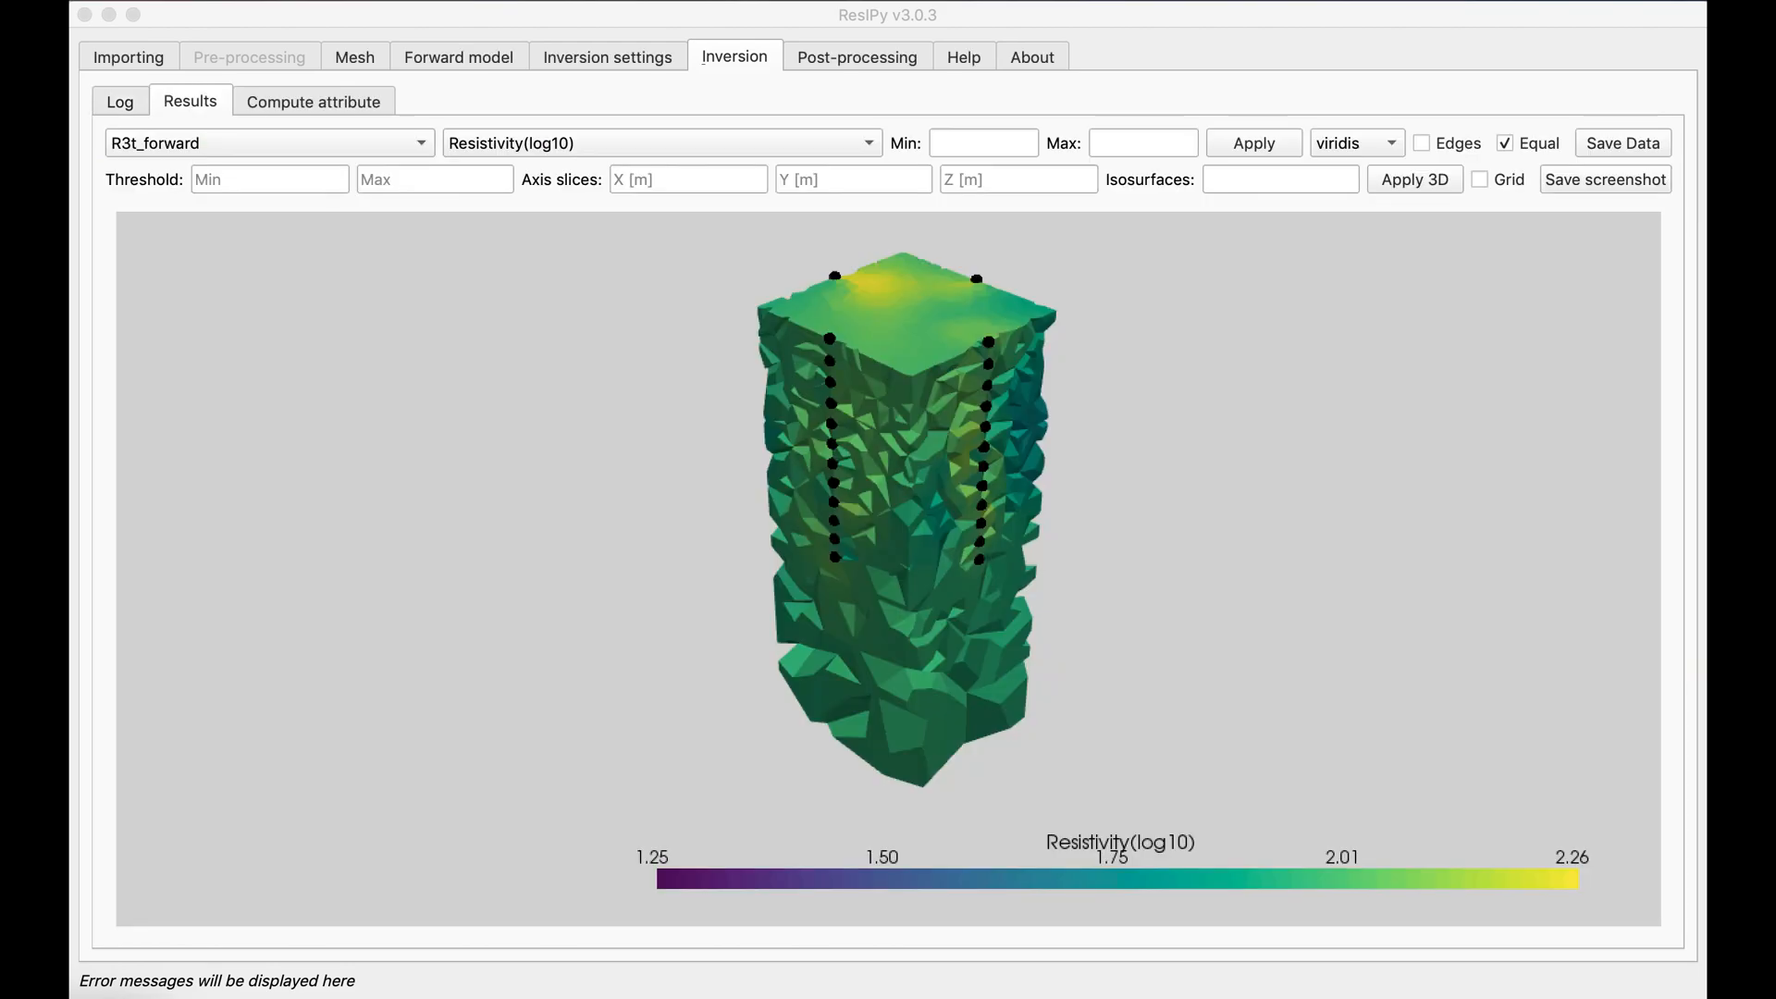
pyautogui.moveTo(827, 829)
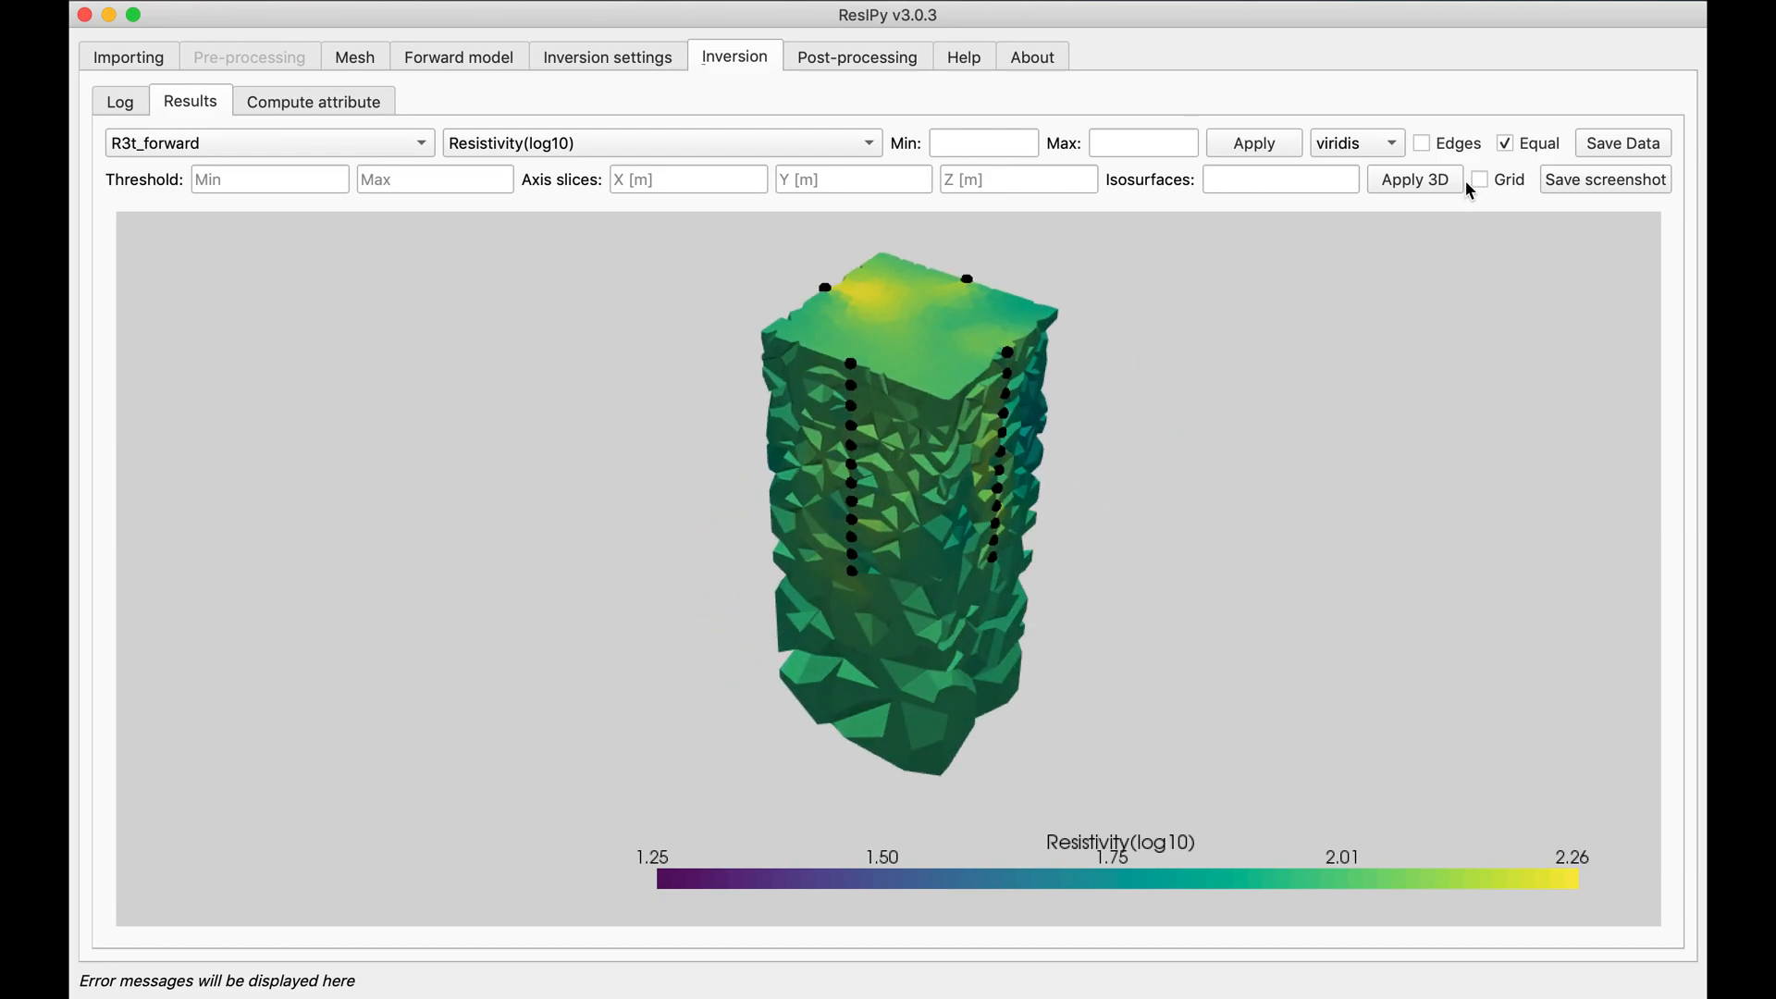
pyautogui.click(1479, 179)
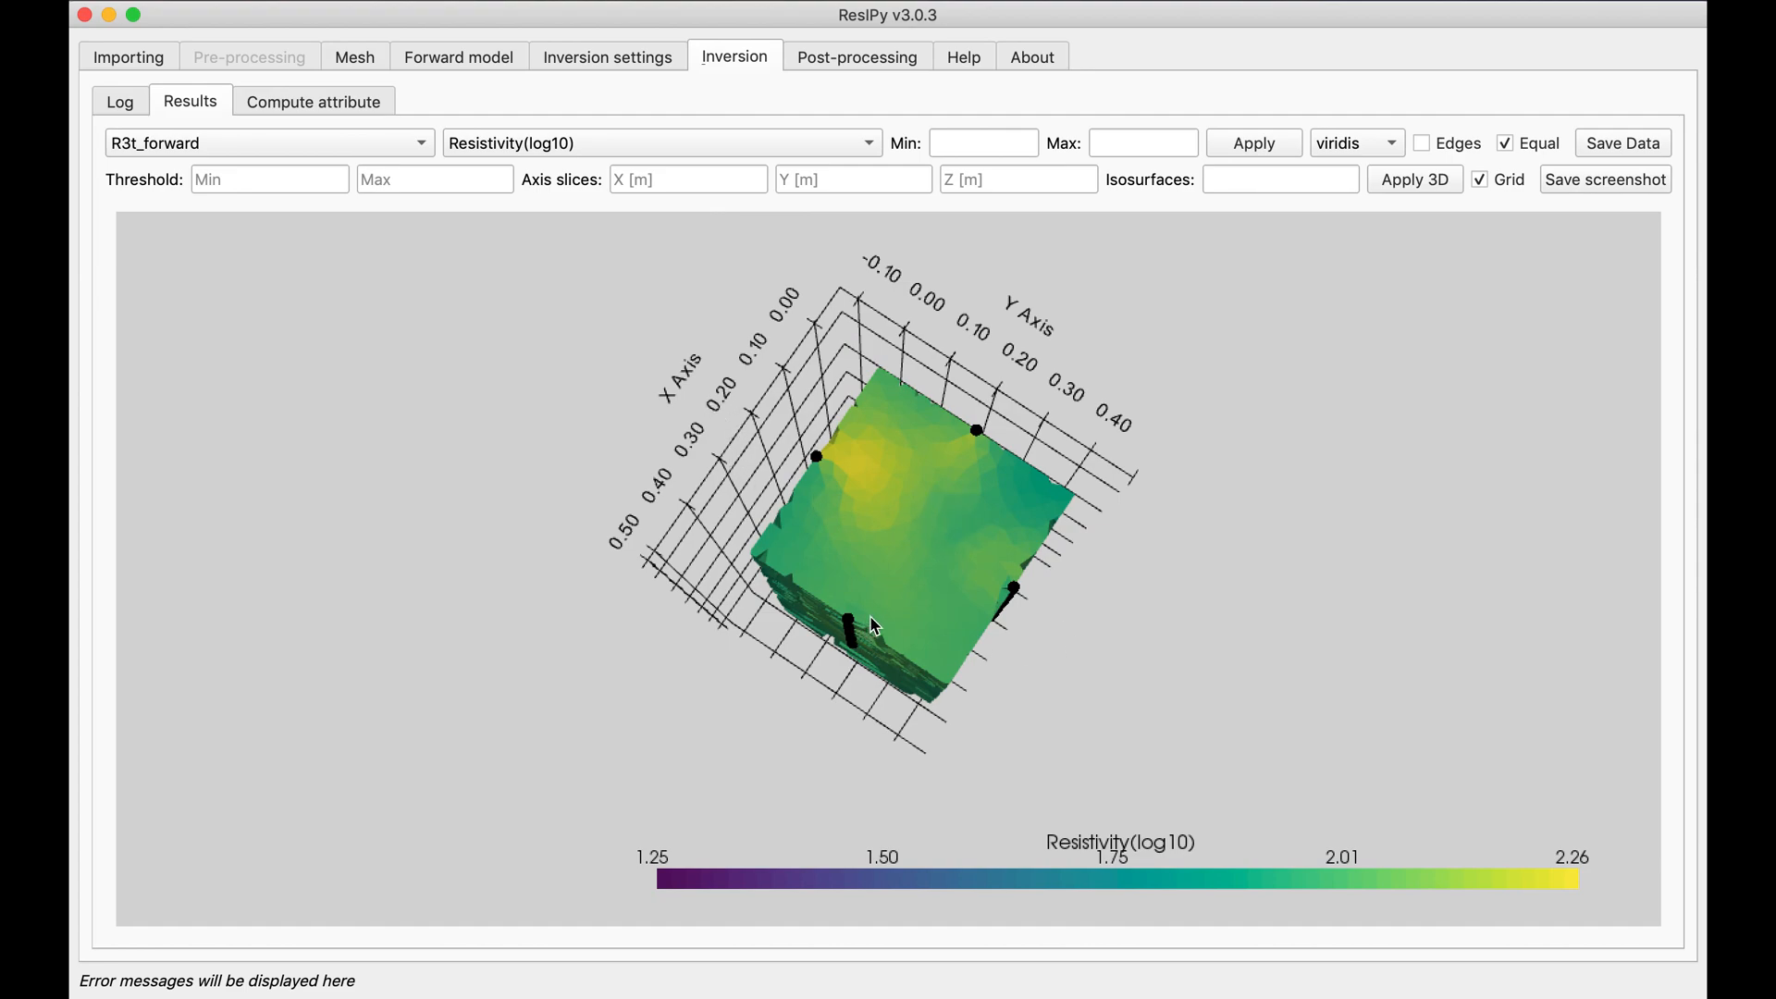
pyautogui.moveTo(780, 222)
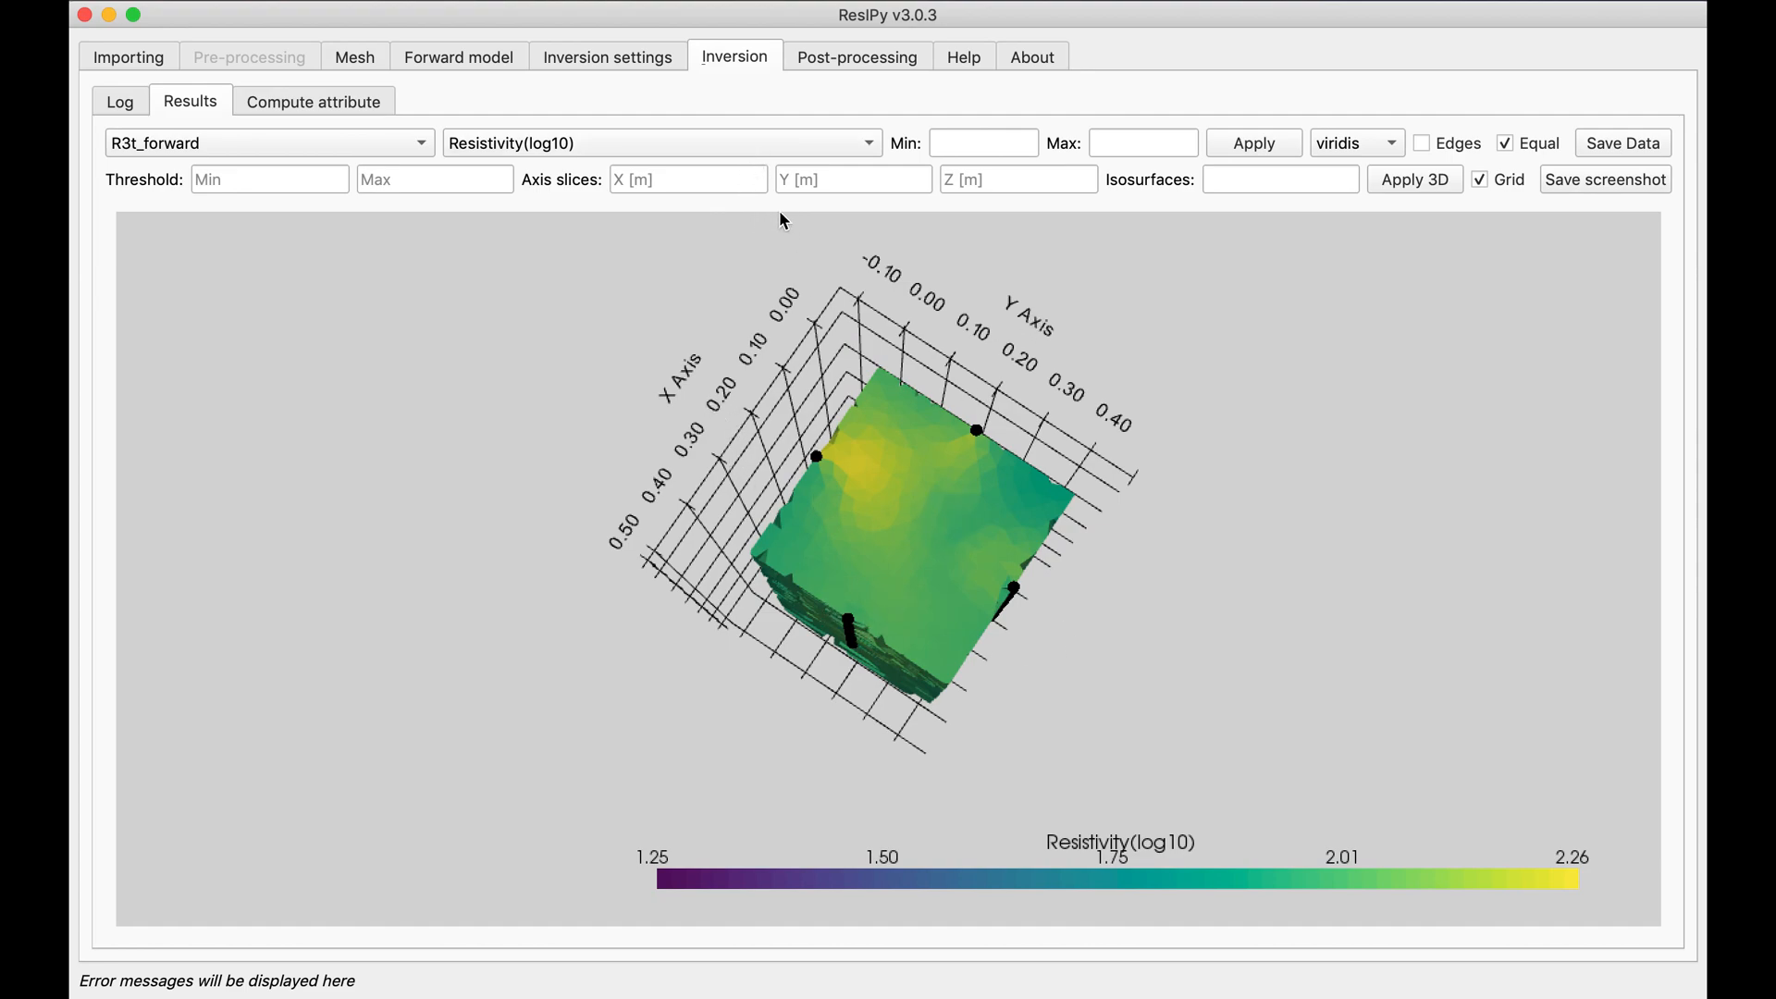
pyautogui.click(685, 178)
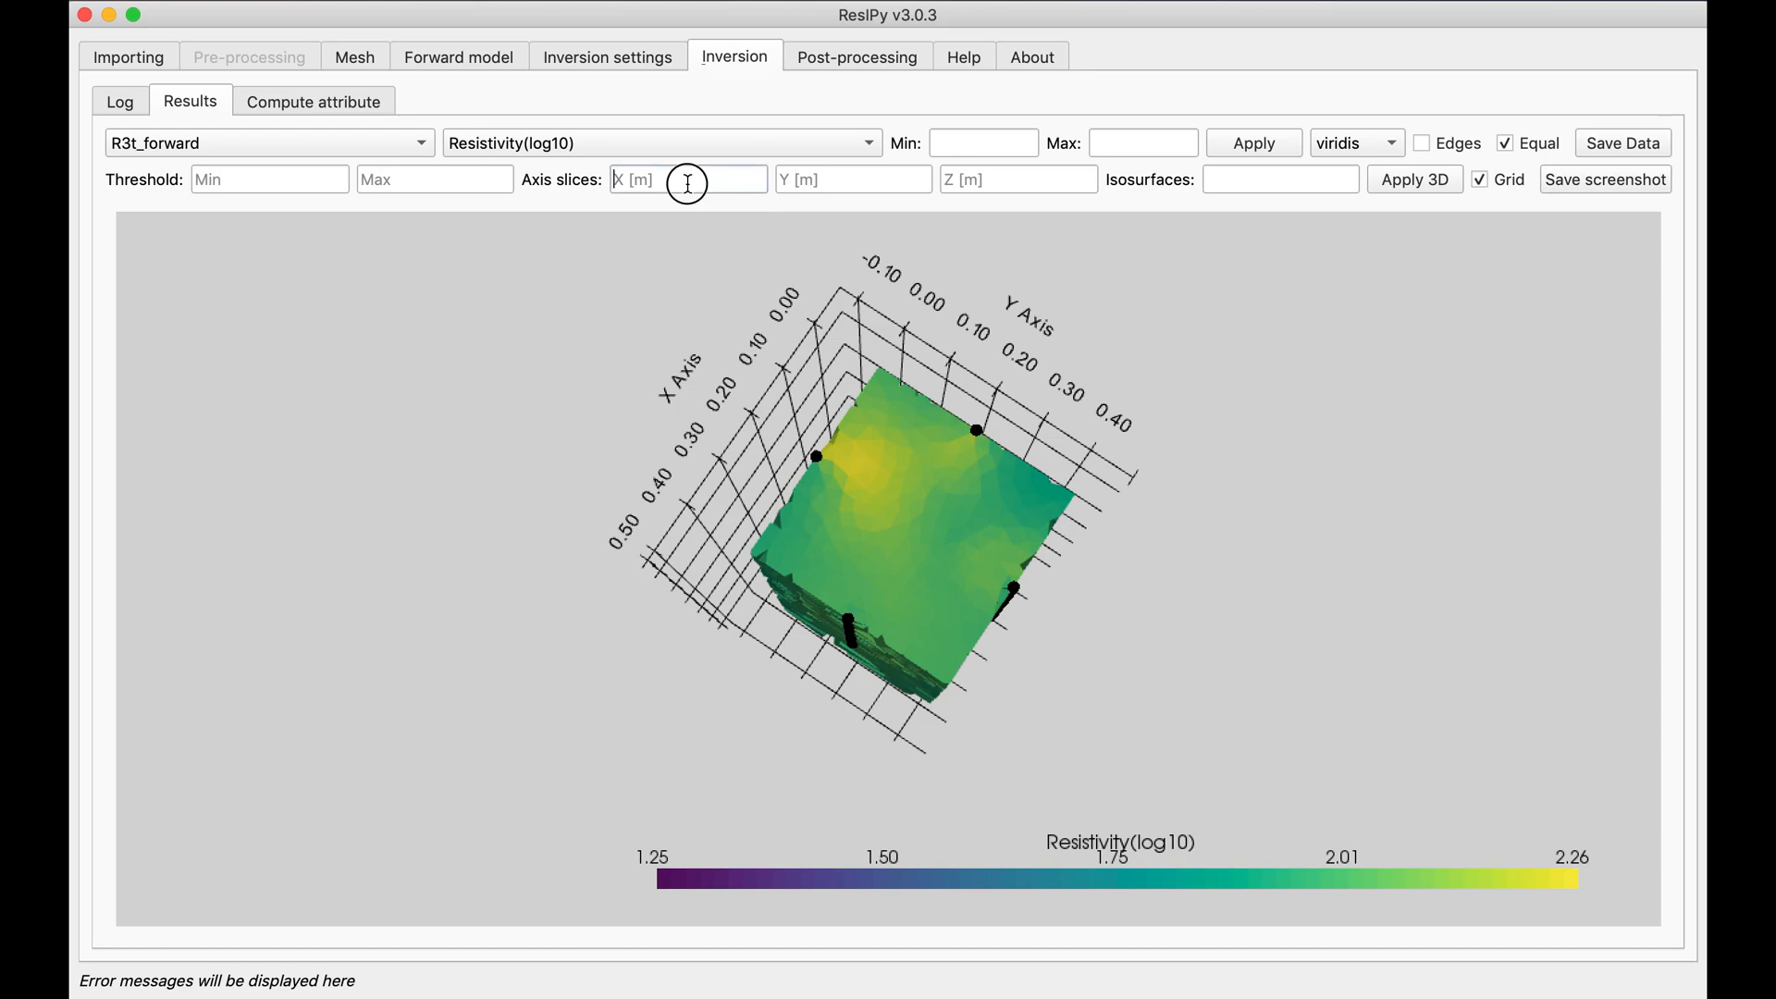
pyautogui.write('0.2')
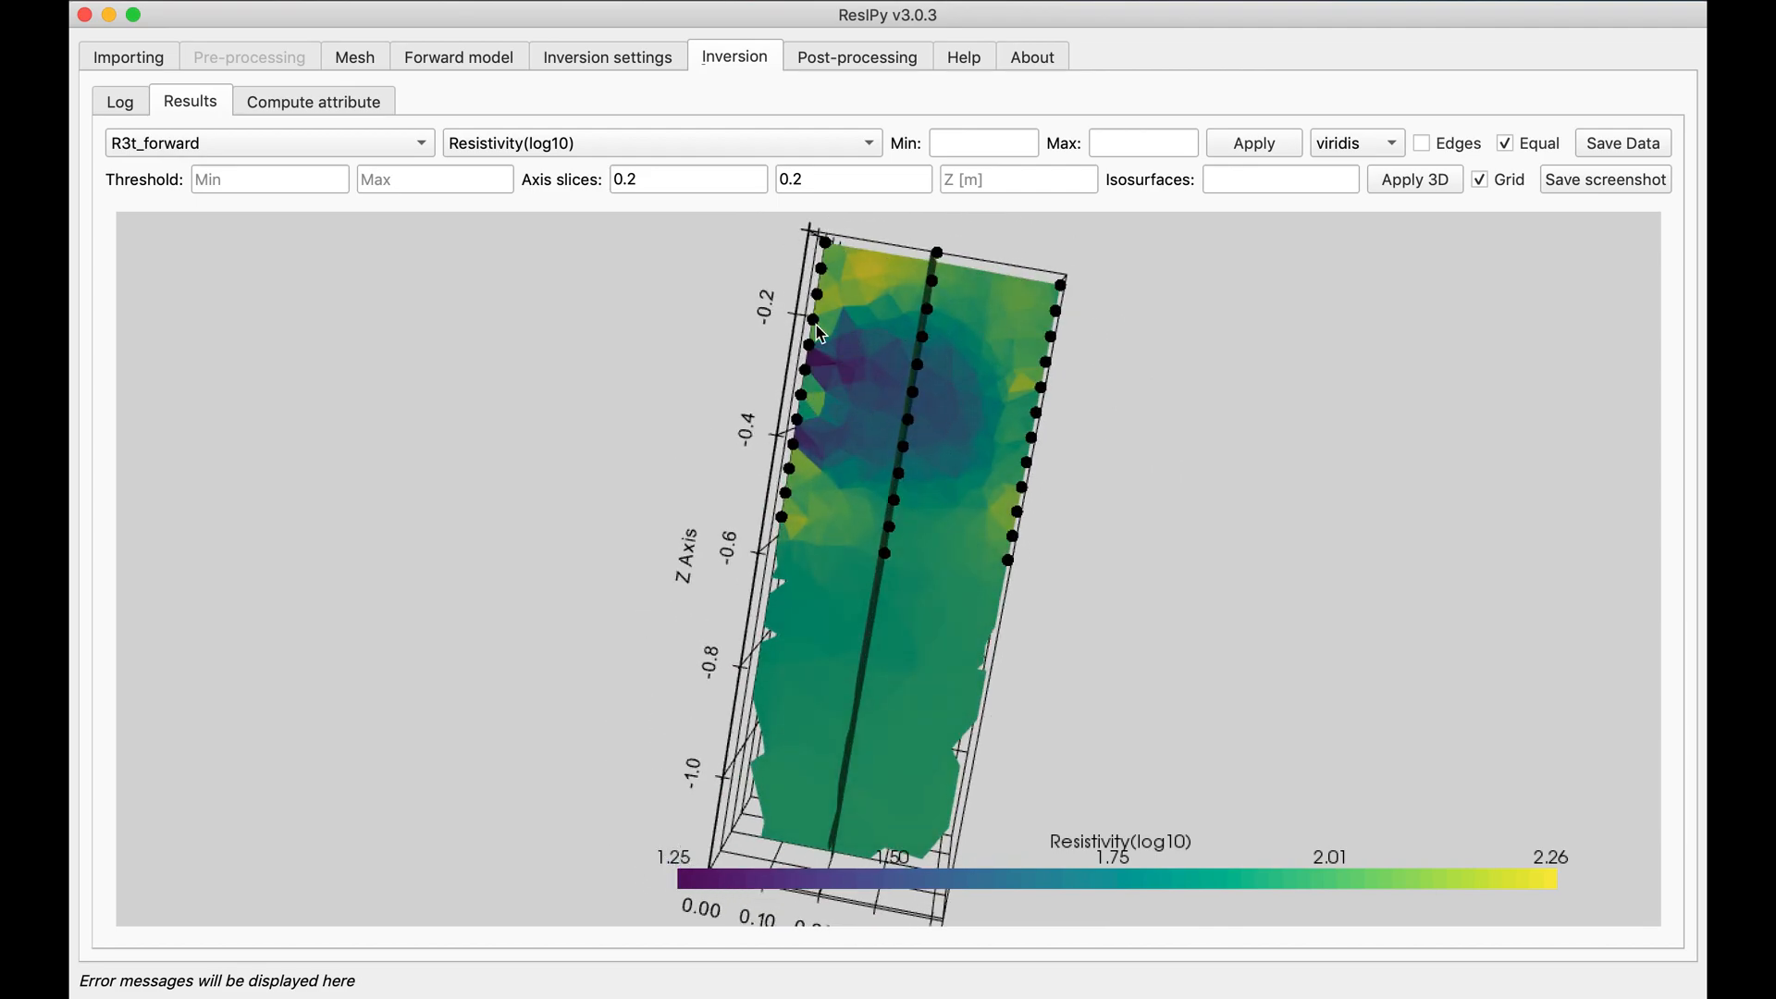
pyautogui.click(1353, 143)
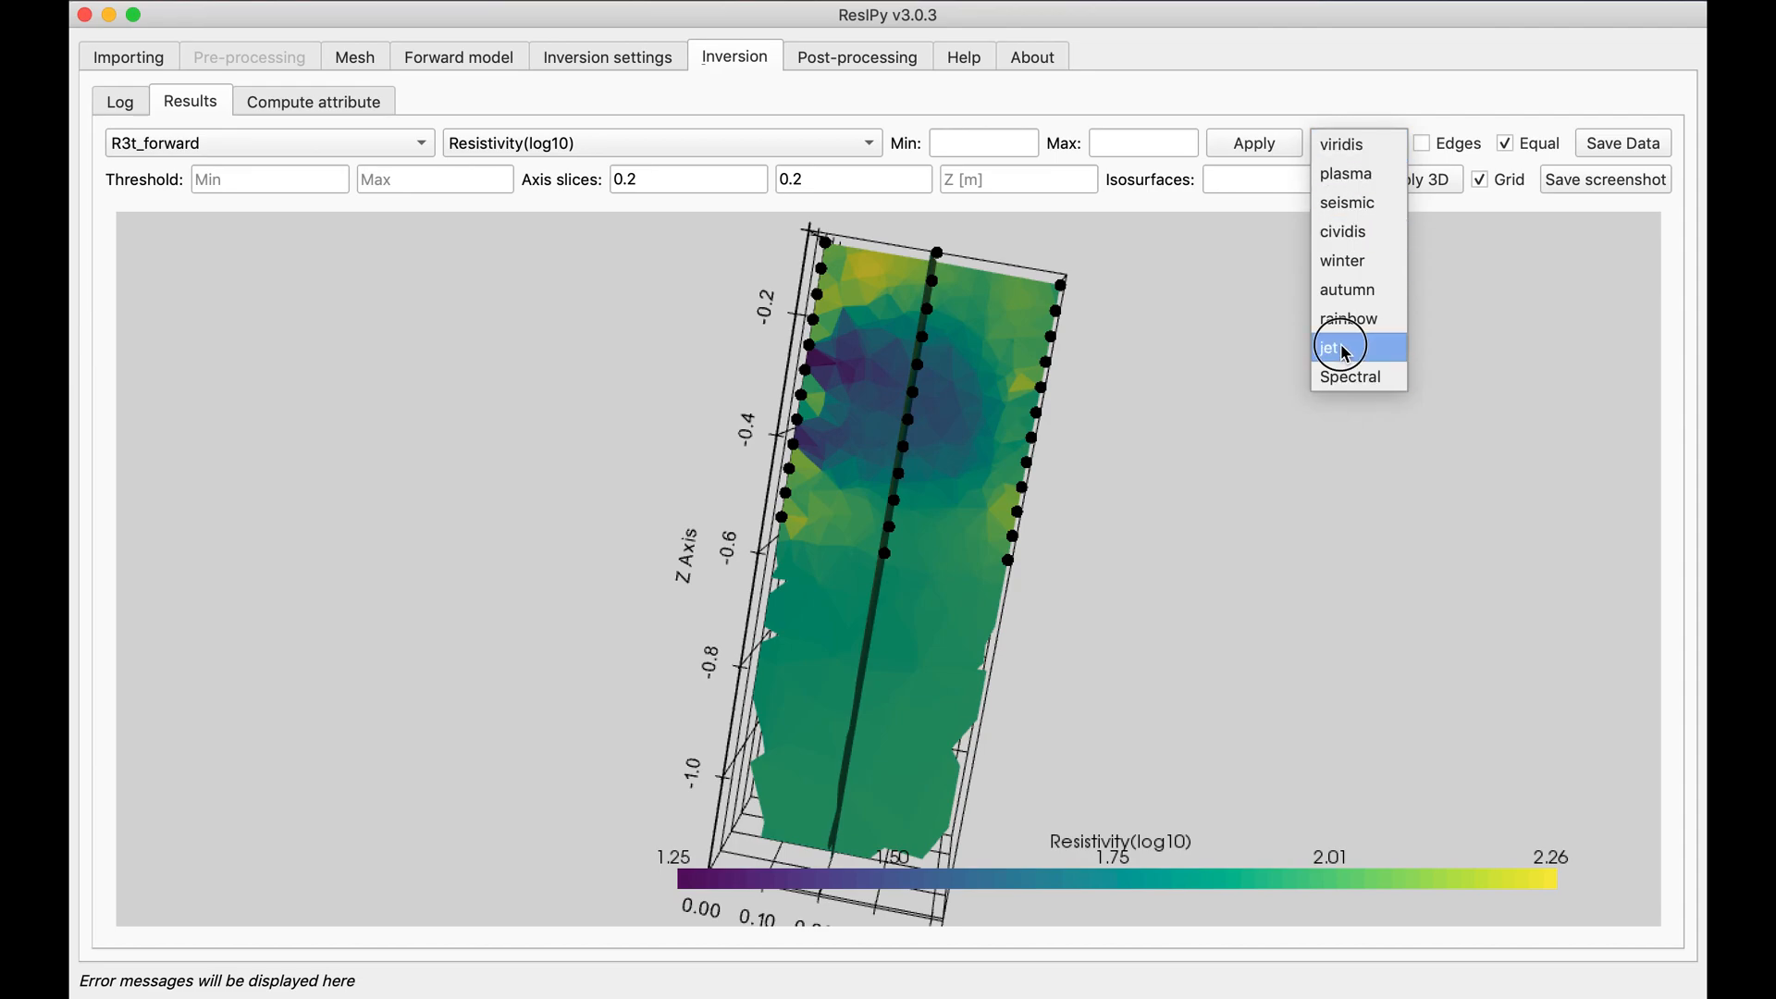
pyautogui.click(1333, 345)
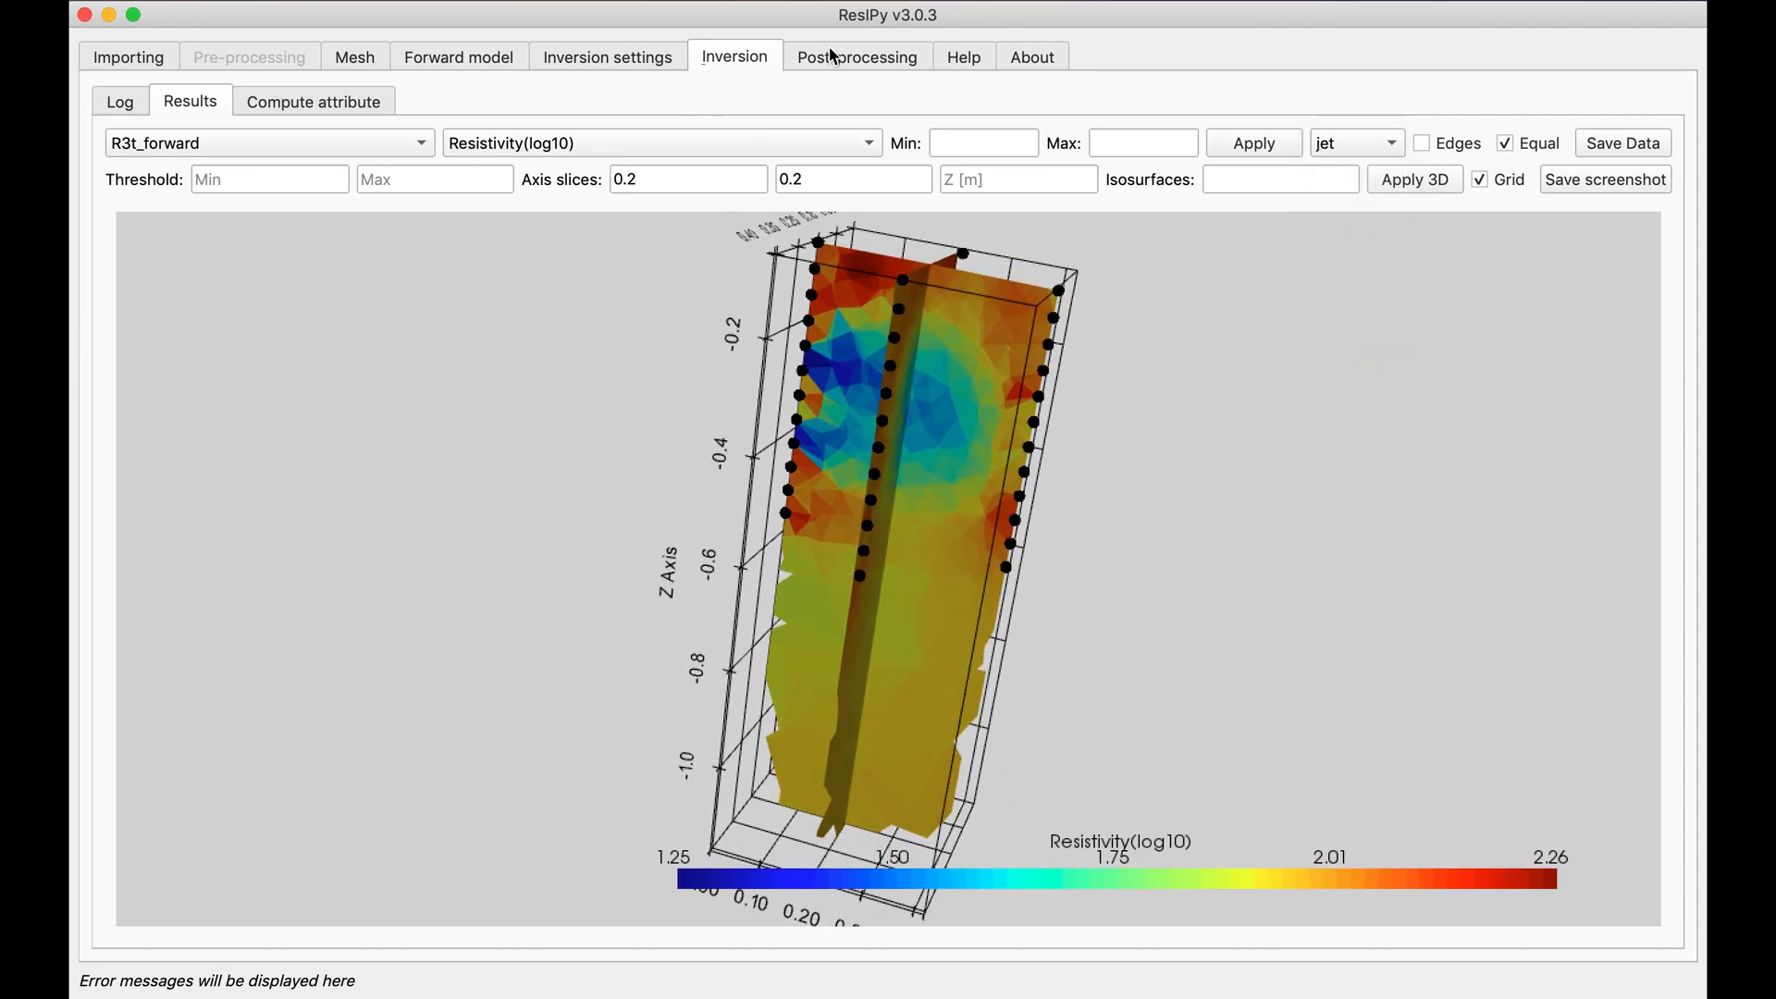
# Show the normalised inversion errors plot in Post-processing, with points mostly between −1 and 1.
pyautogui.click(856, 57)
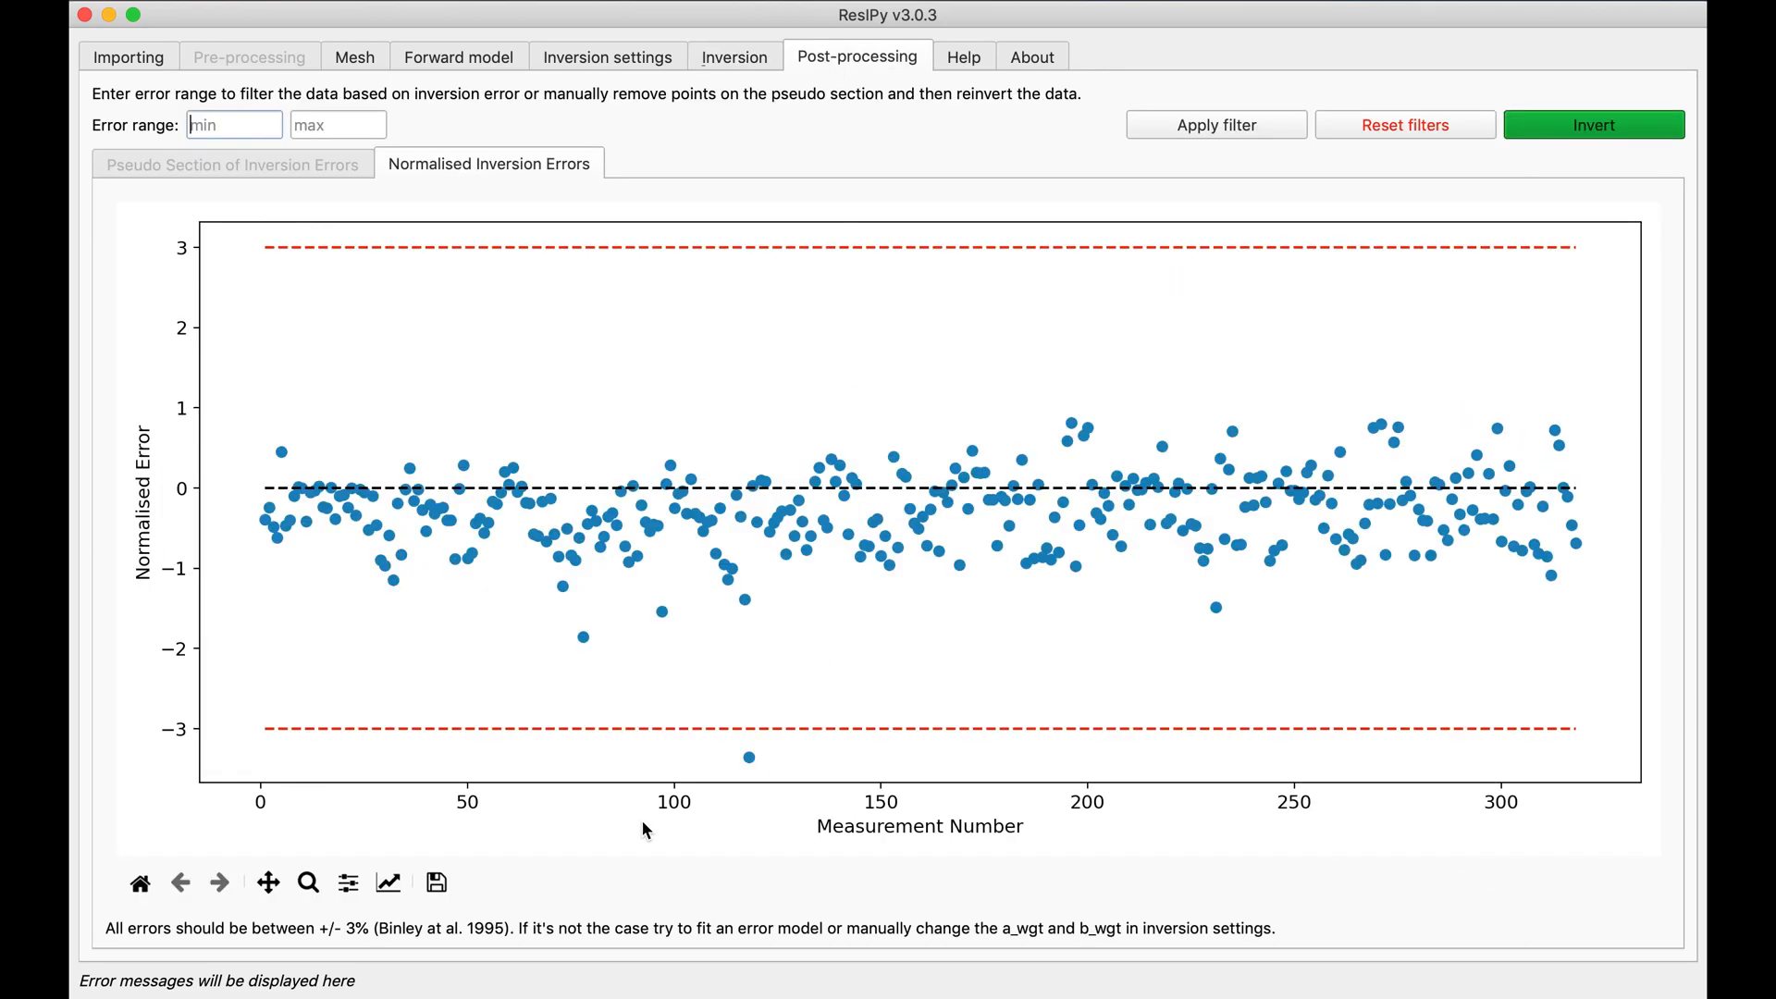
pyautogui.moveTo(1297, 489)
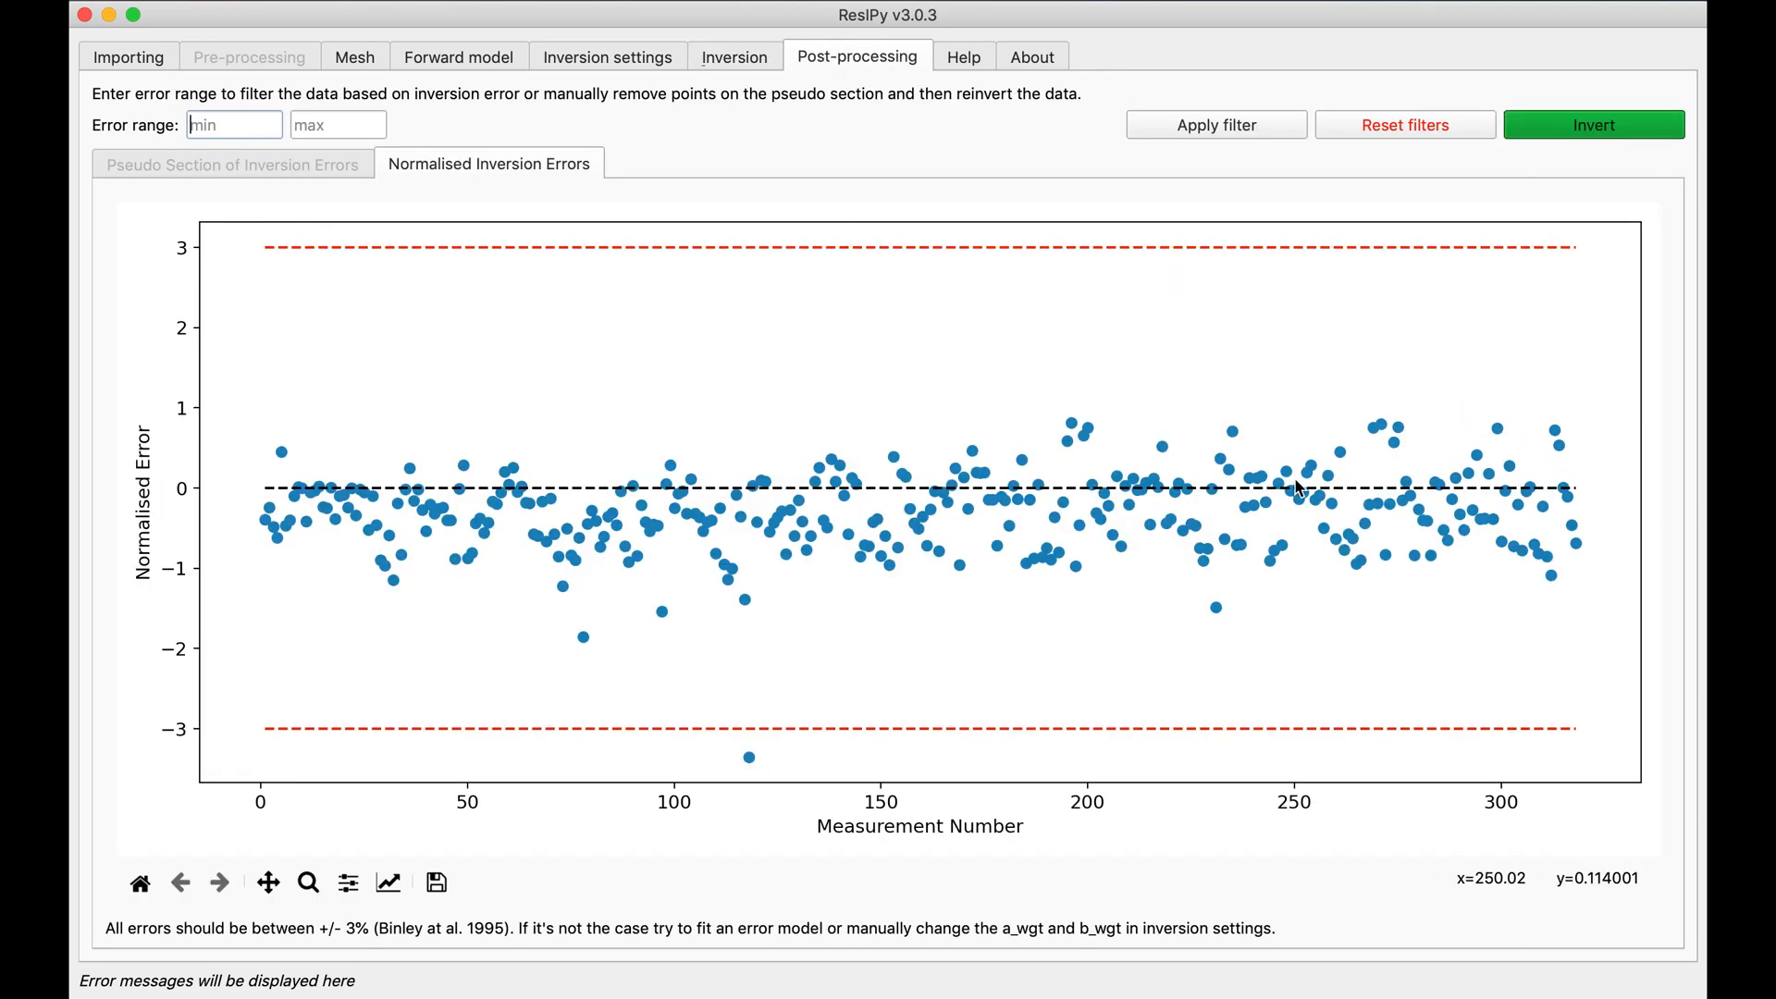
pyautogui.moveTo(743, 759)
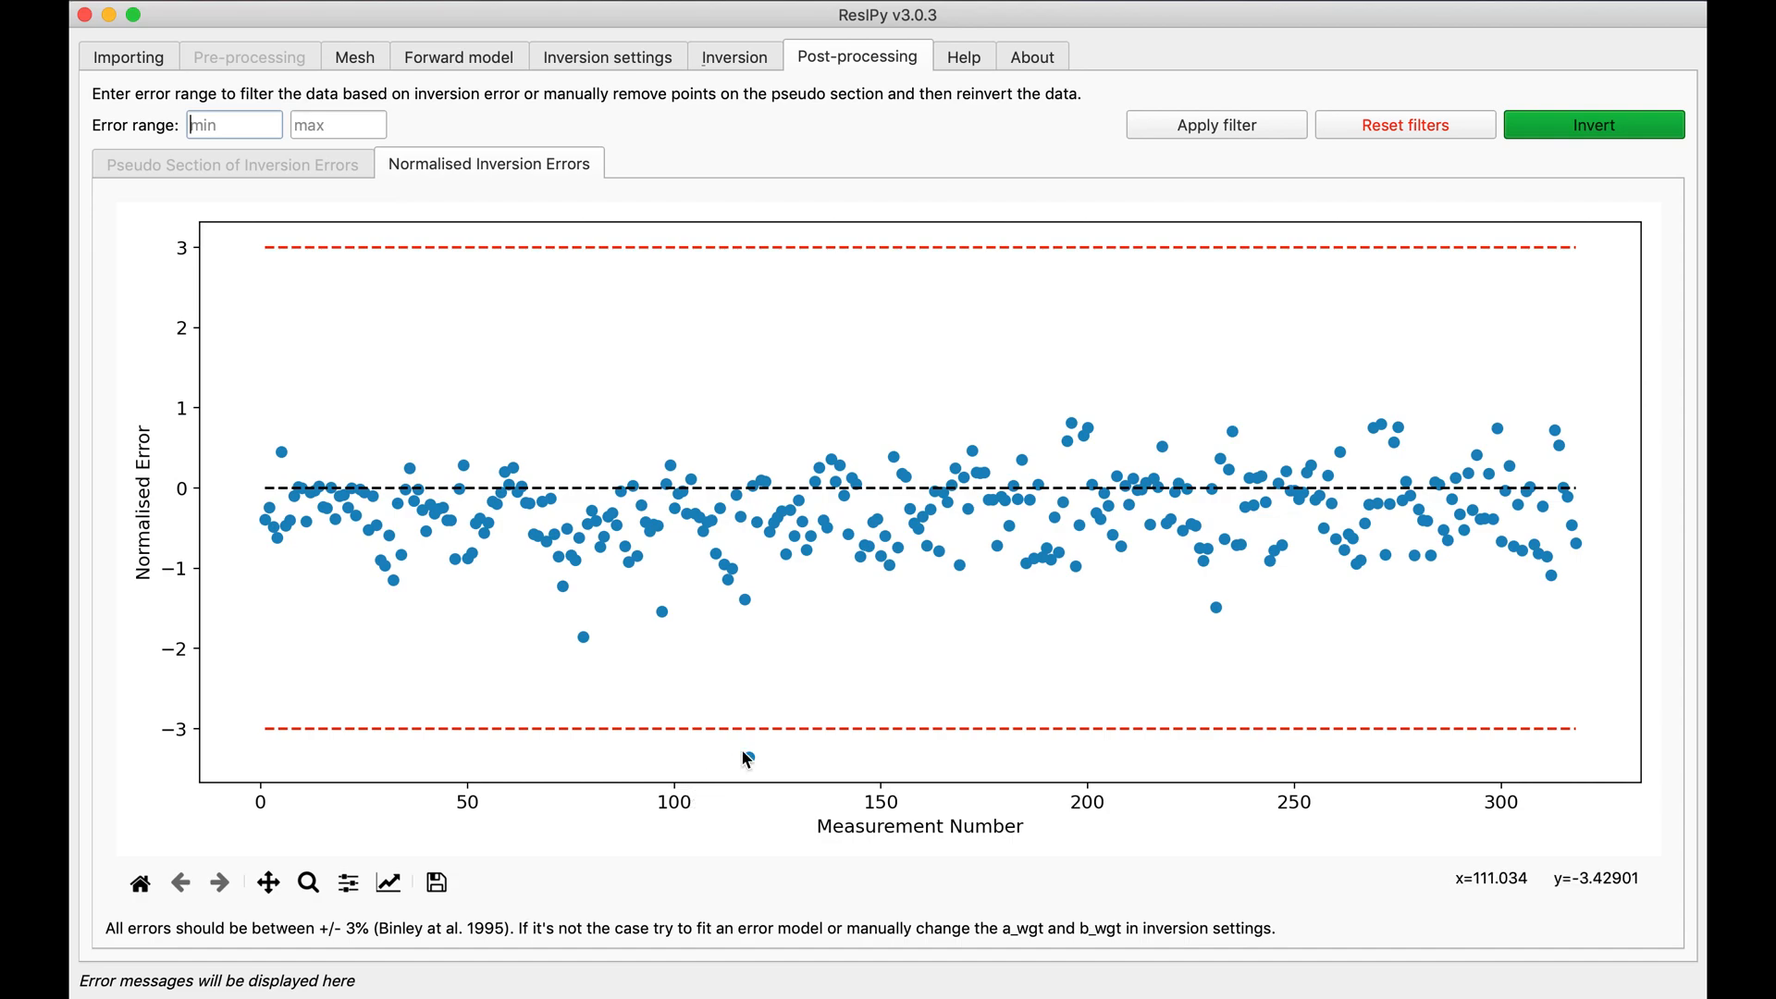
pyautogui.moveTo(1649, 289)
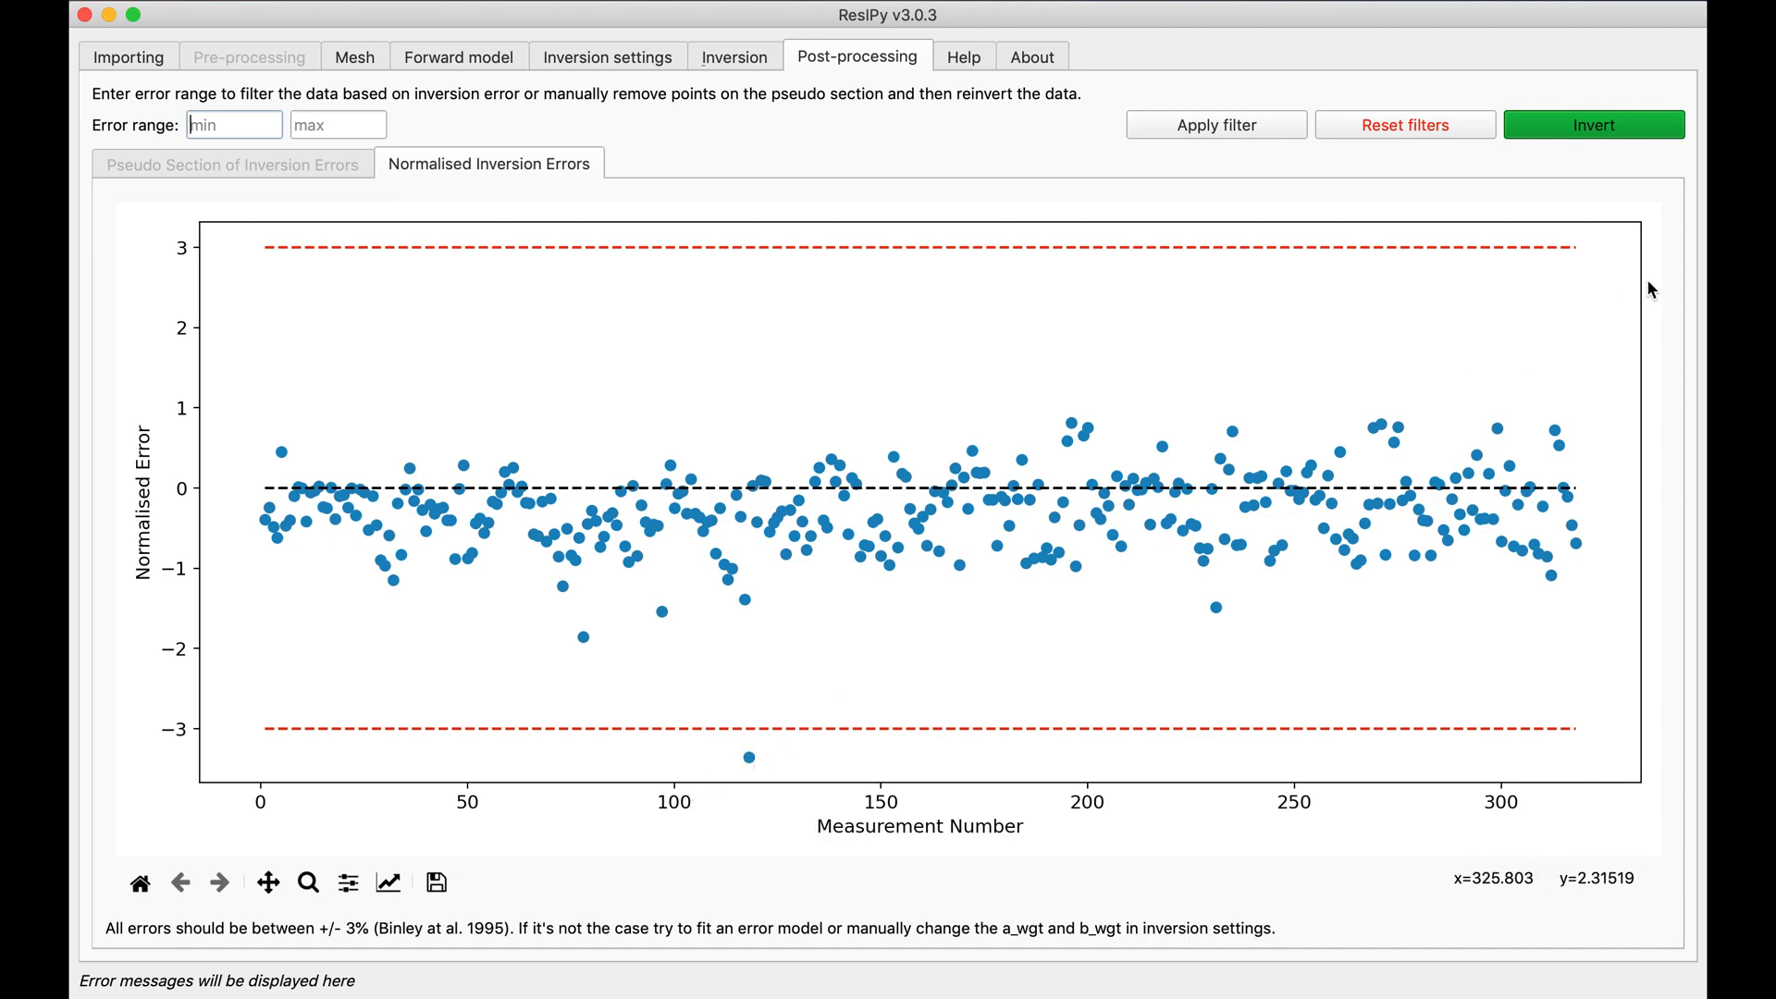
pyautogui.moveTo(761, 221)
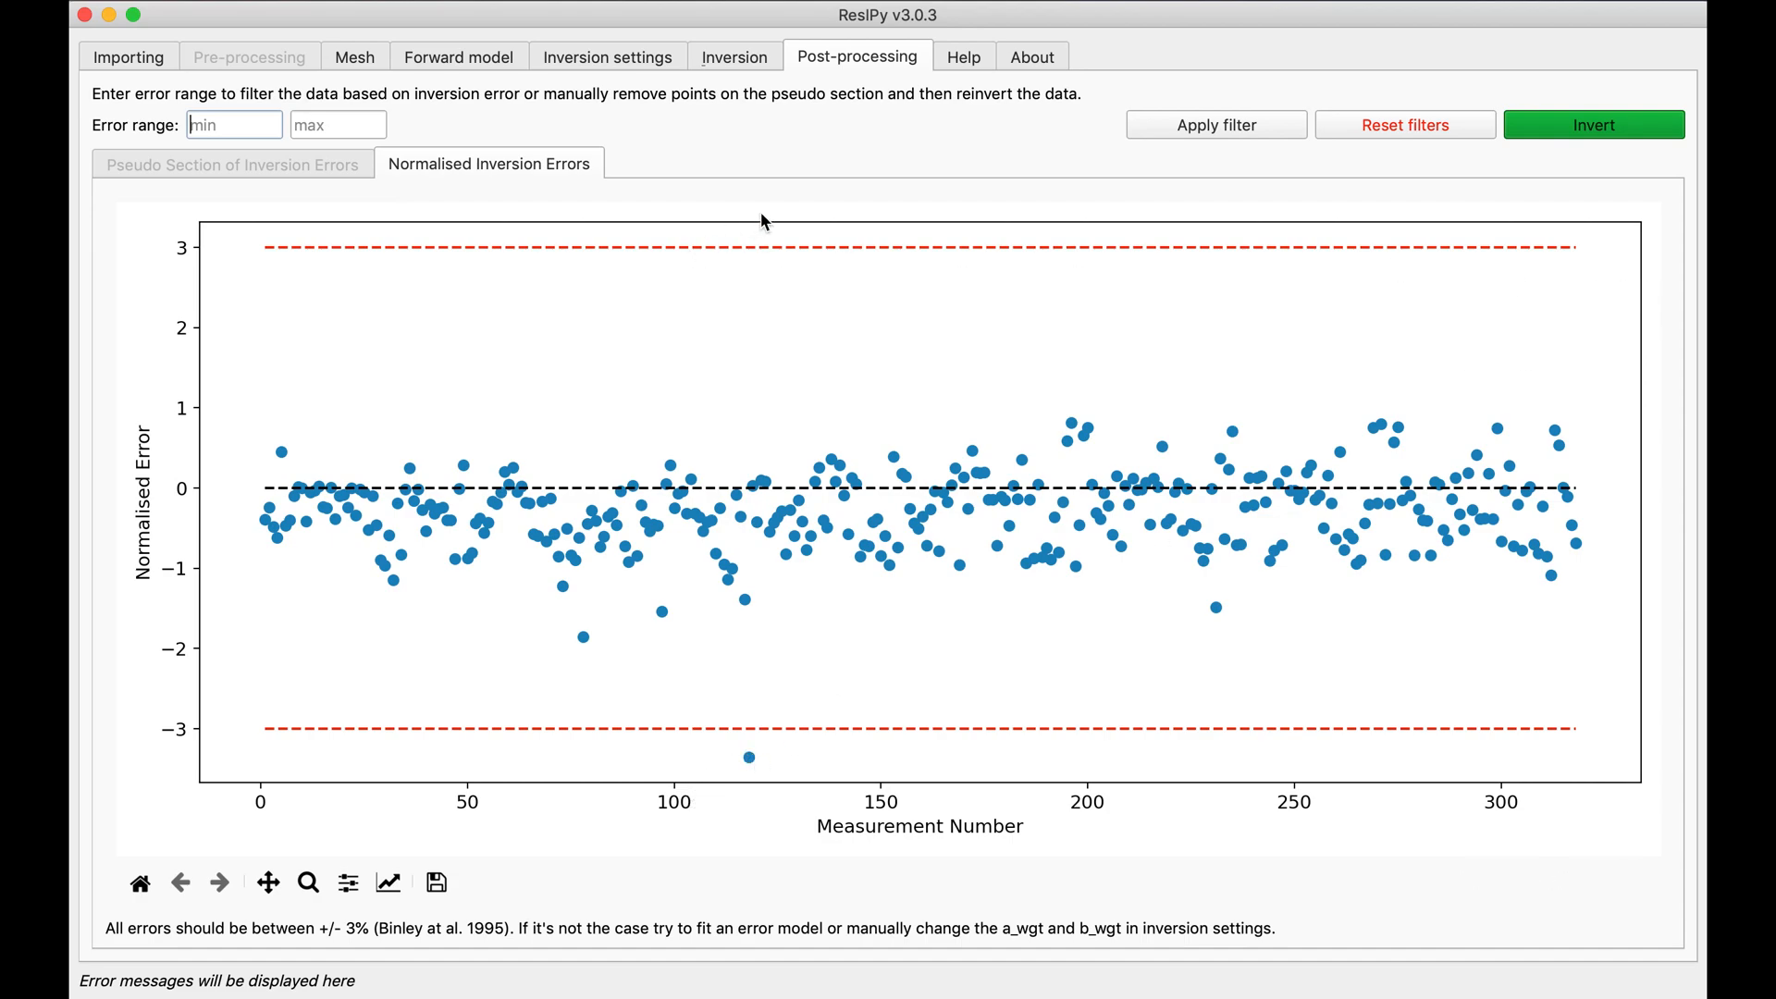
pyautogui.moveTo(725, 241)
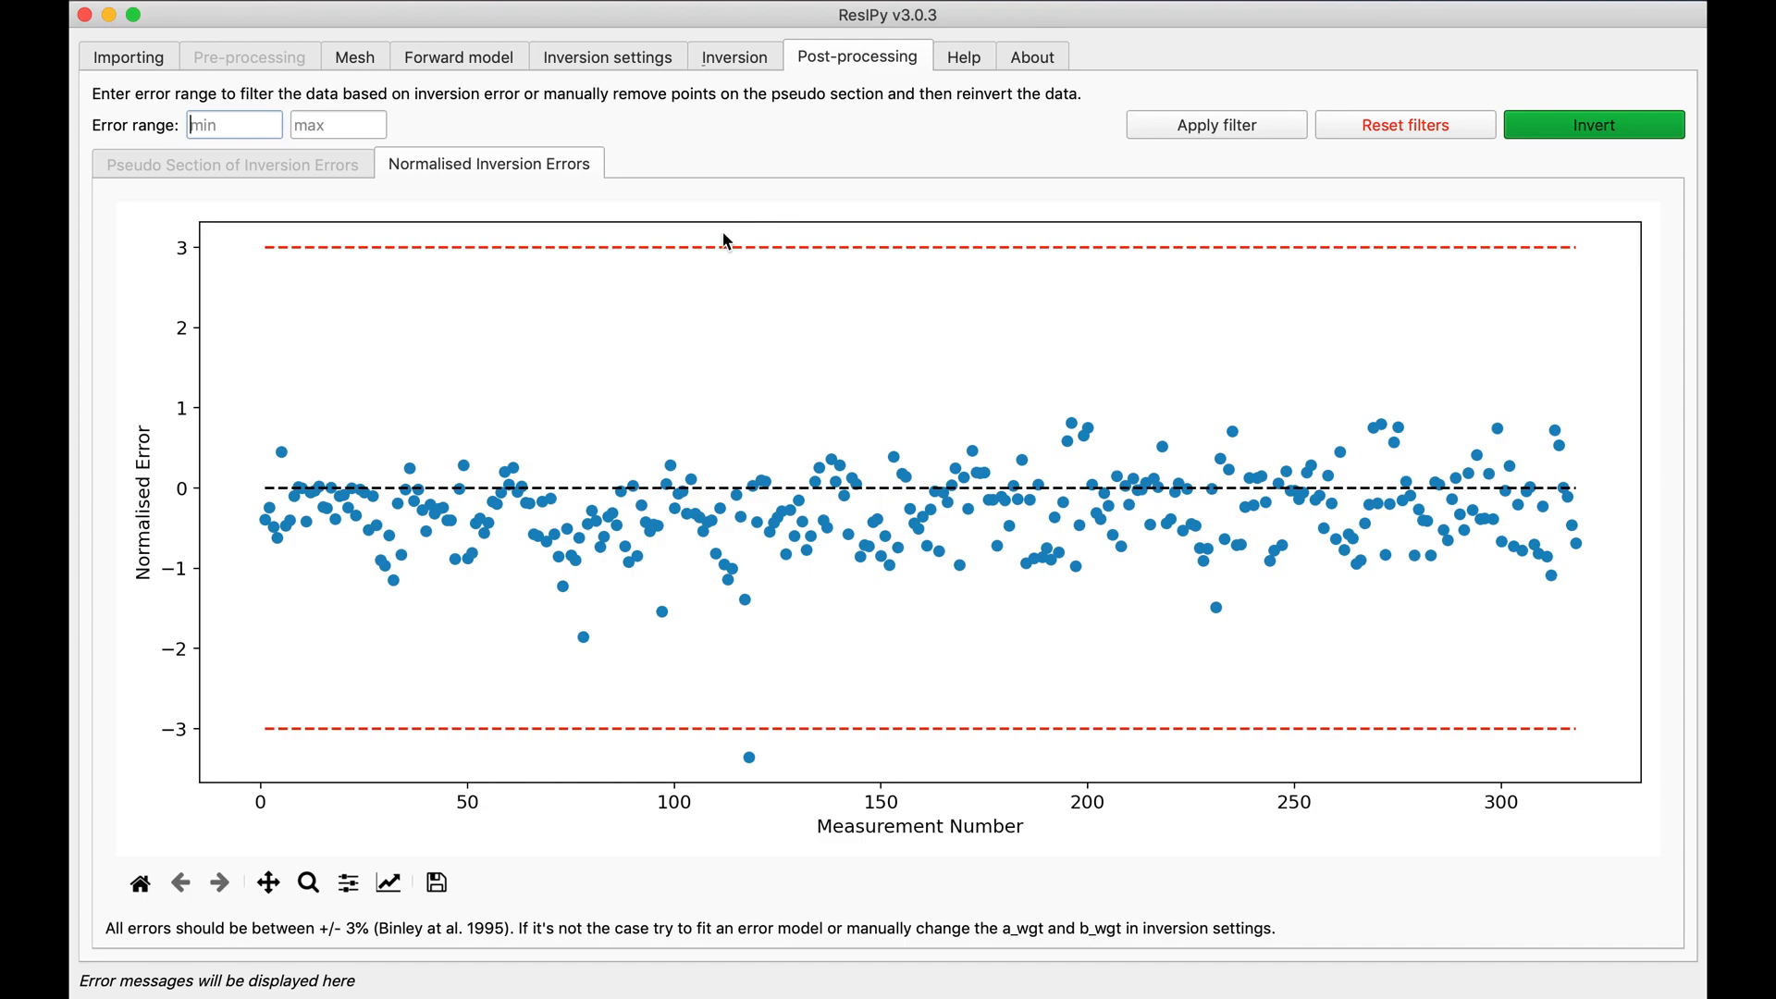